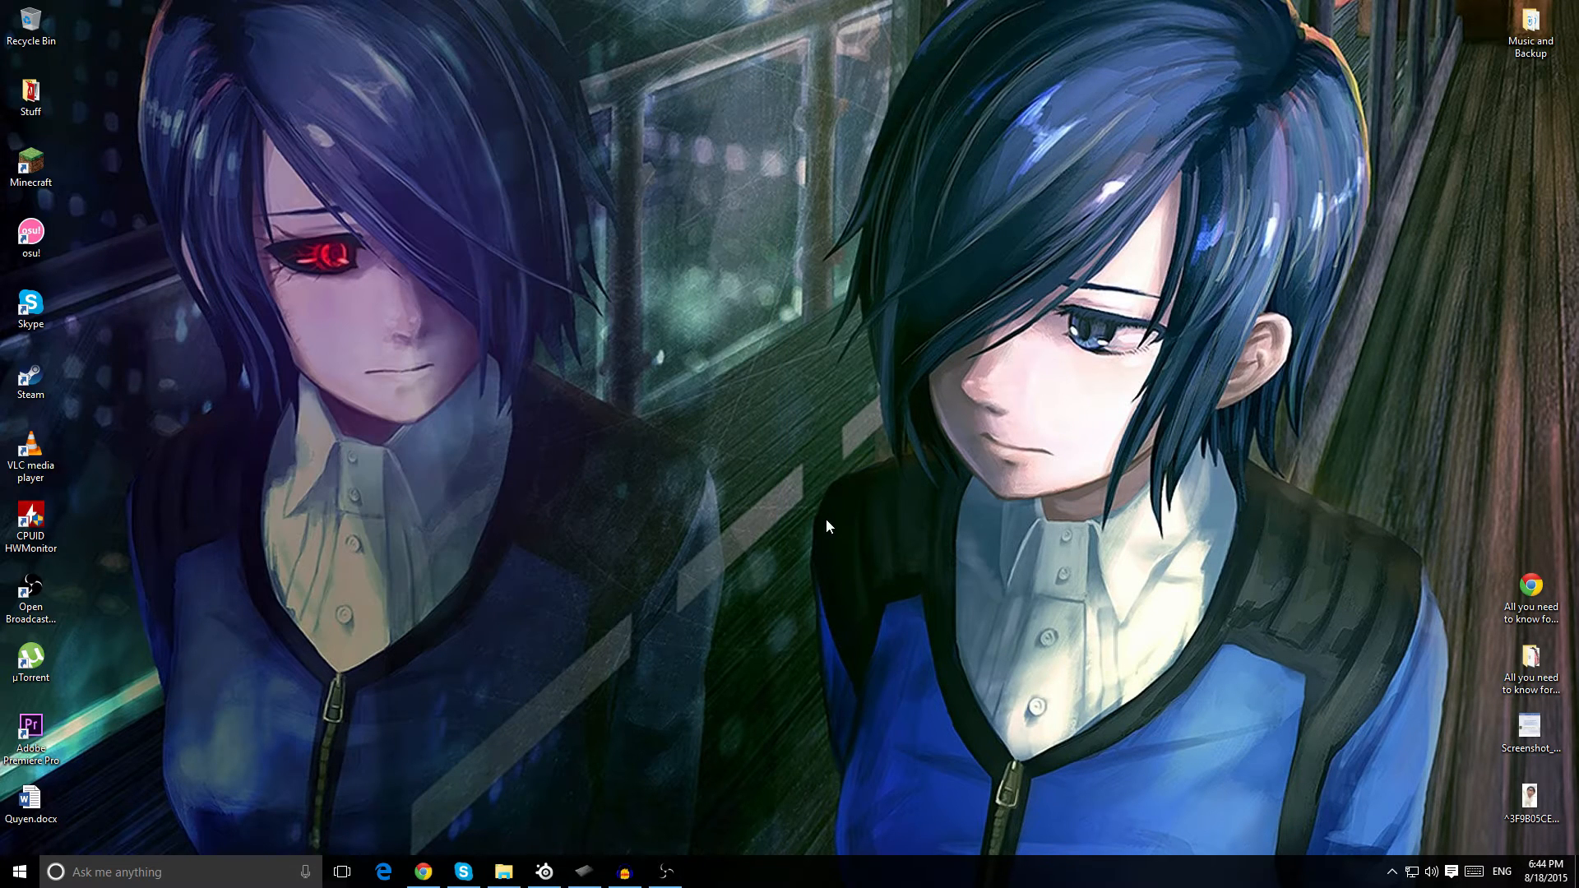
mouse_move(862, 538)
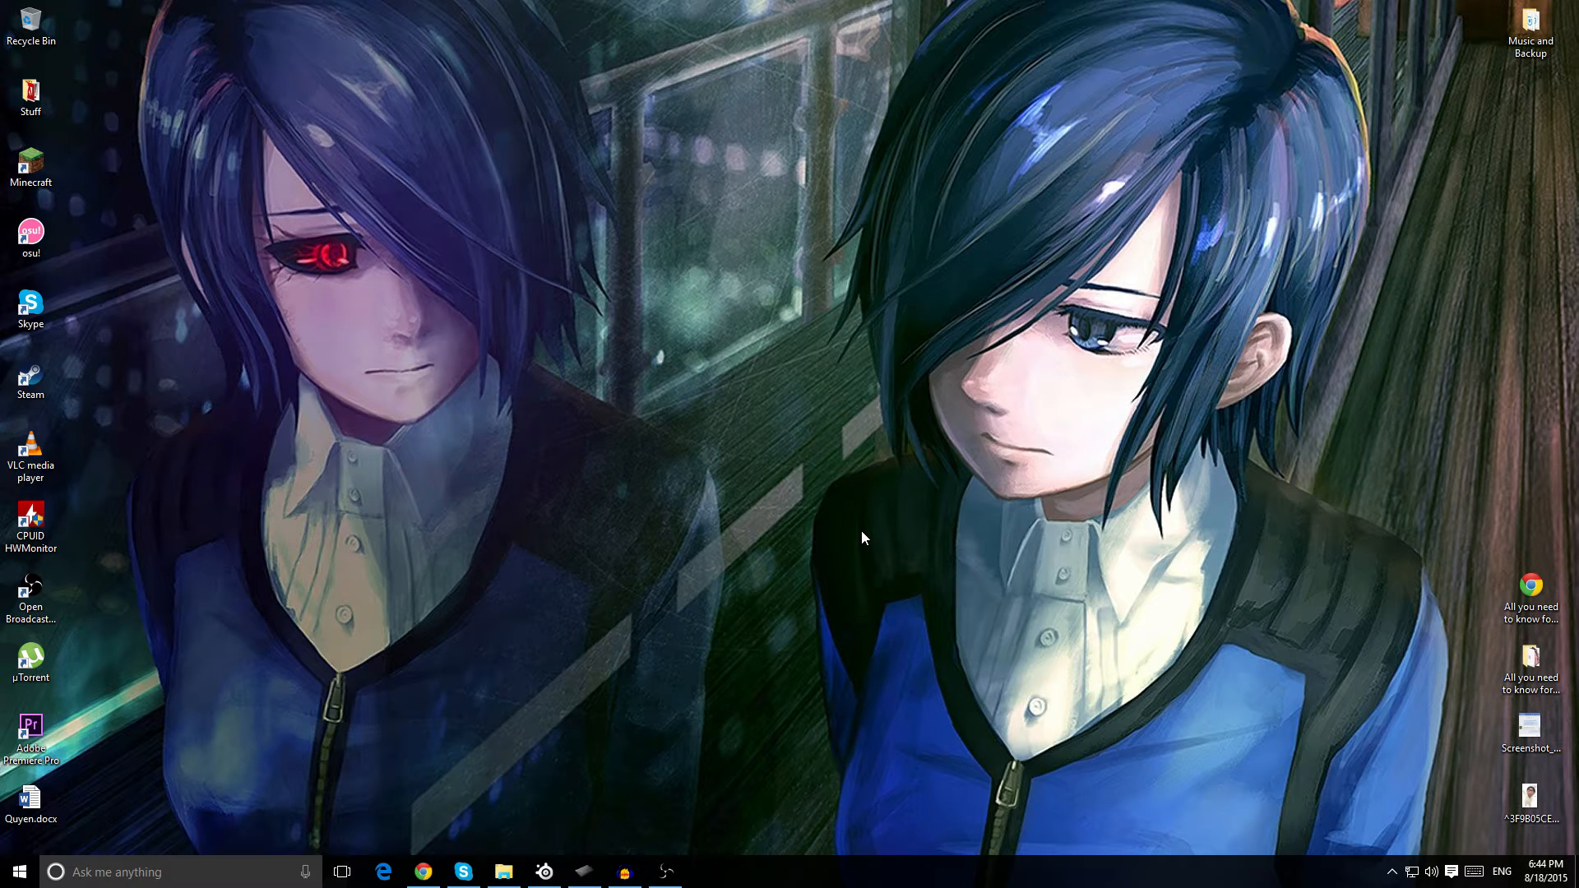
mouse_move(778, 370)
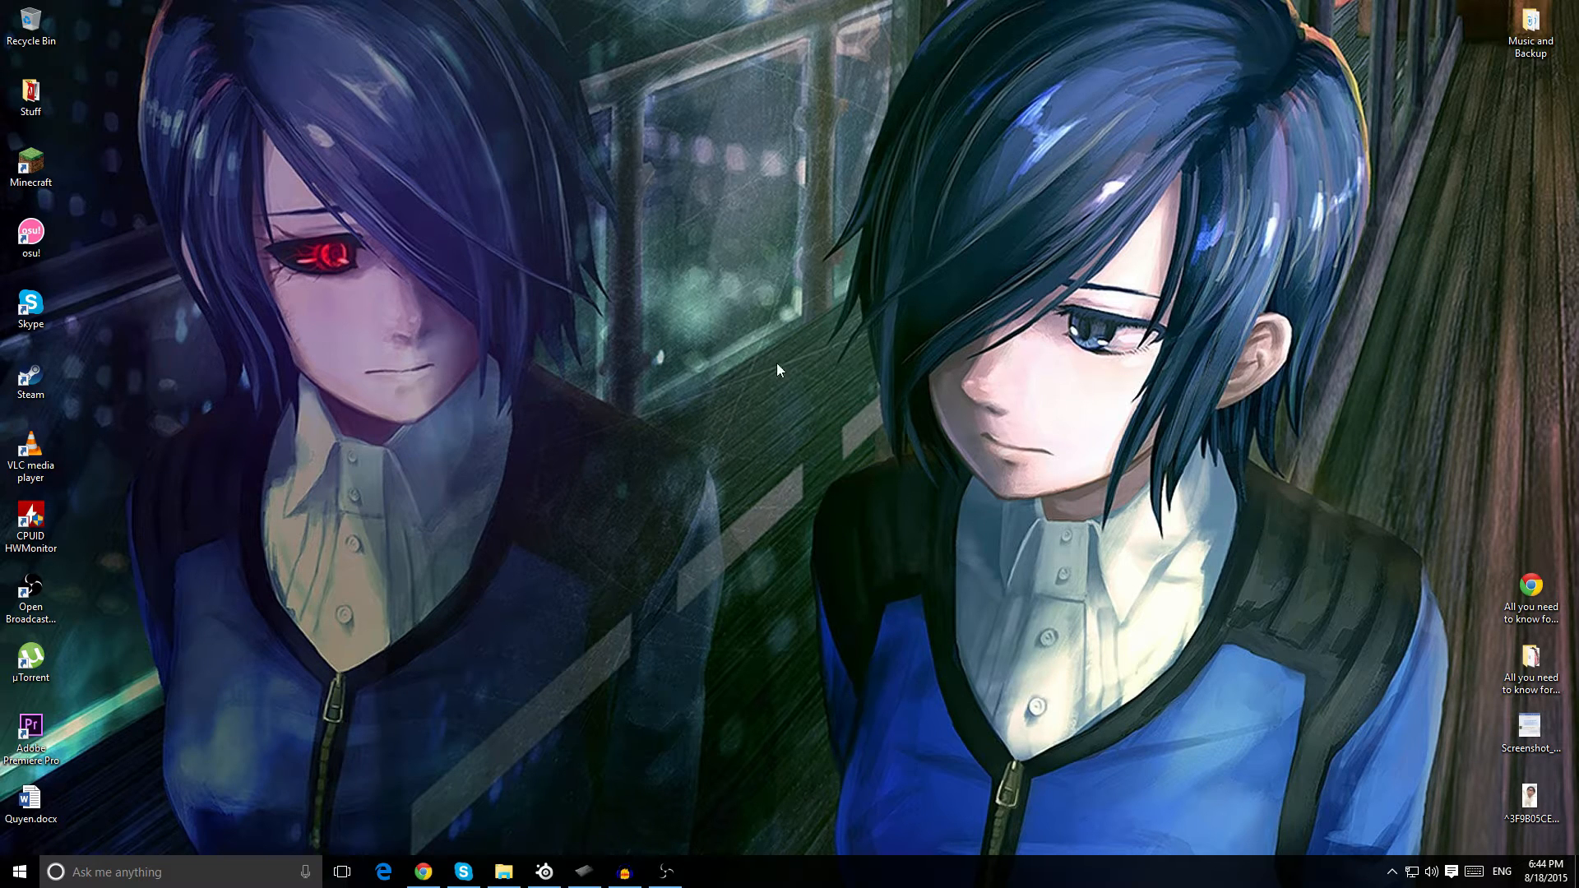
mouse_move(4, 260)
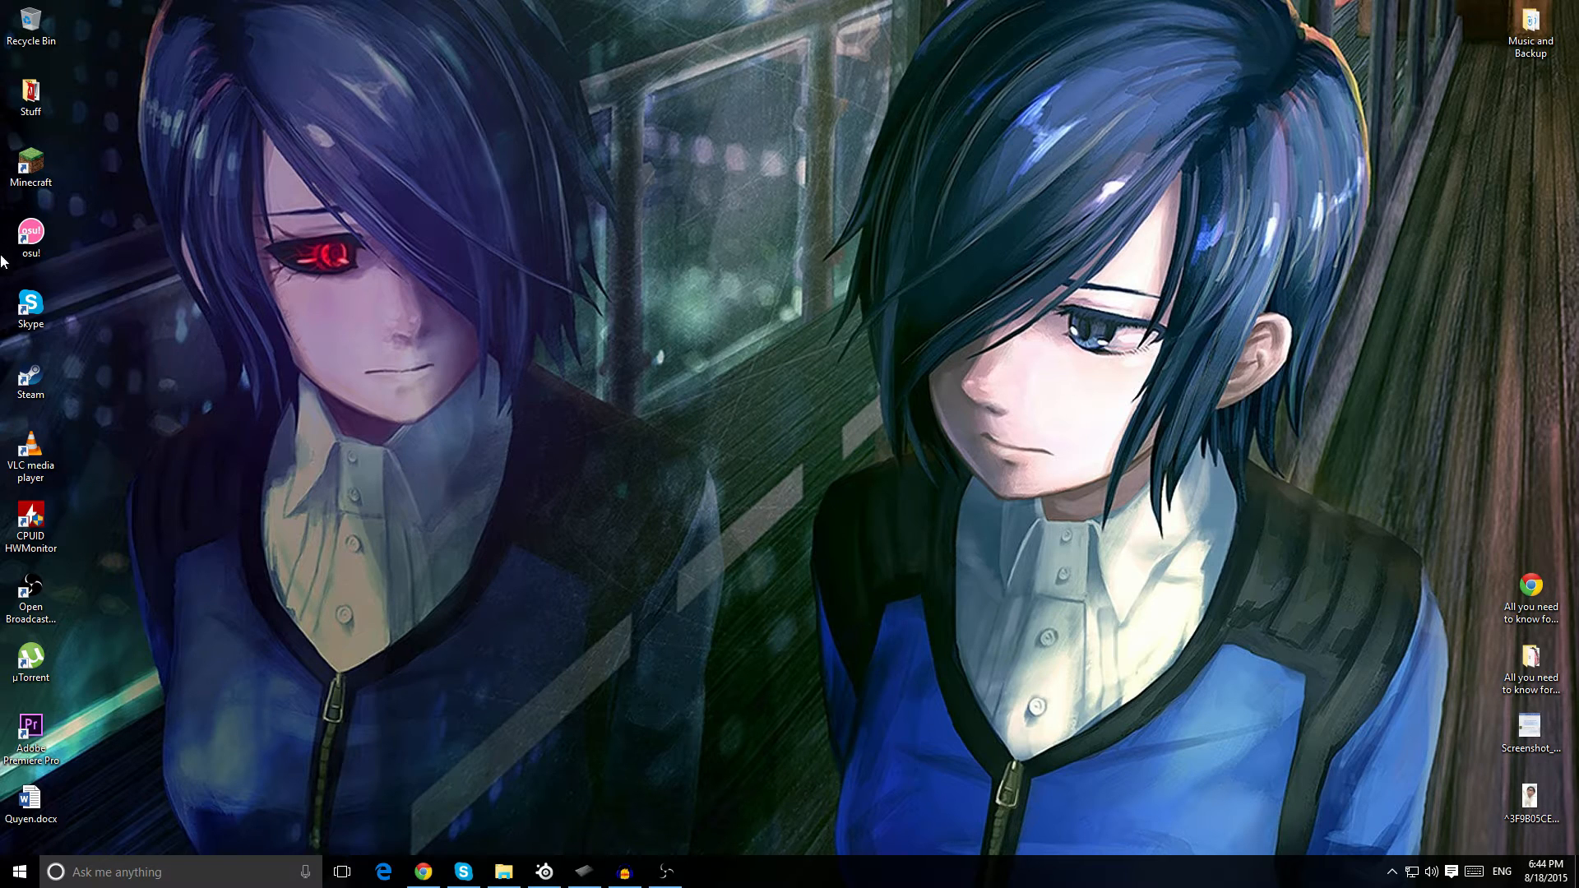
mouse_move(262, 463)
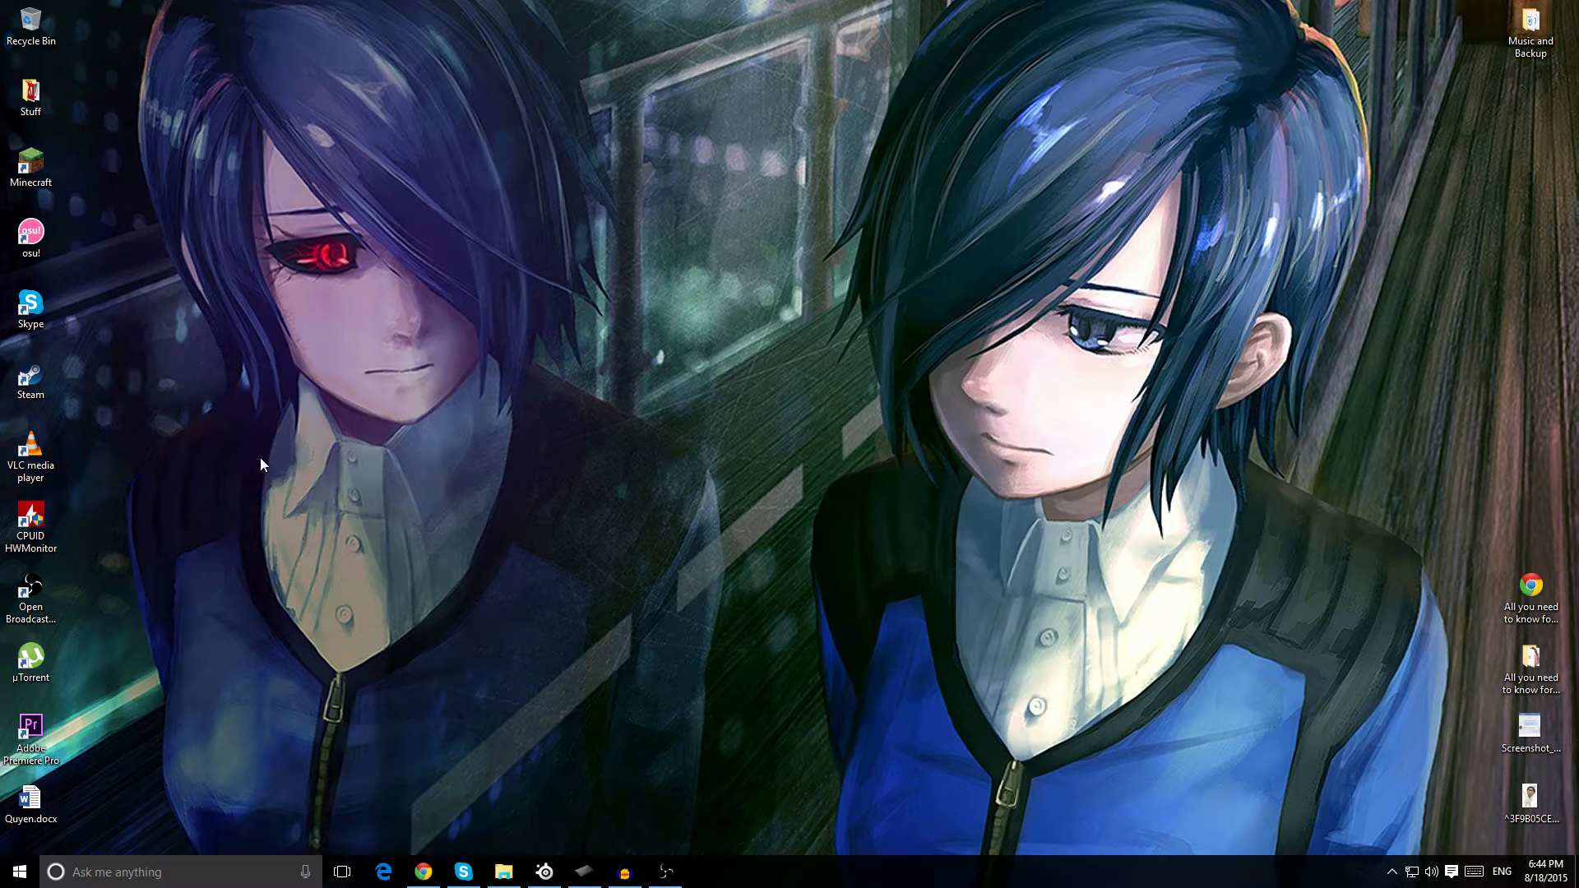
mouse_move(715, 536)
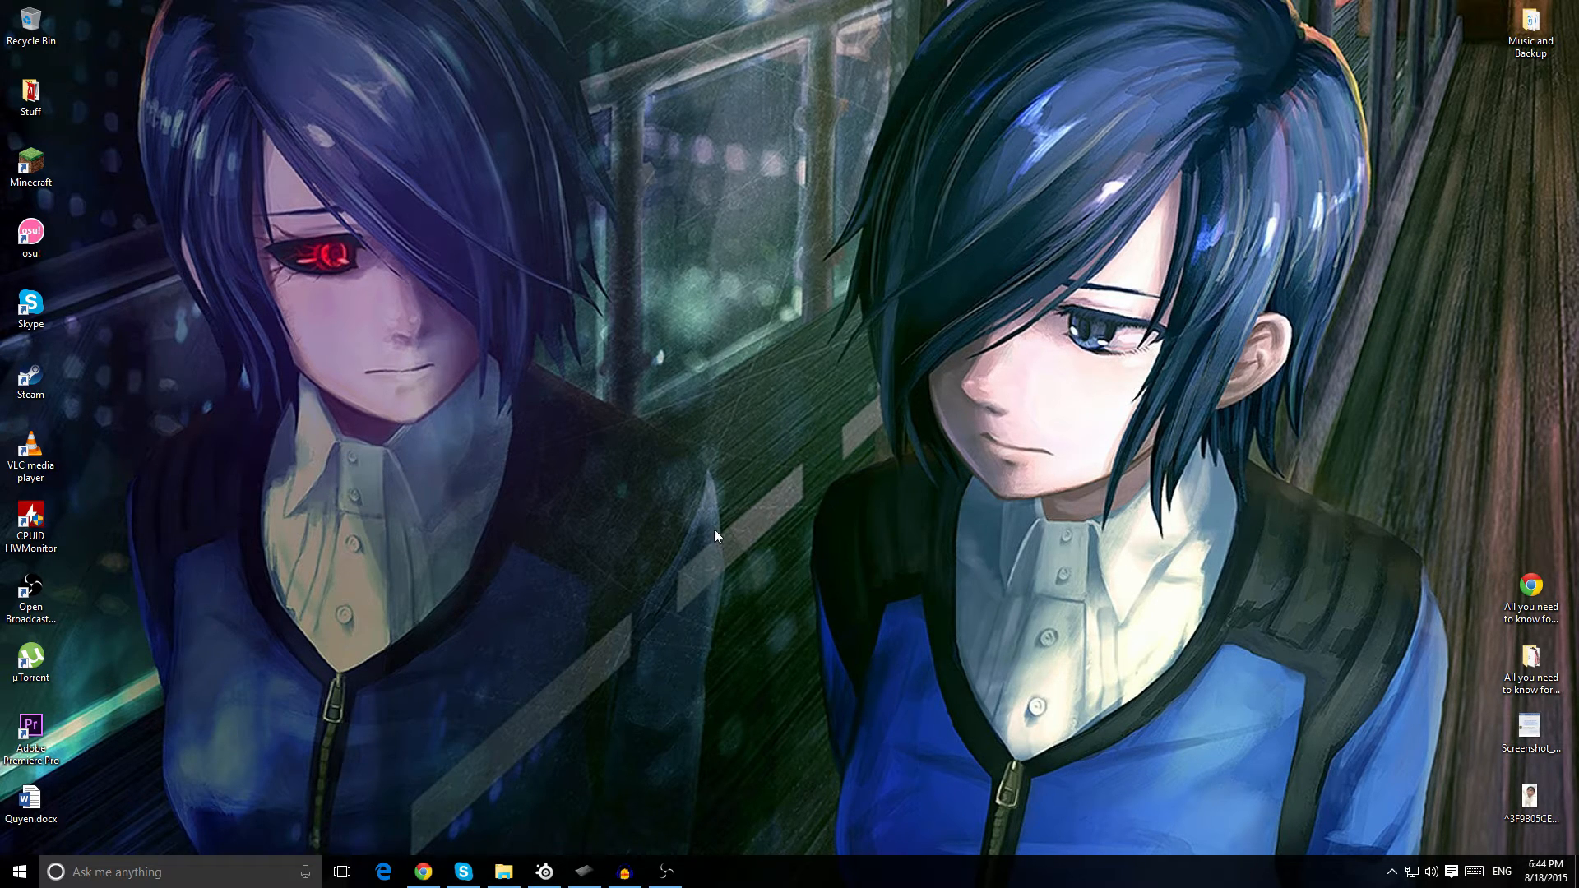
mouse_move(559, 826)
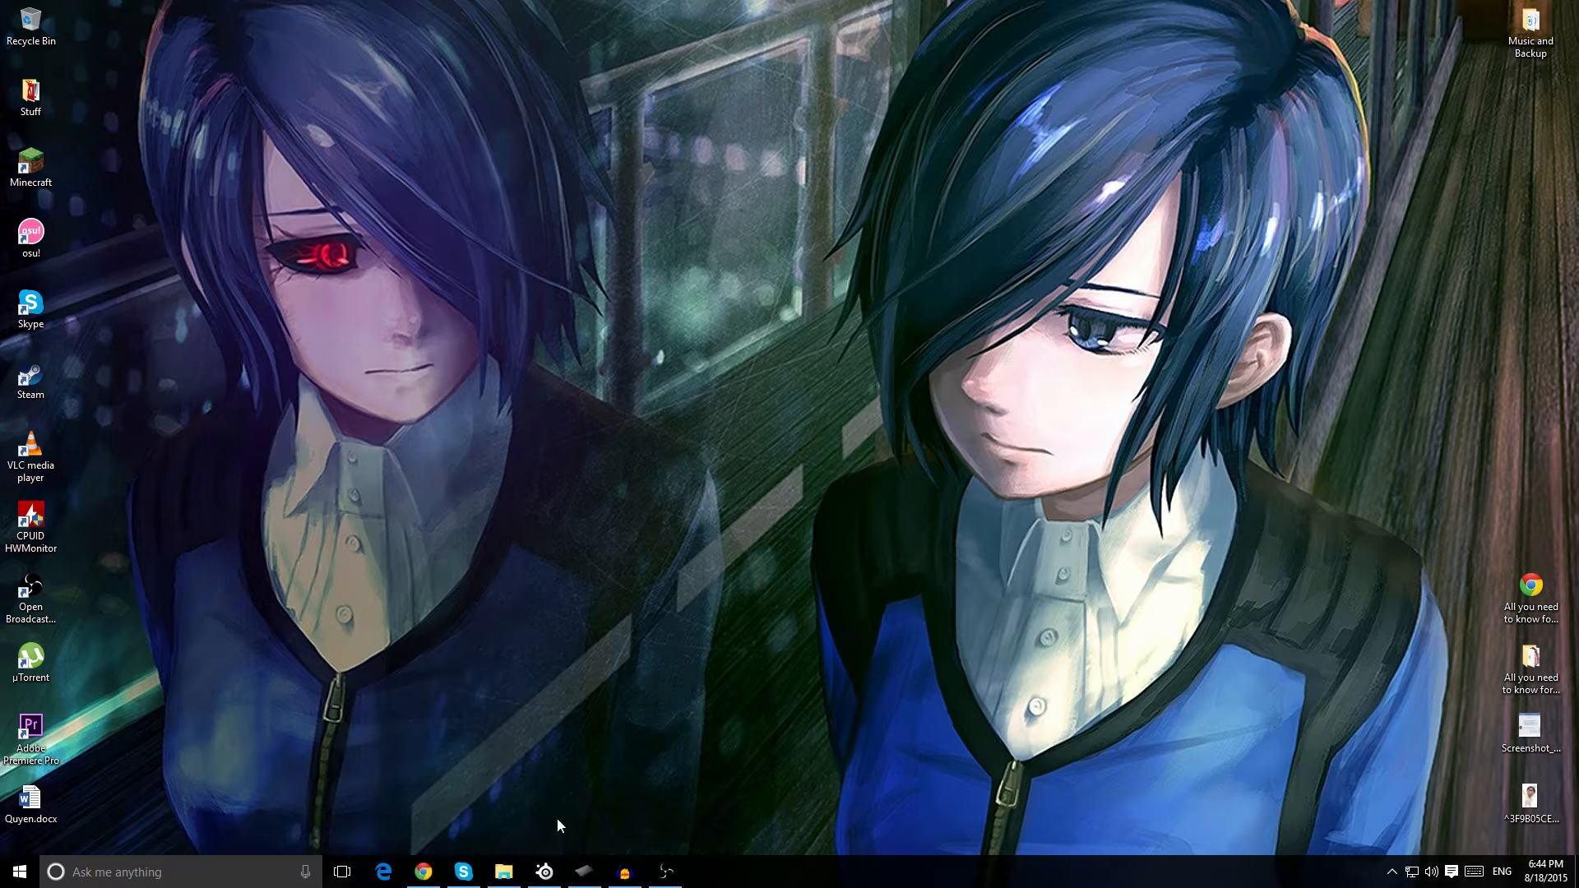
- Reach Wacom's support drivers page from a web search and scroll to the Intuos downloads
left_click(423, 872)
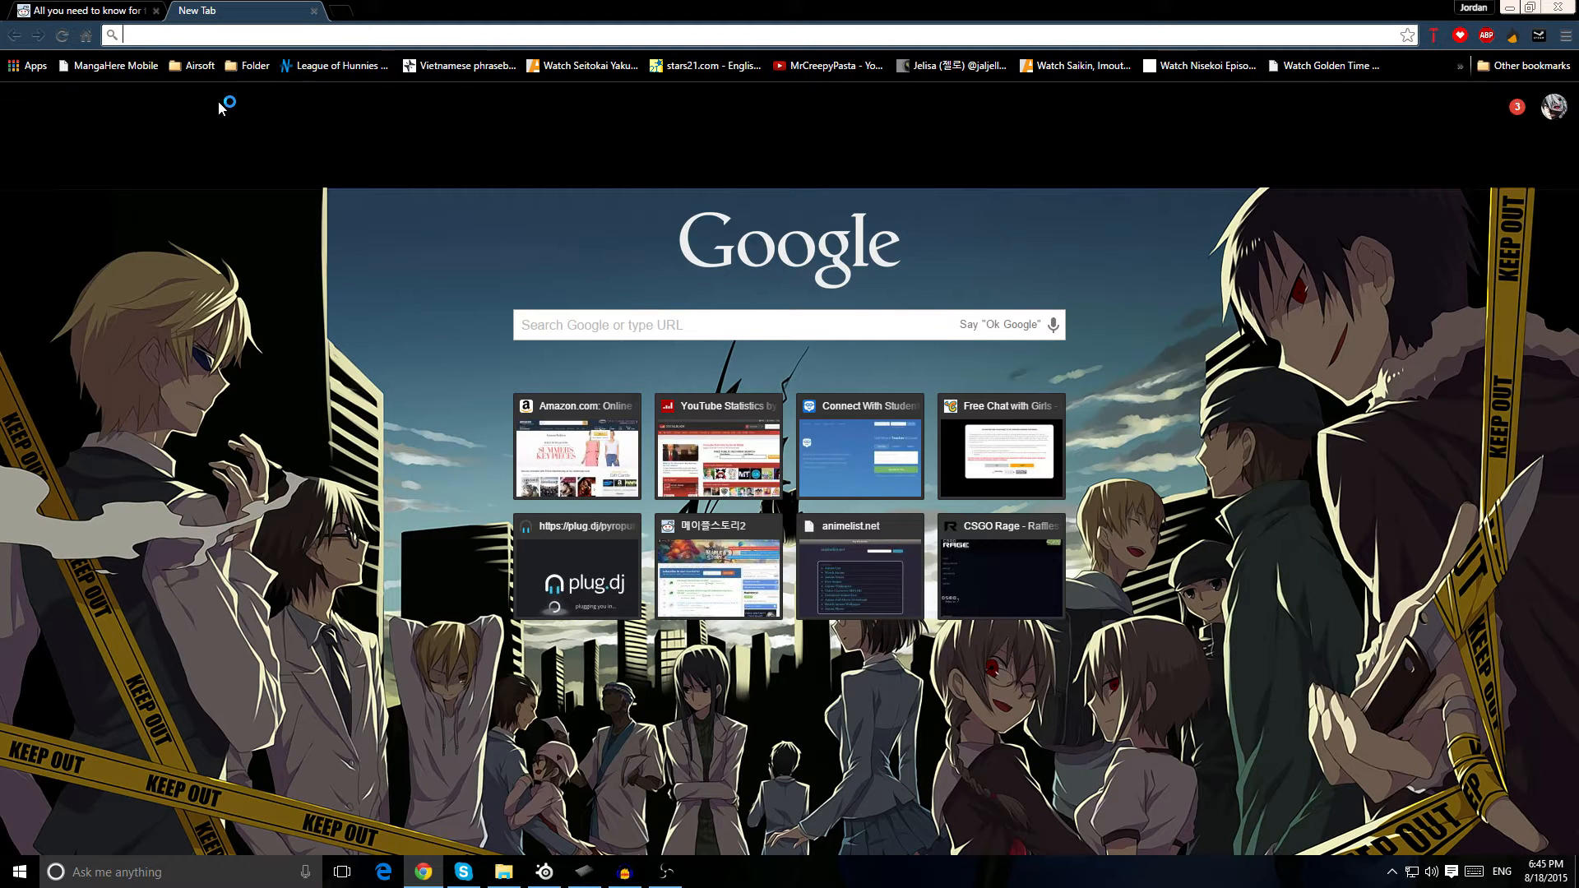
type("wellsfargo.com")
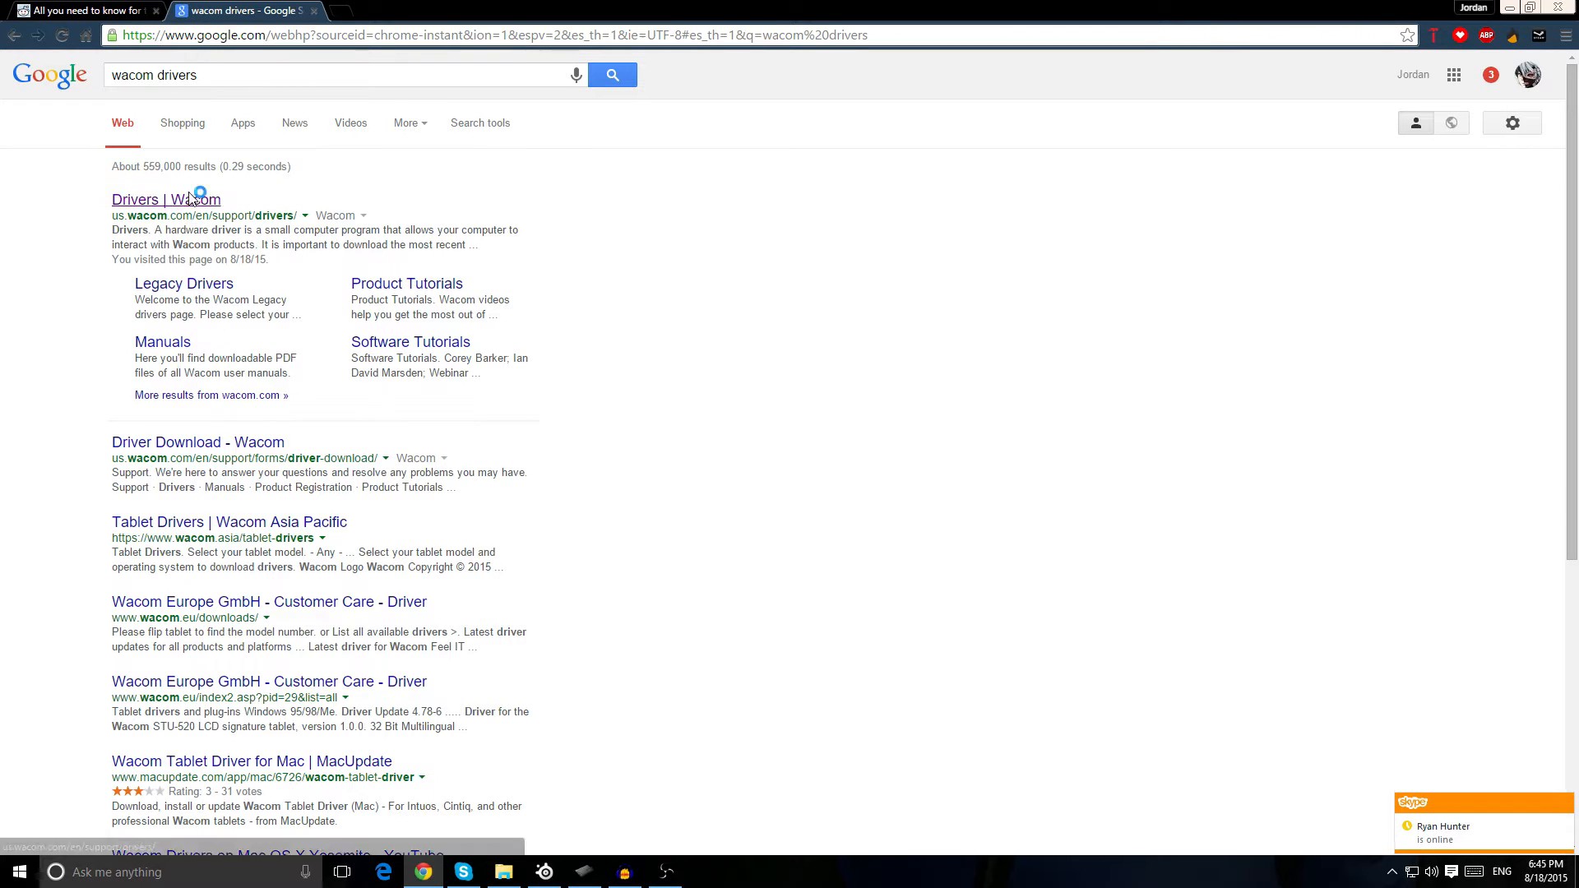
left_click(166, 199)
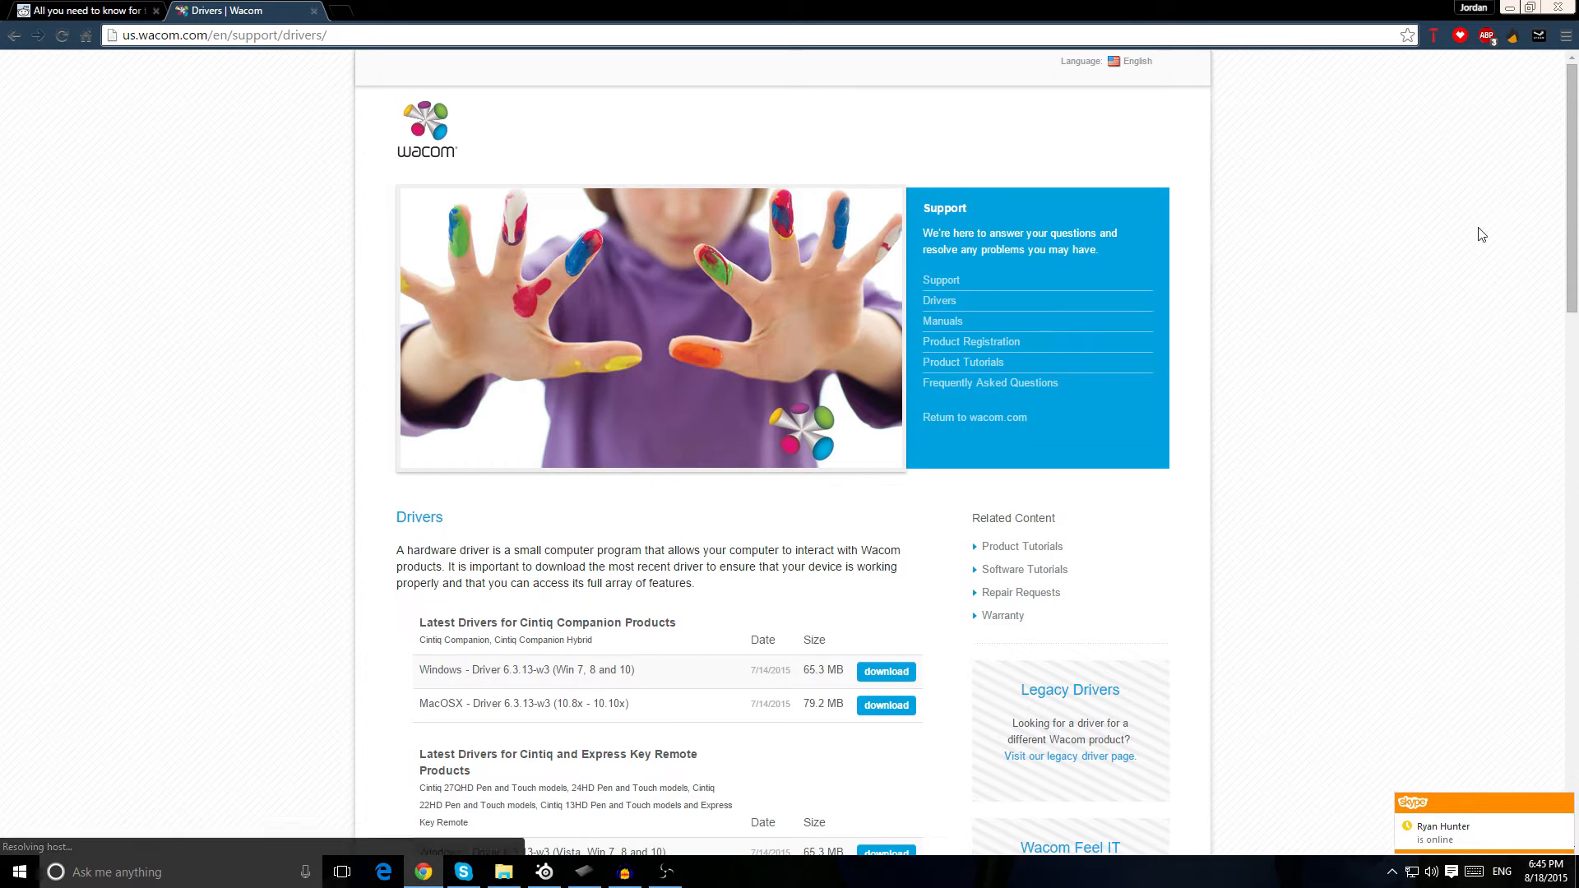
scroll("down", 3)
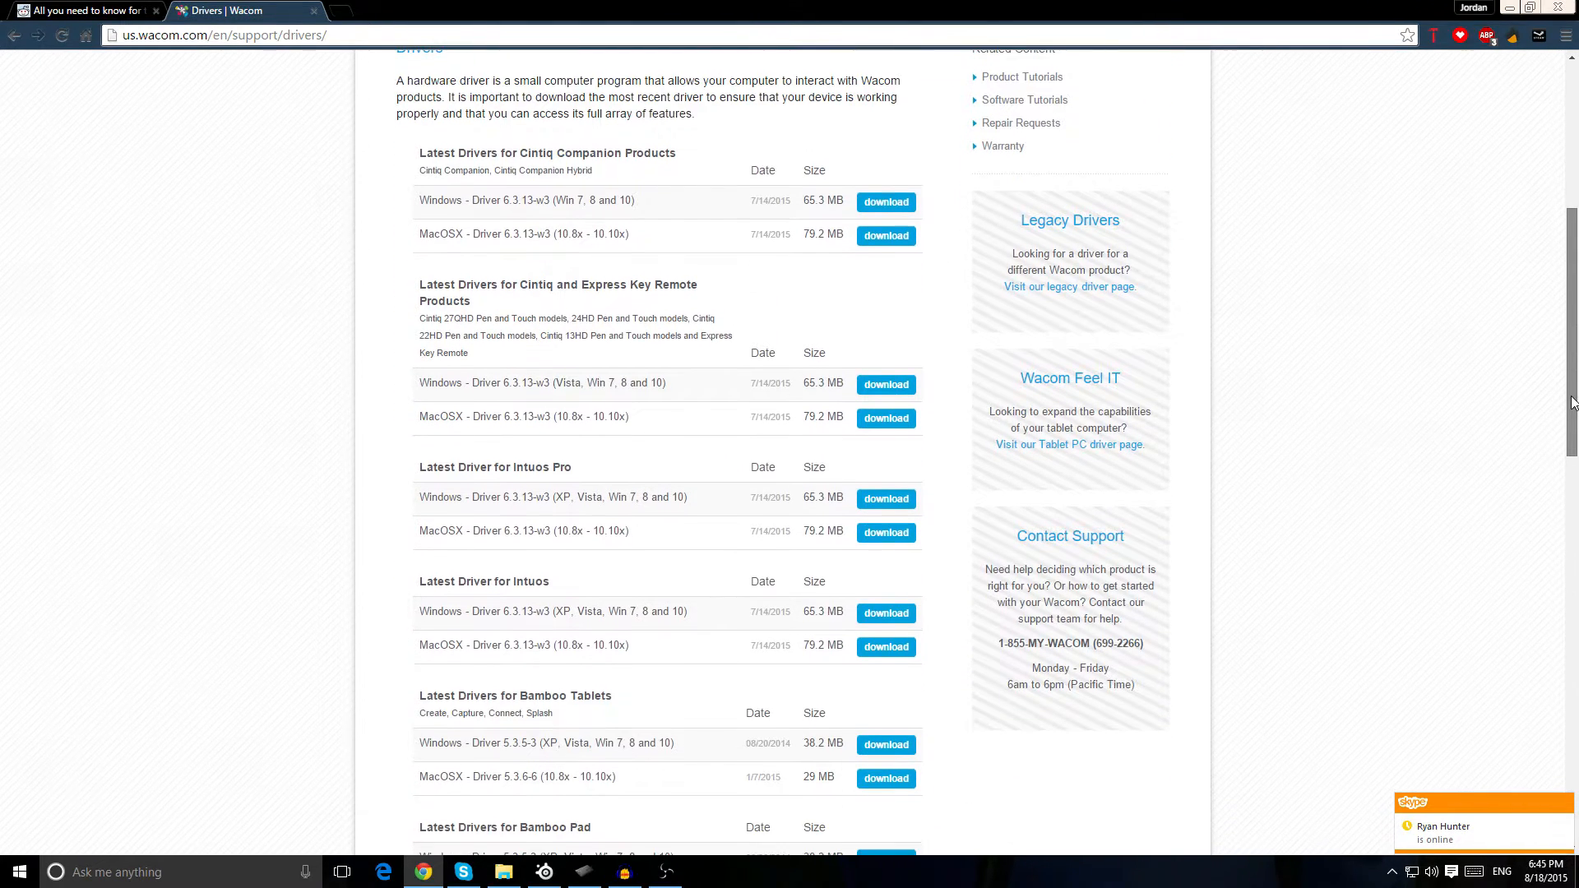
scroll("down", 3)
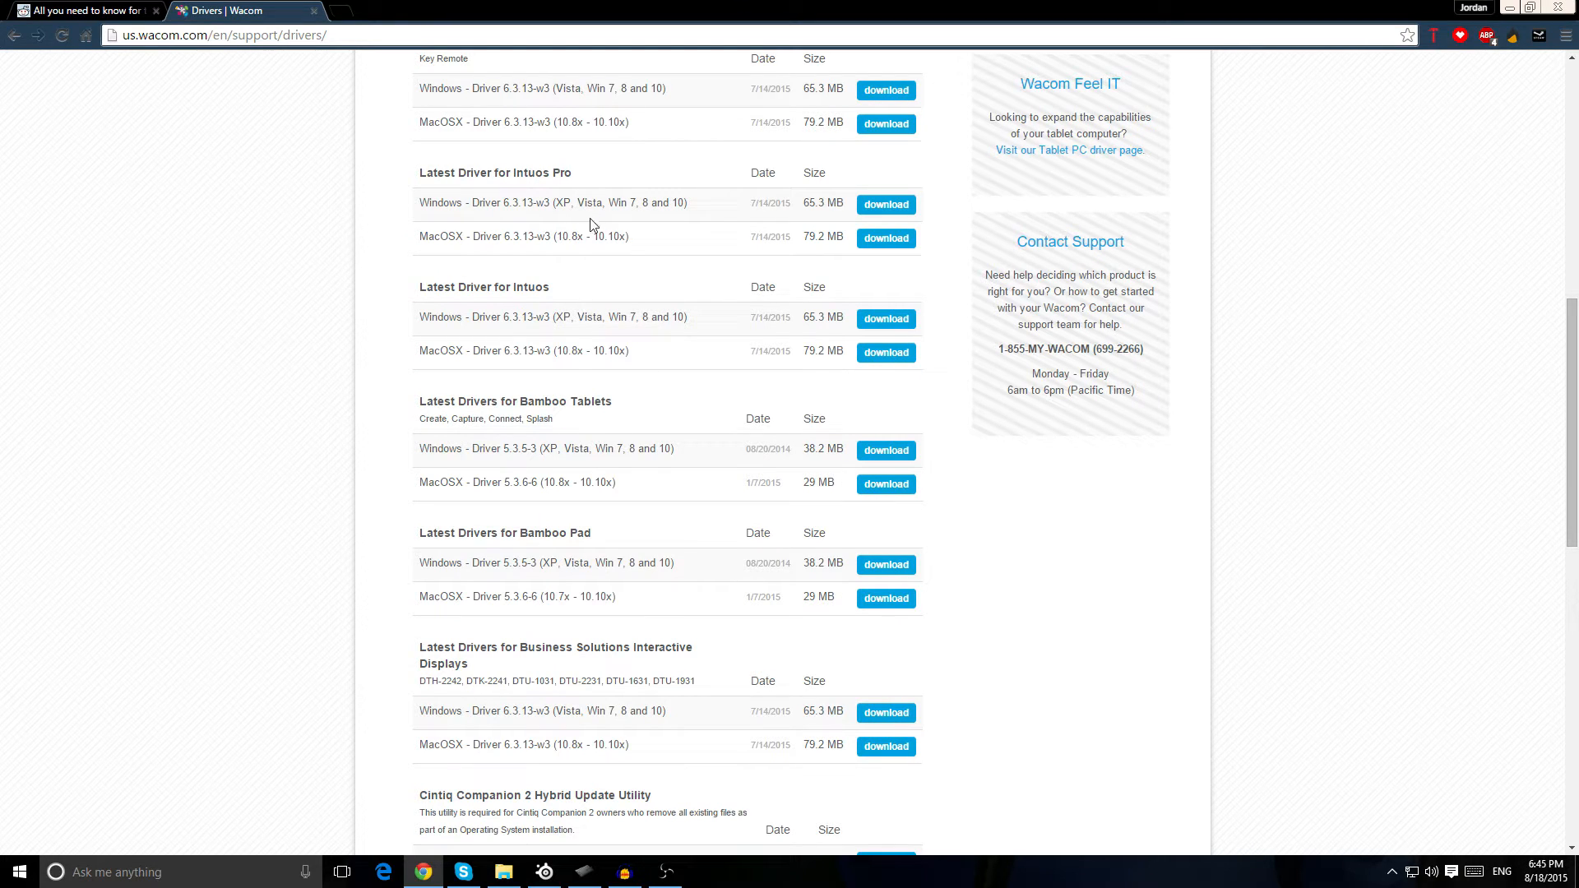
mouse_move(651, 278)
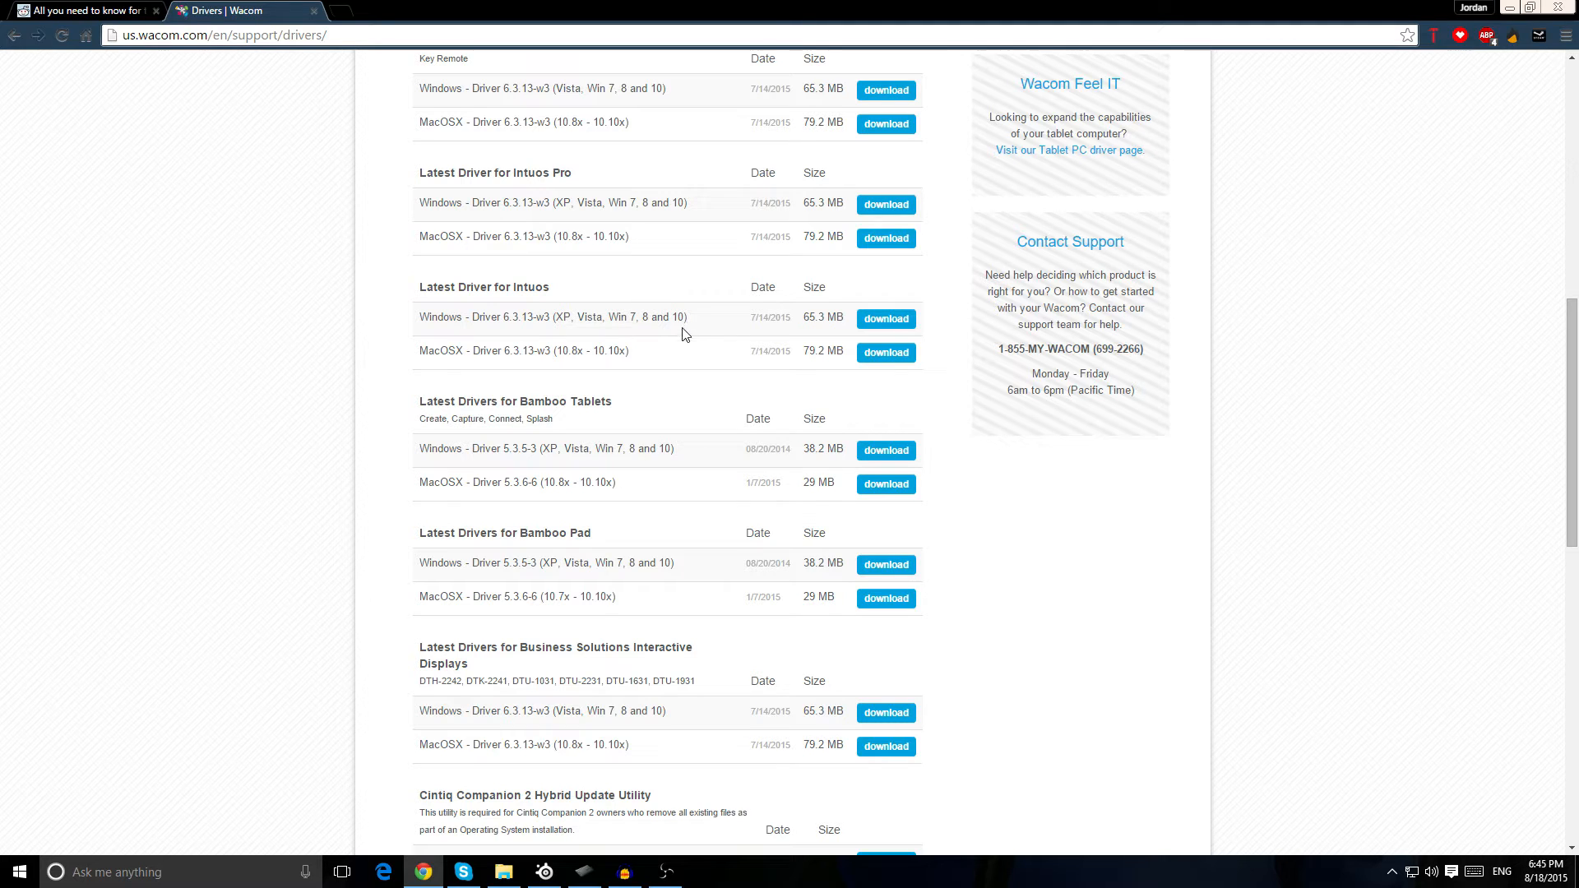
mouse_move(627, 370)
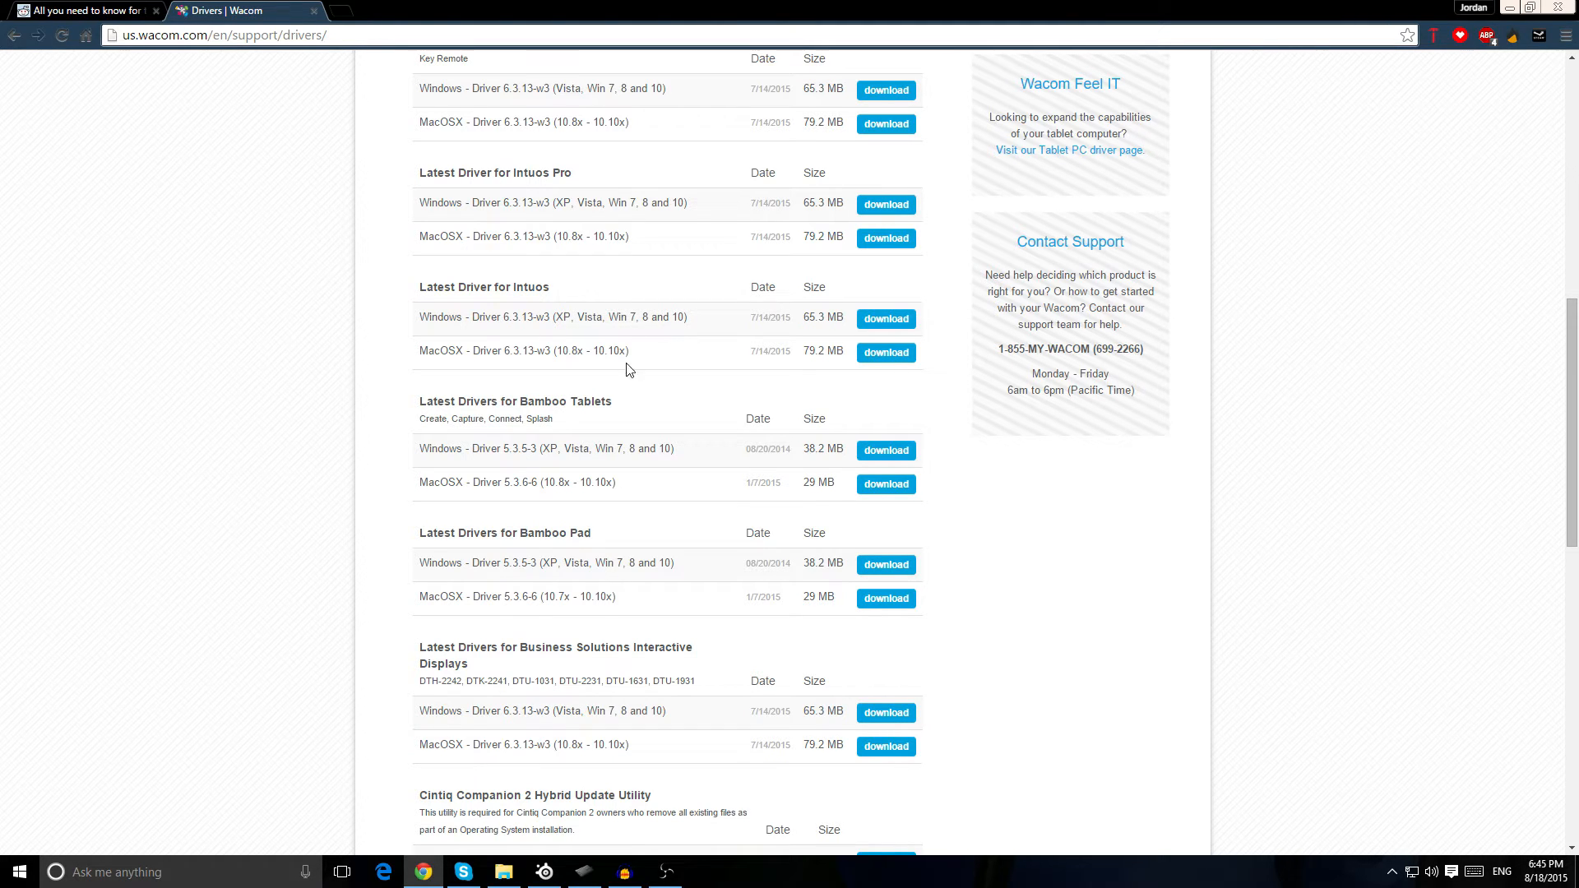
- Check the CTL-480 Amazon listing's Small and Touch Small options, then return to the guide
left_click(86, 10)
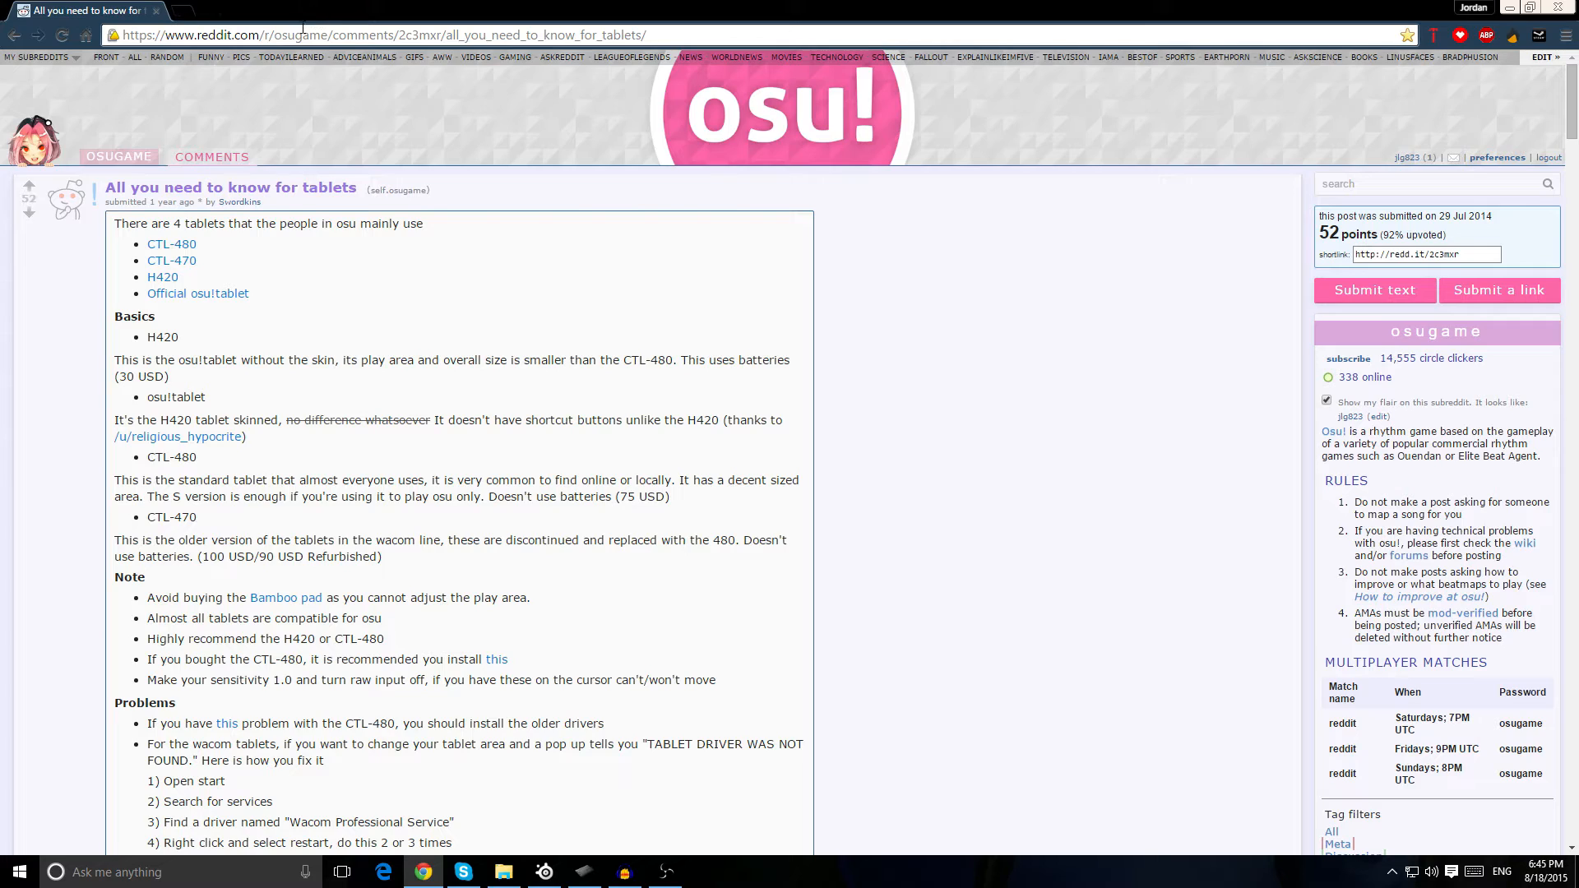
mouse_move(255, 400)
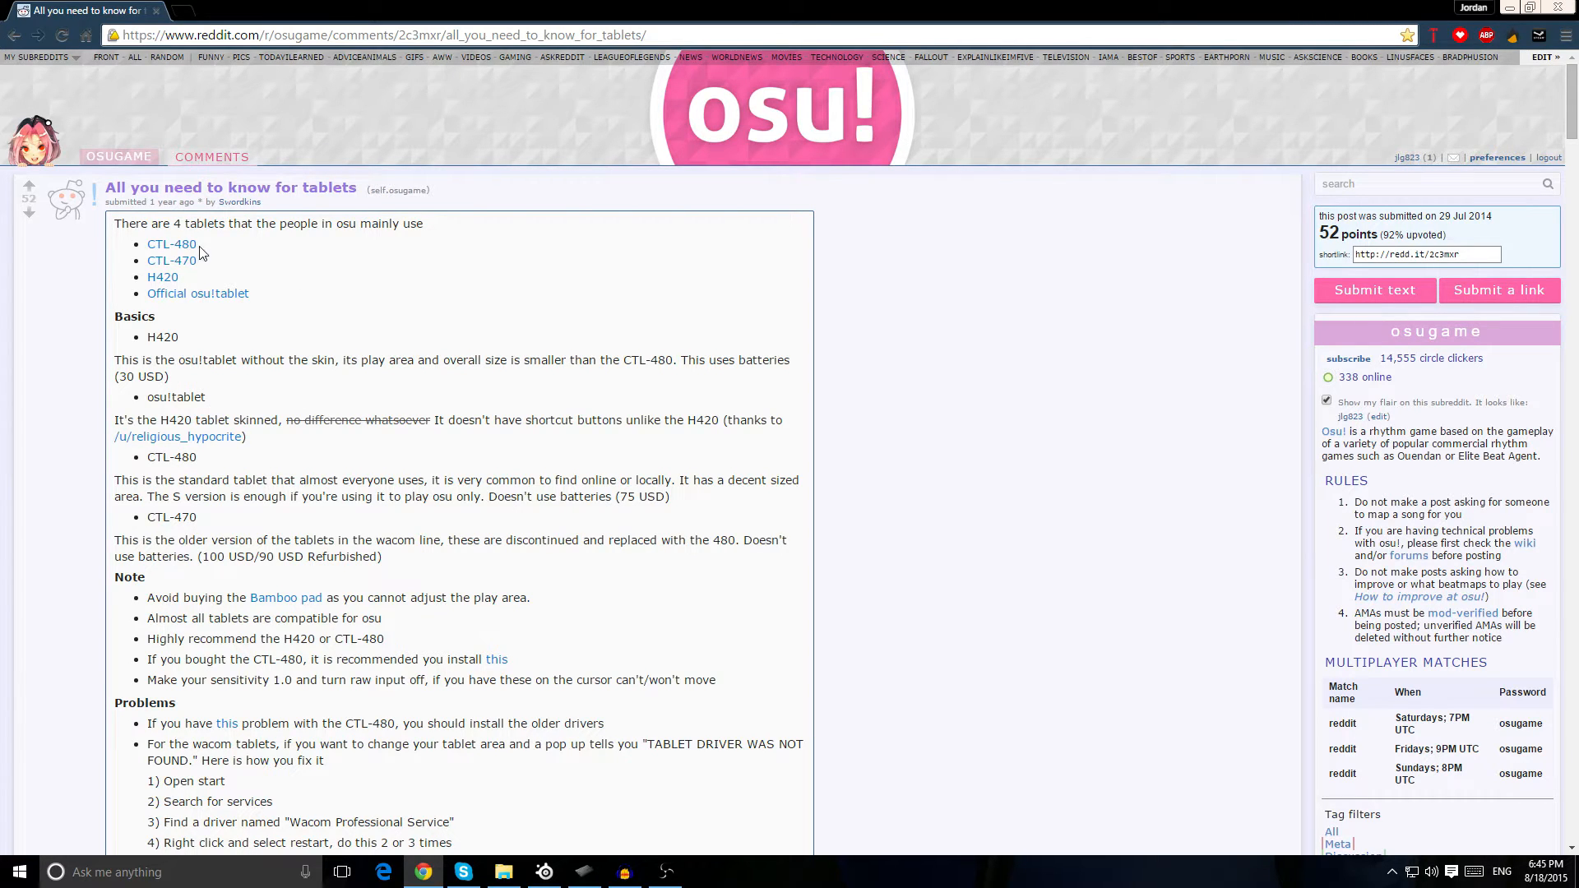
left_click(171, 243)
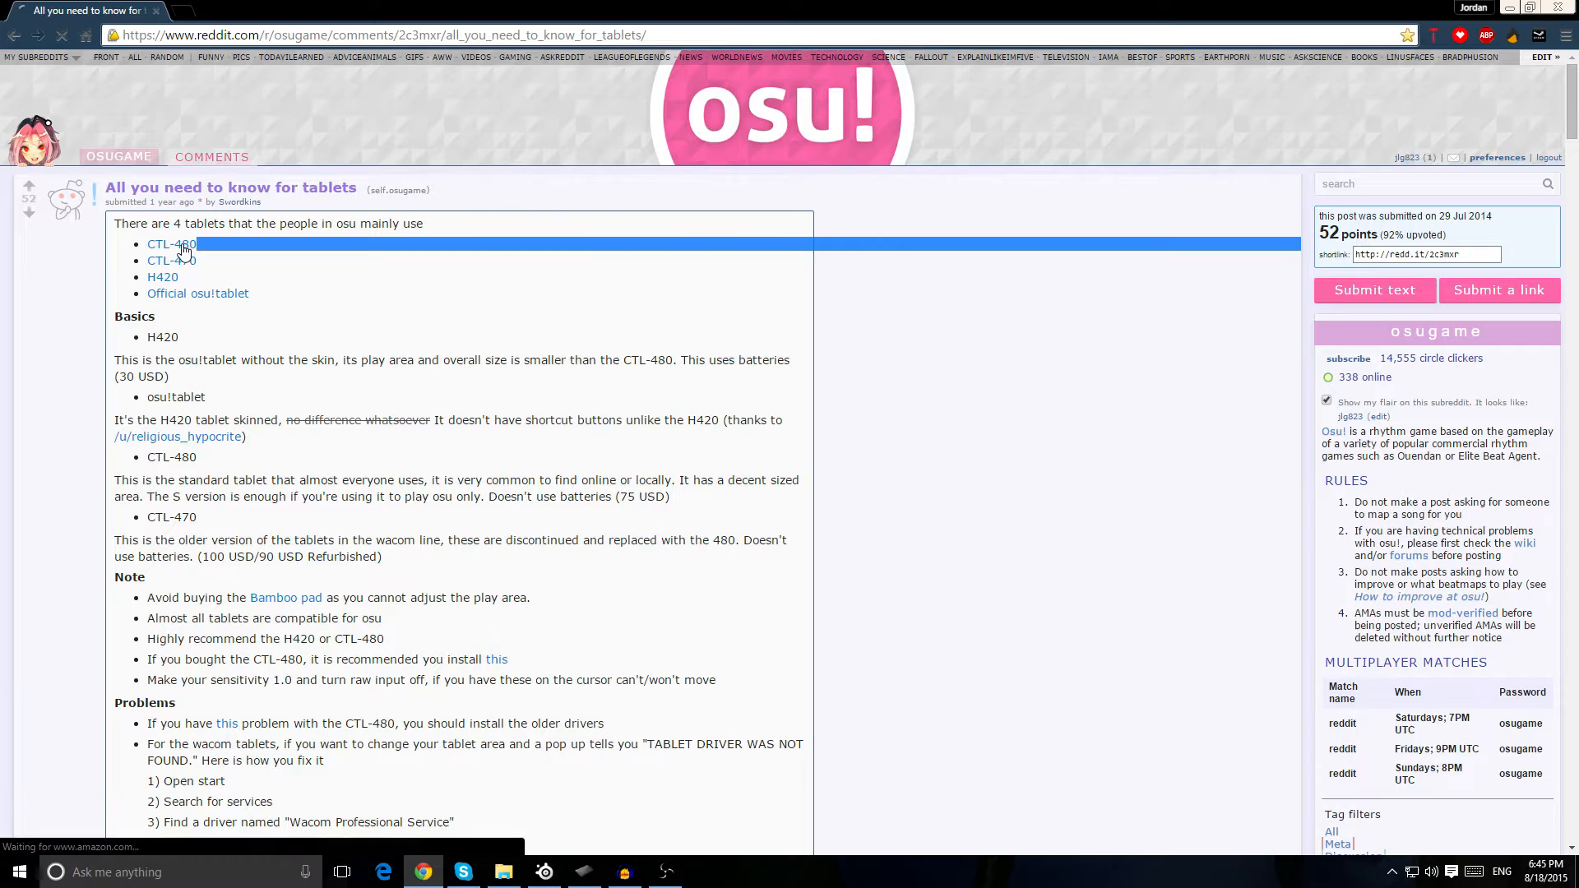
left_click(171, 244)
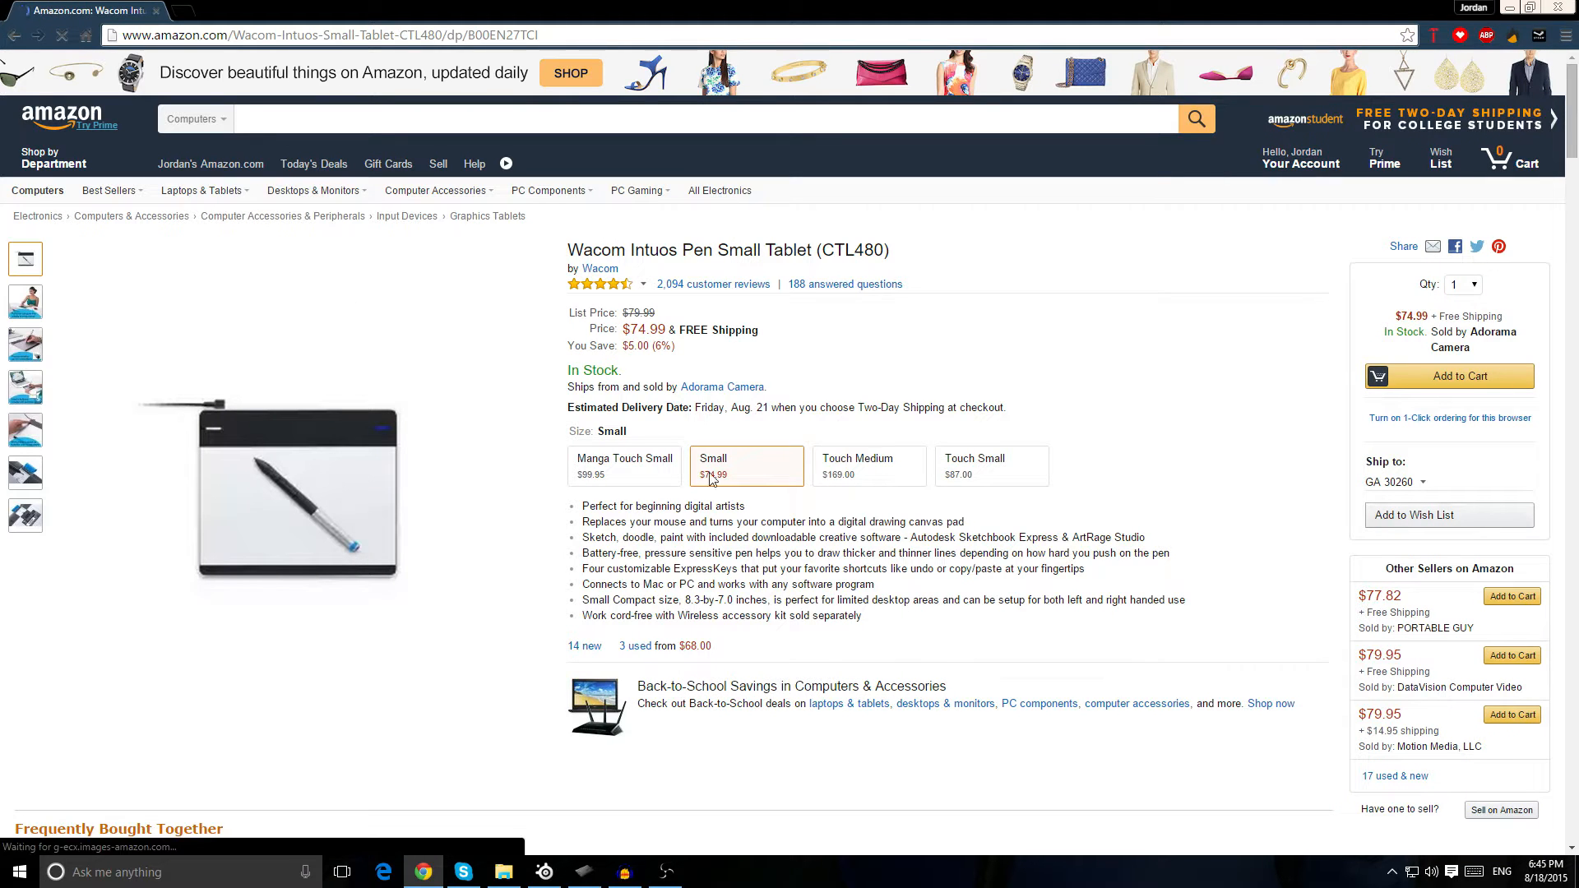
left_click(990, 465)
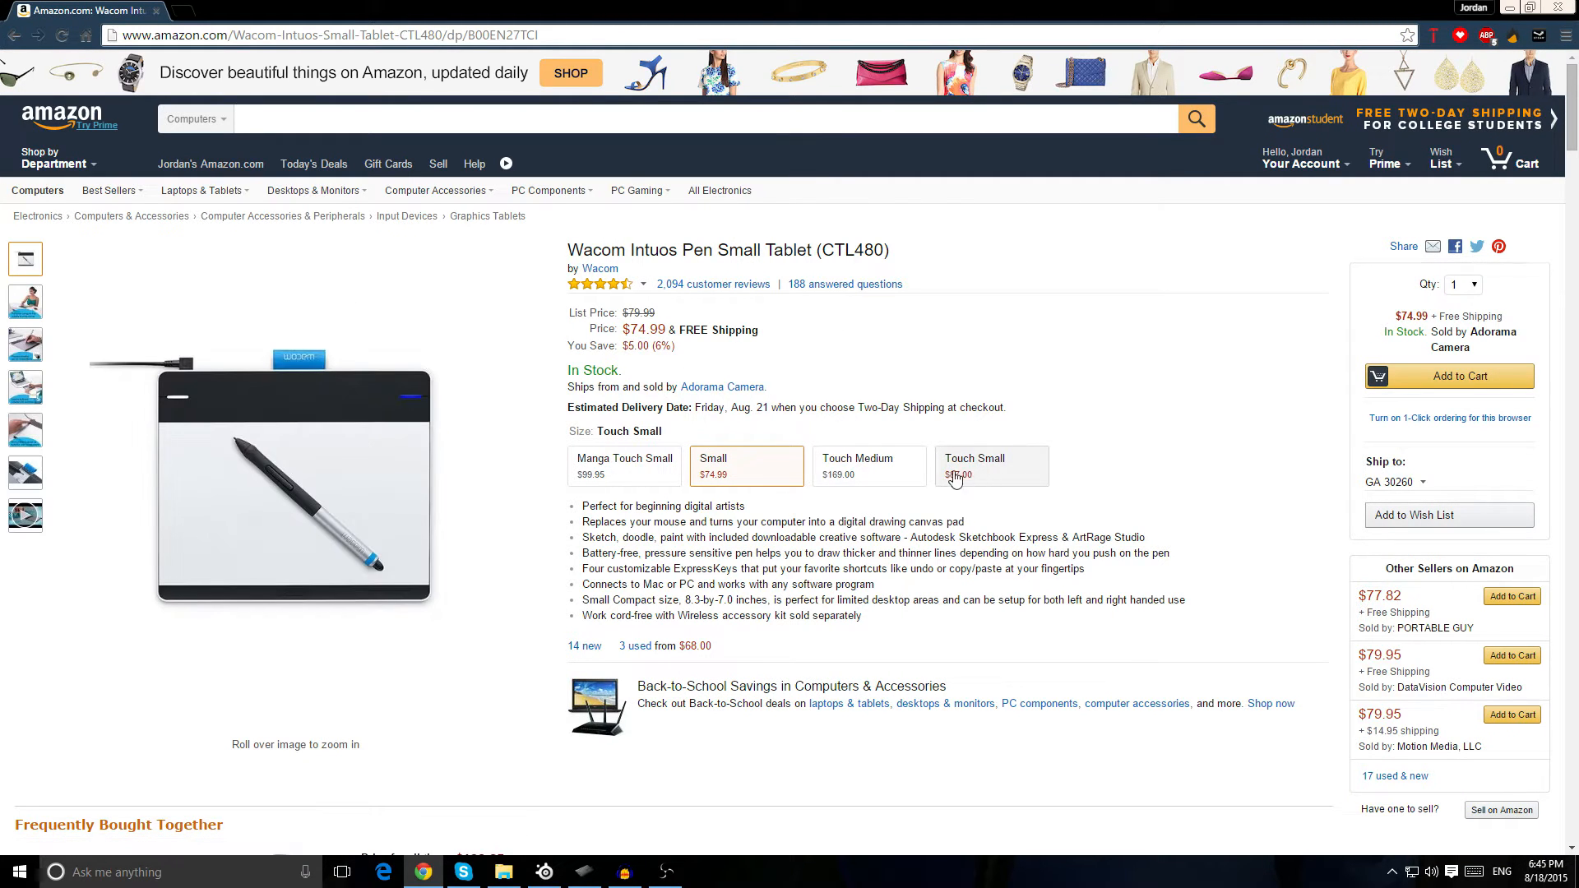
left_click(746, 466)
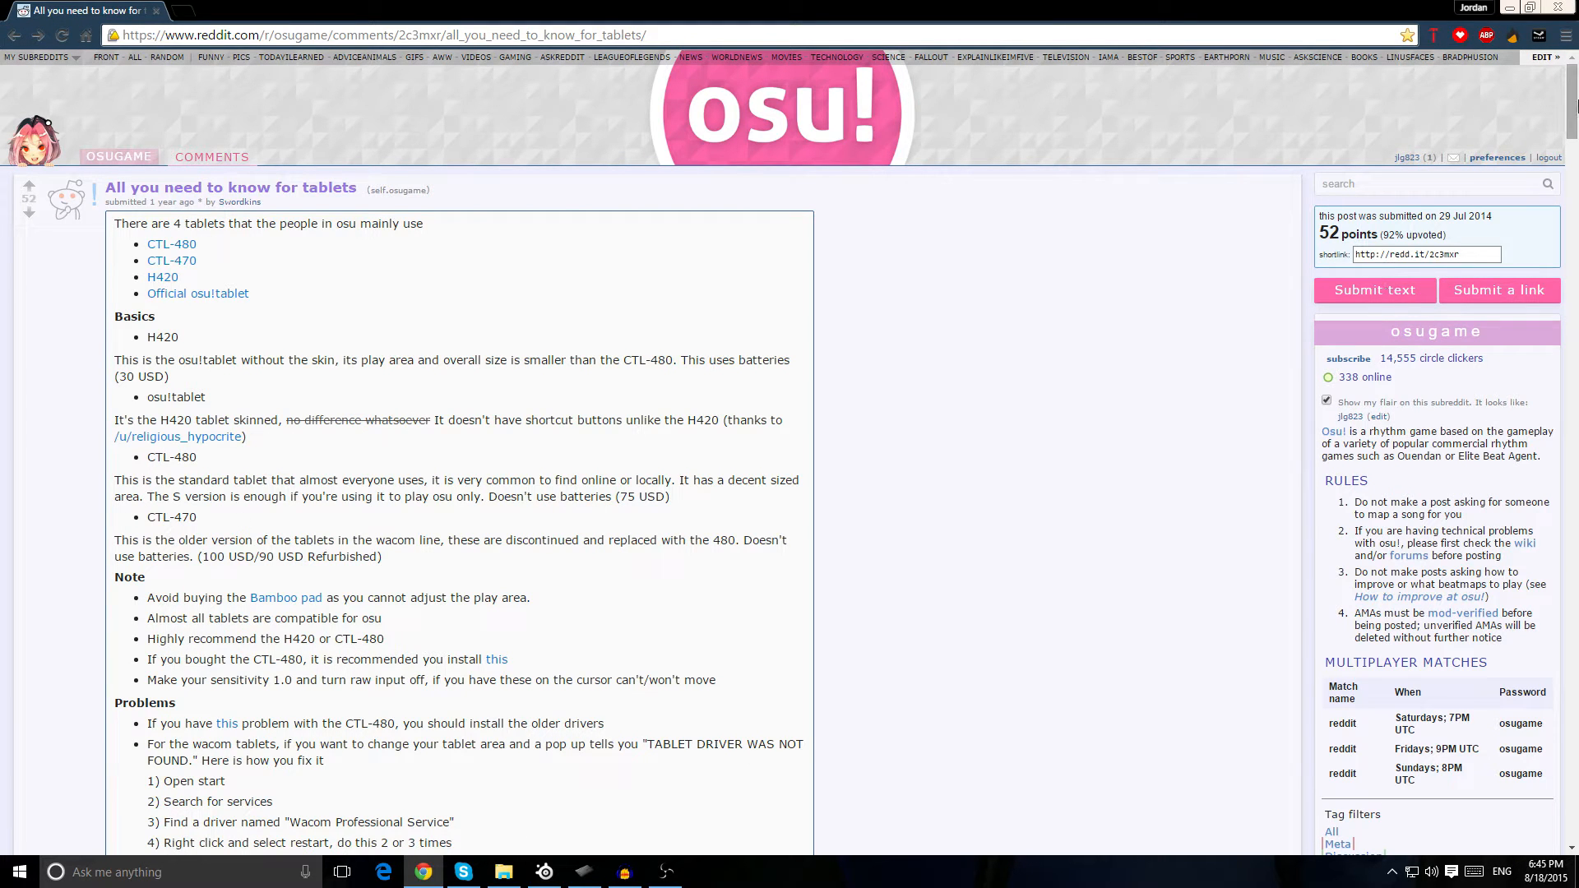
- Follow the guide's recommended install link for CTL-480 owners to the Fix My Pen page
scroll("down", 3)
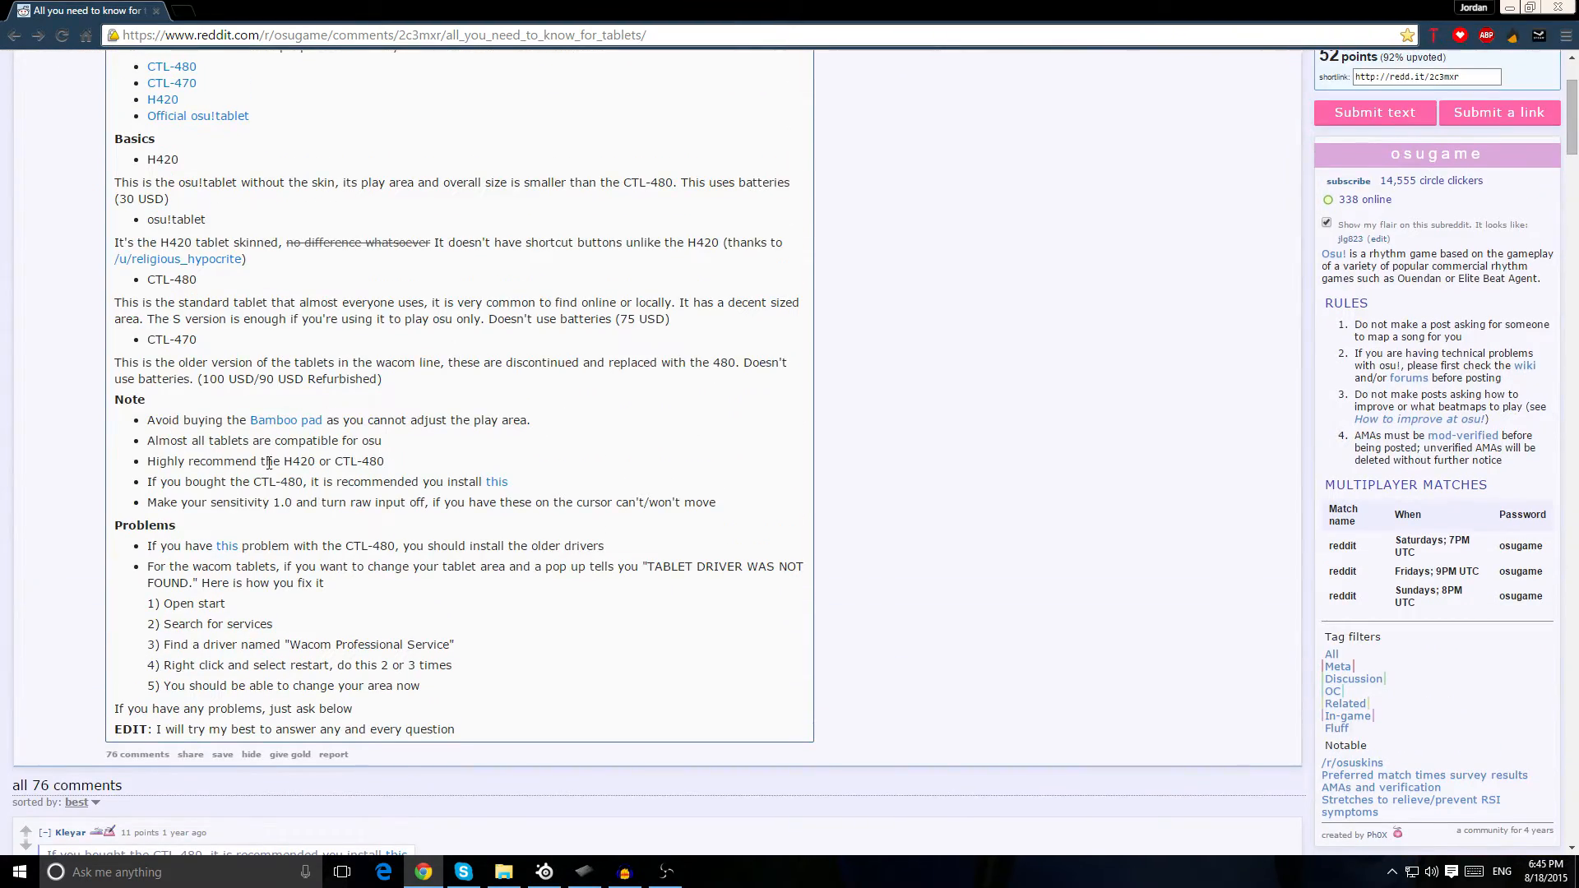
mouse_move(451, 480)
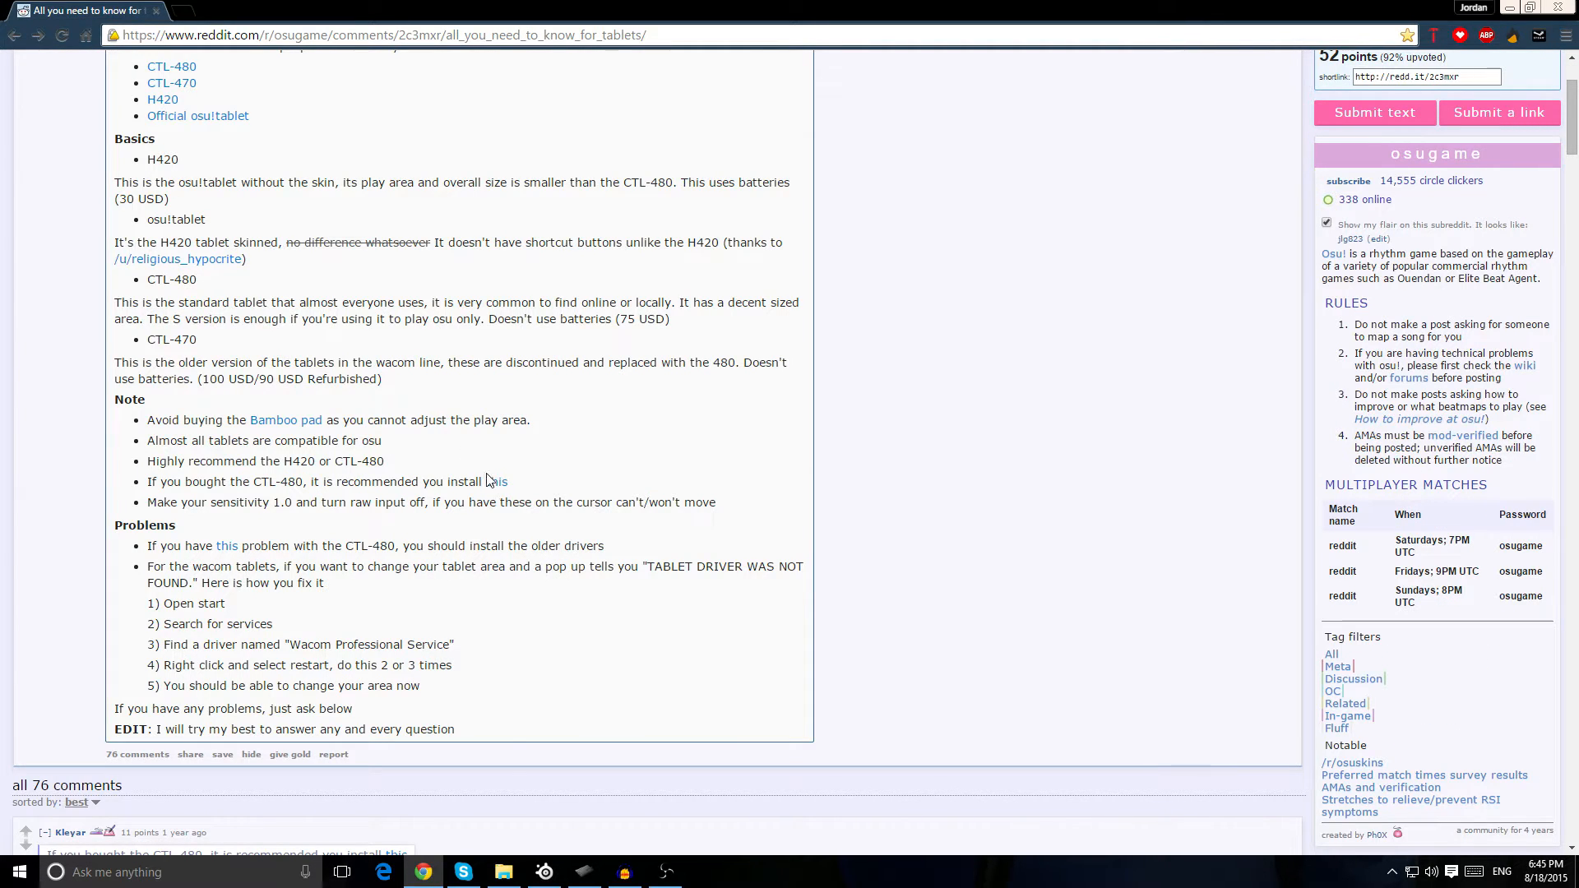
mouse_move(493, 481)
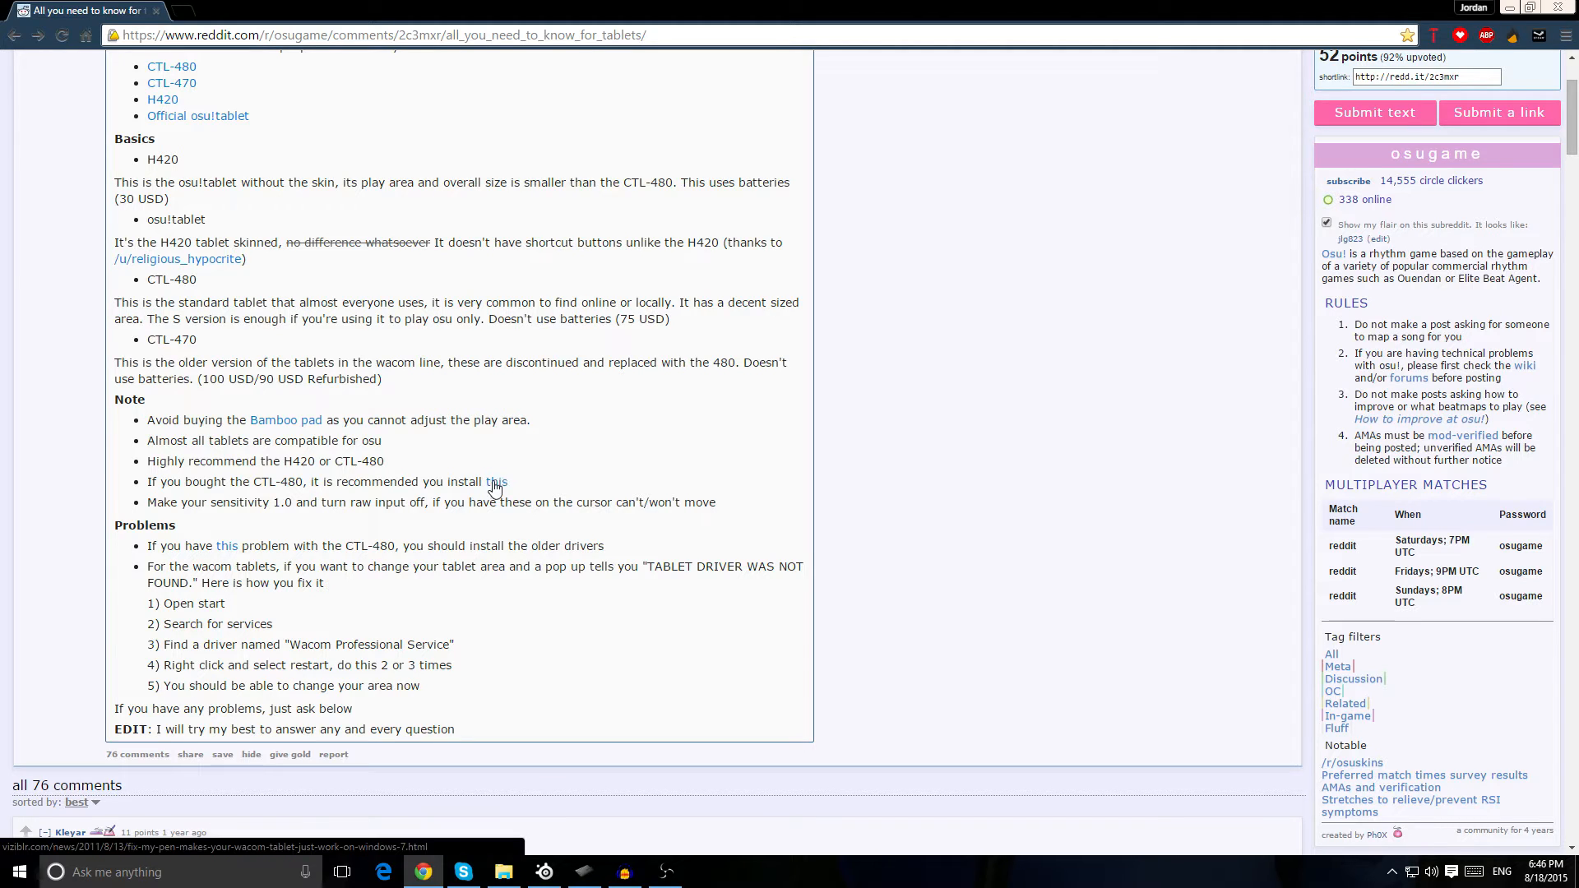
left_click(495, 482)
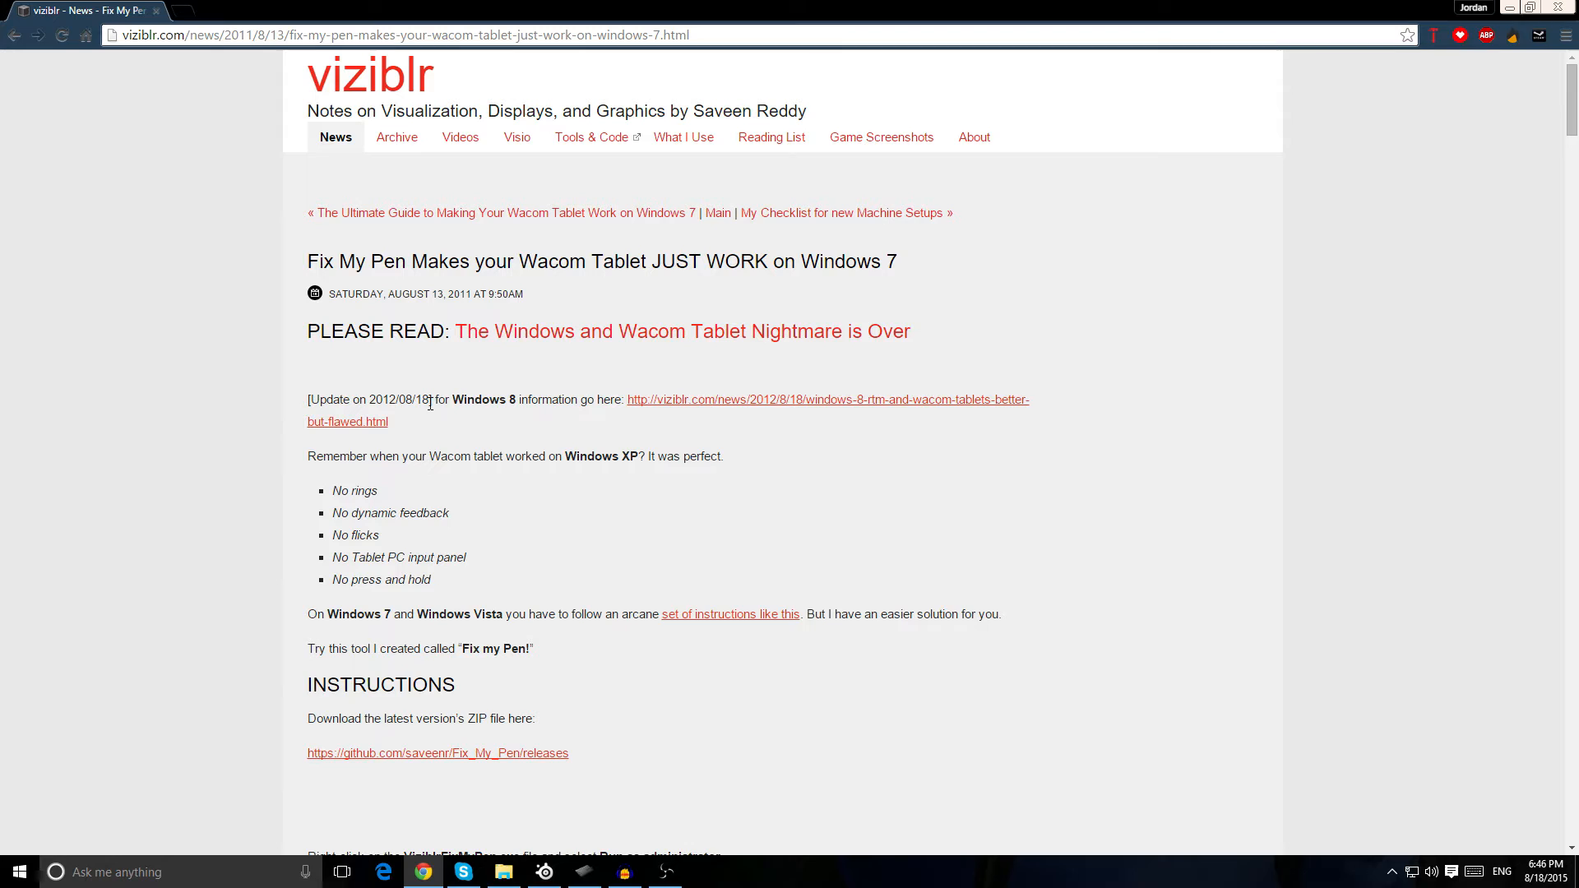
mouse_move(536, 513)
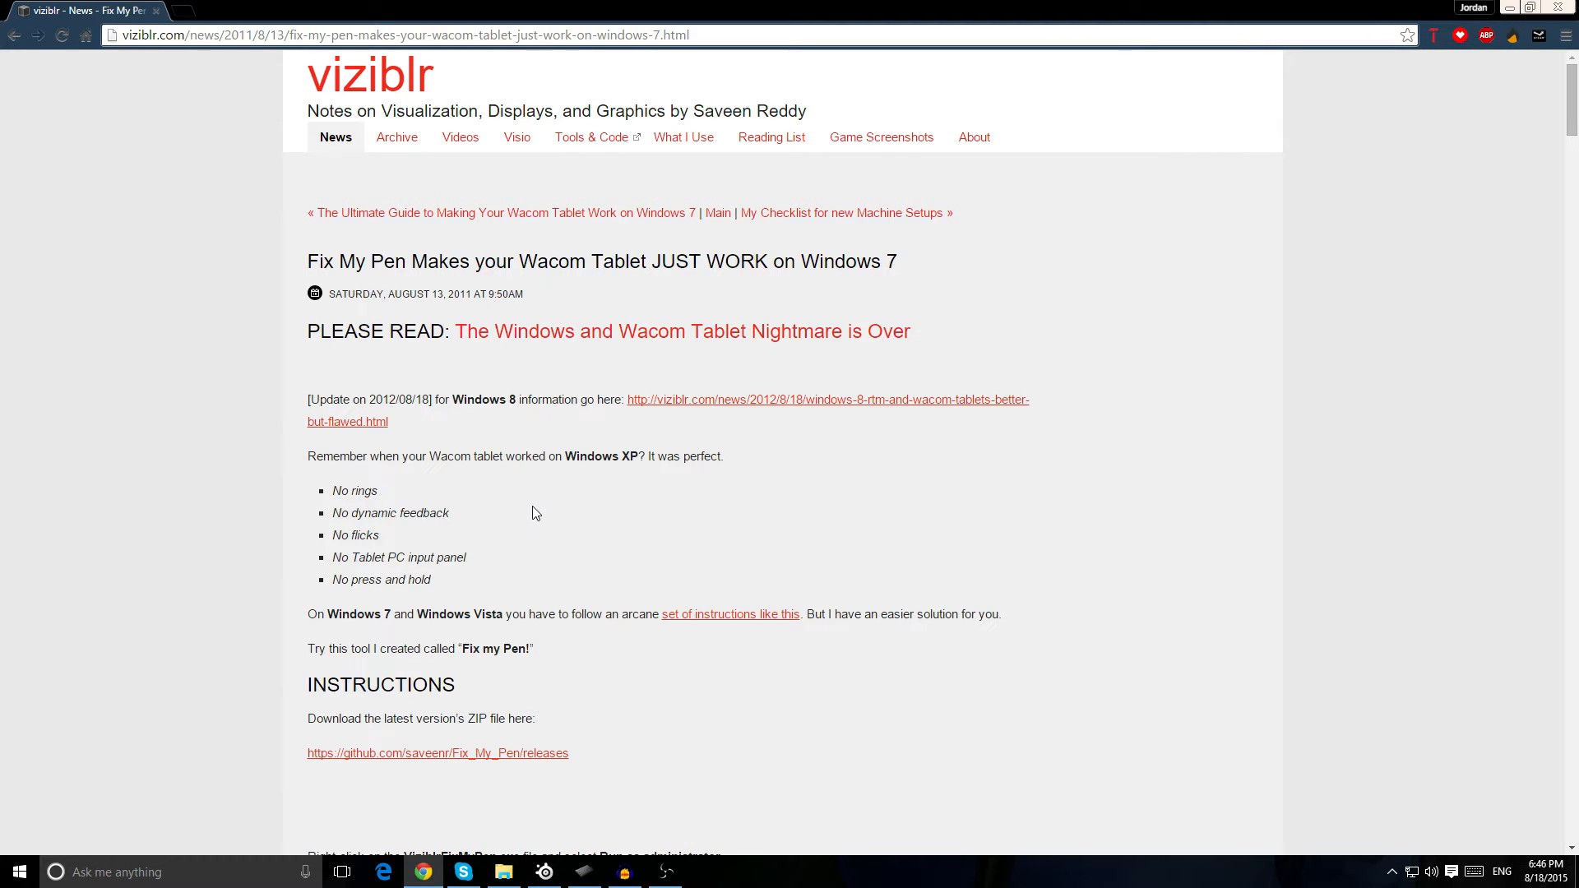
mouse_move(561, 531)
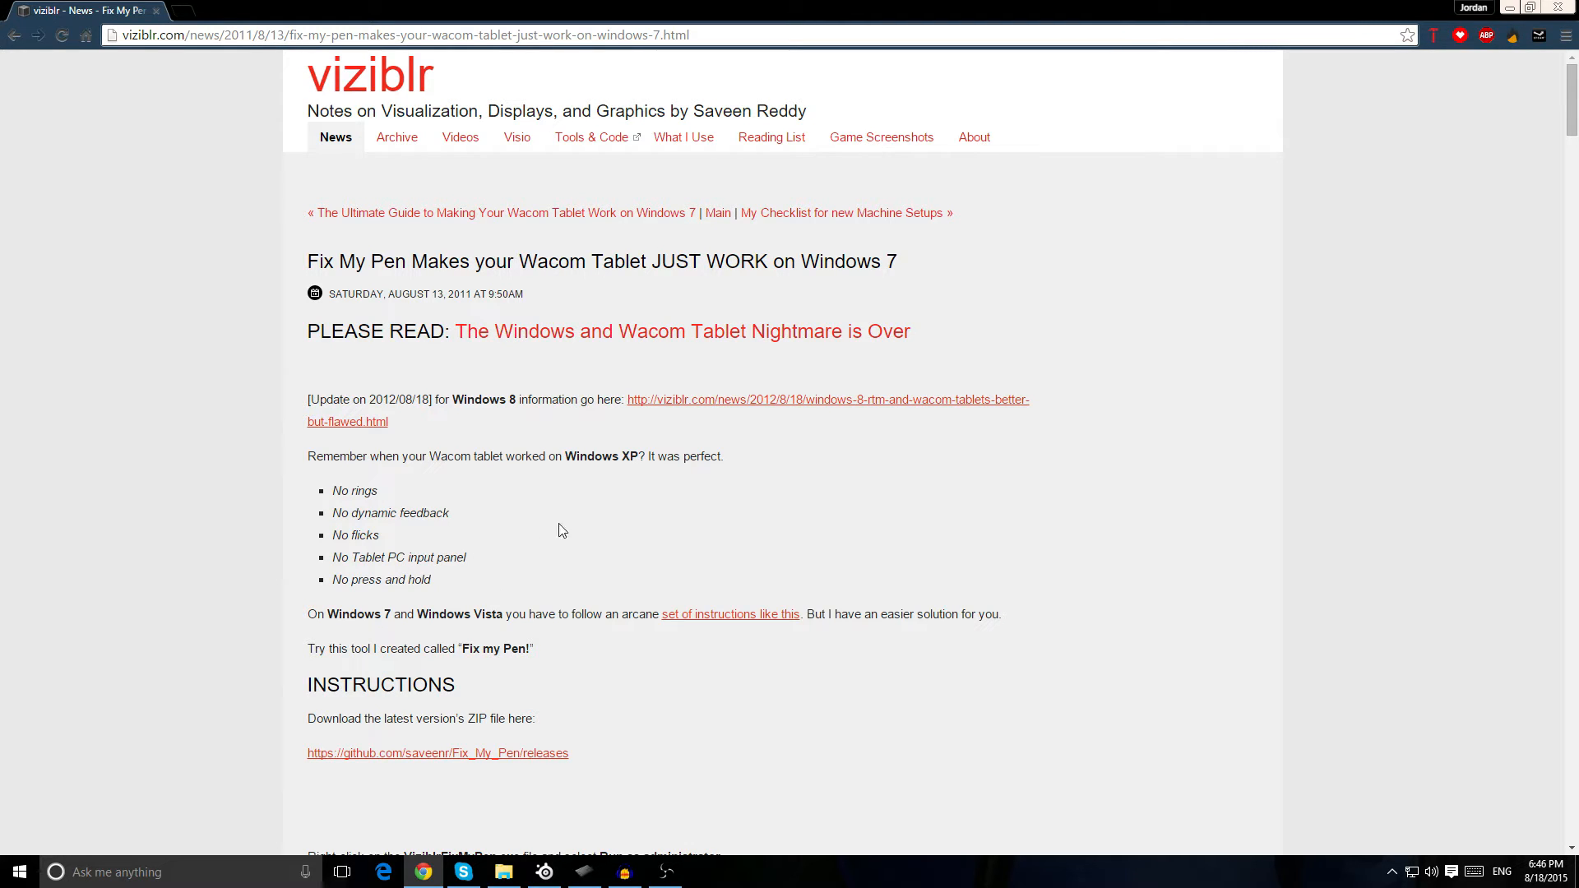
mouse_move(421, 557)
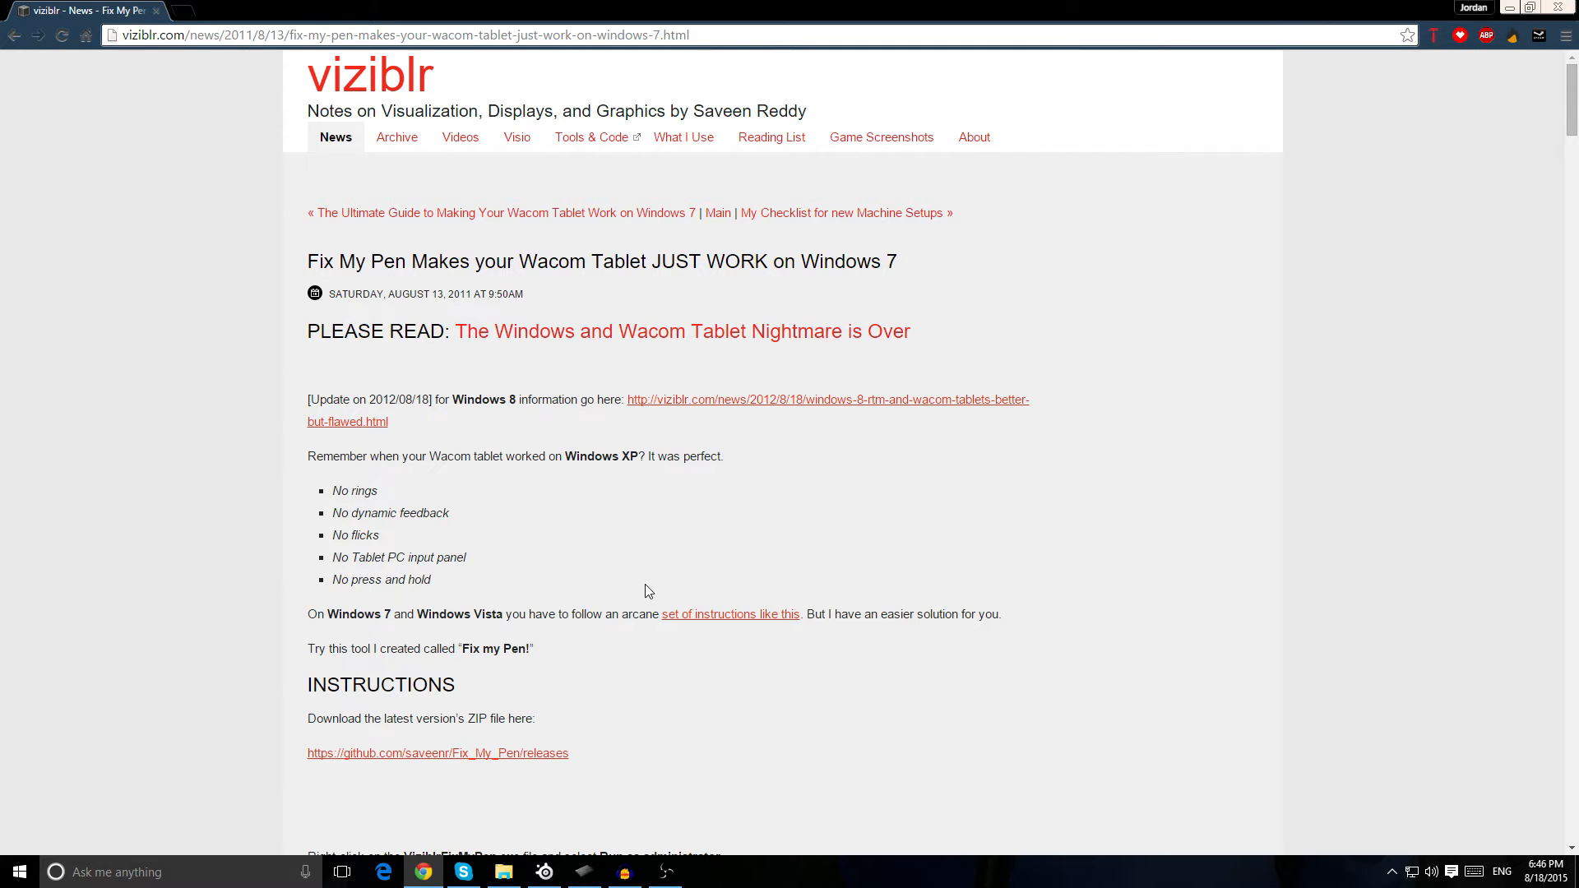
mouse_move(438, 751)
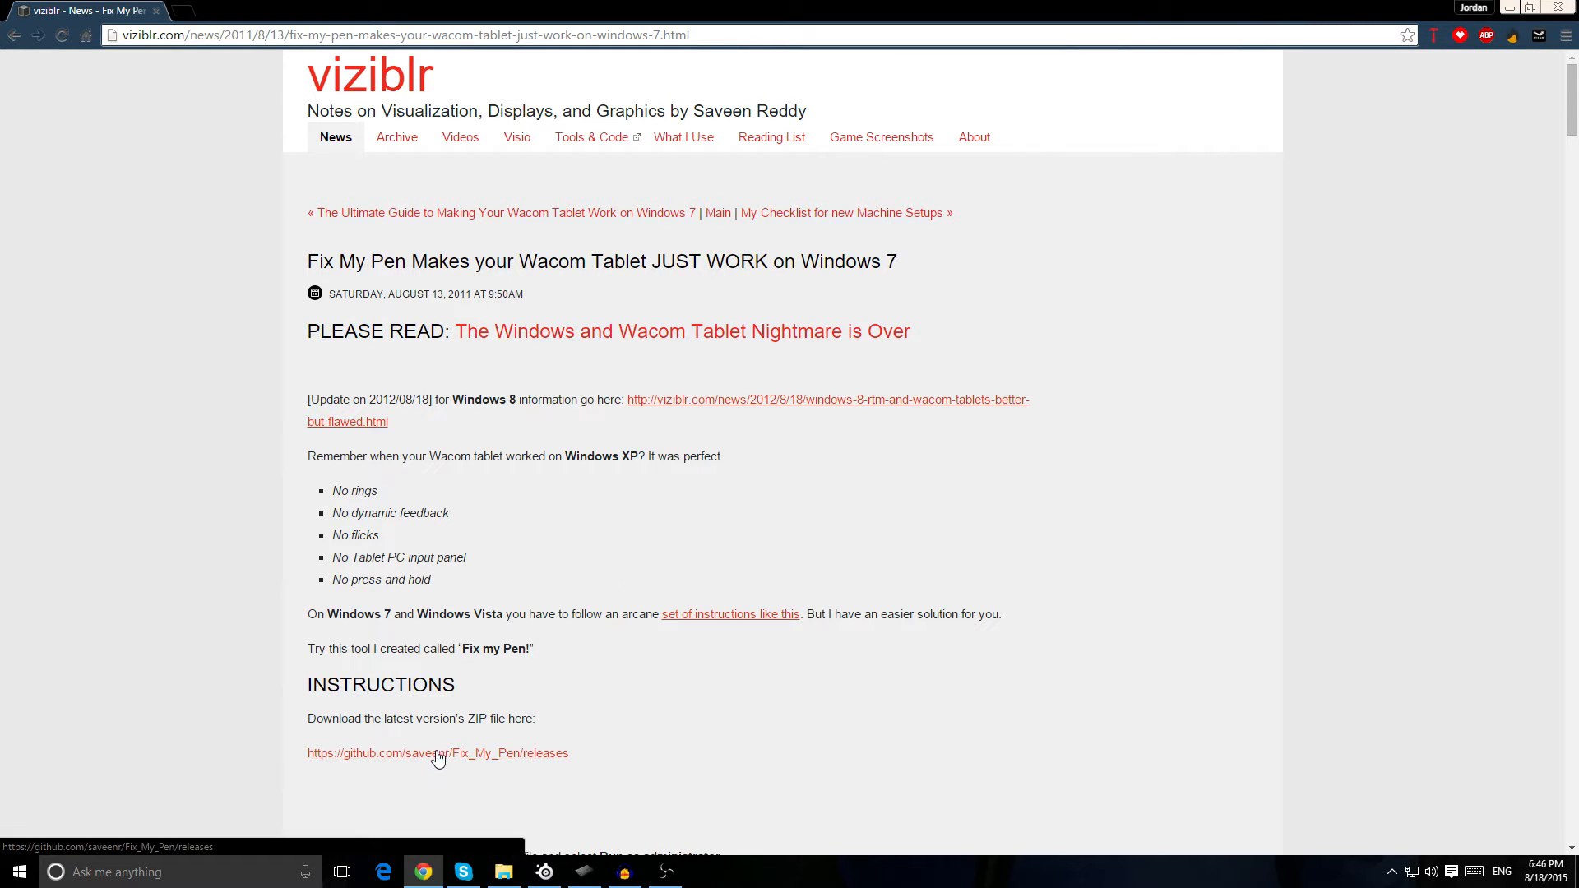
- Download the Fix My Pen zip from its GitHub releases page
left_click(438, 752)
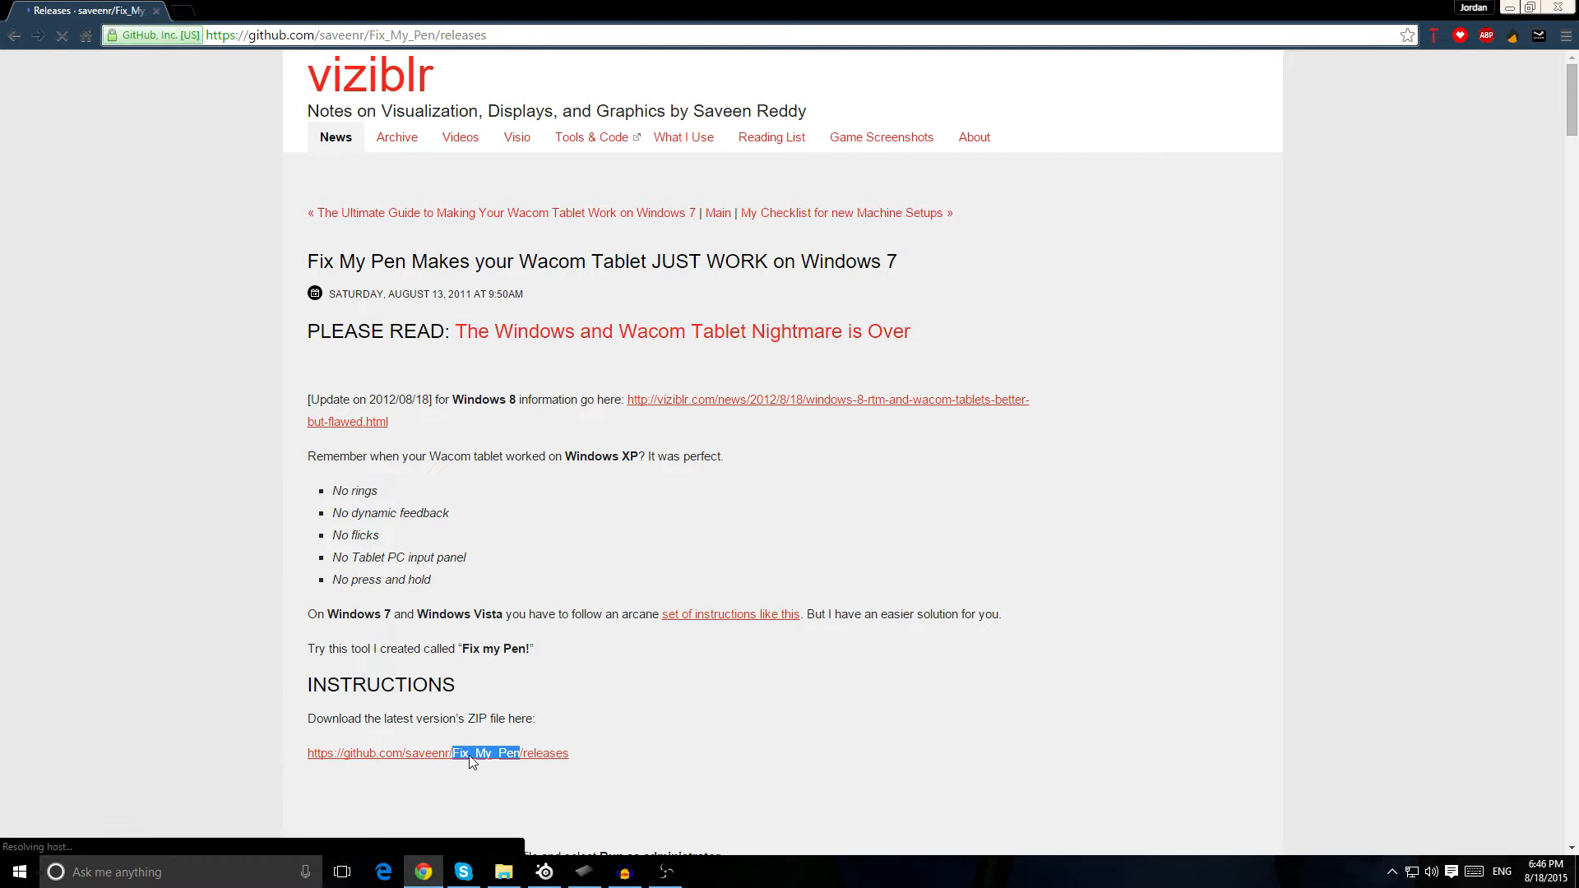
left_click(438, 753)
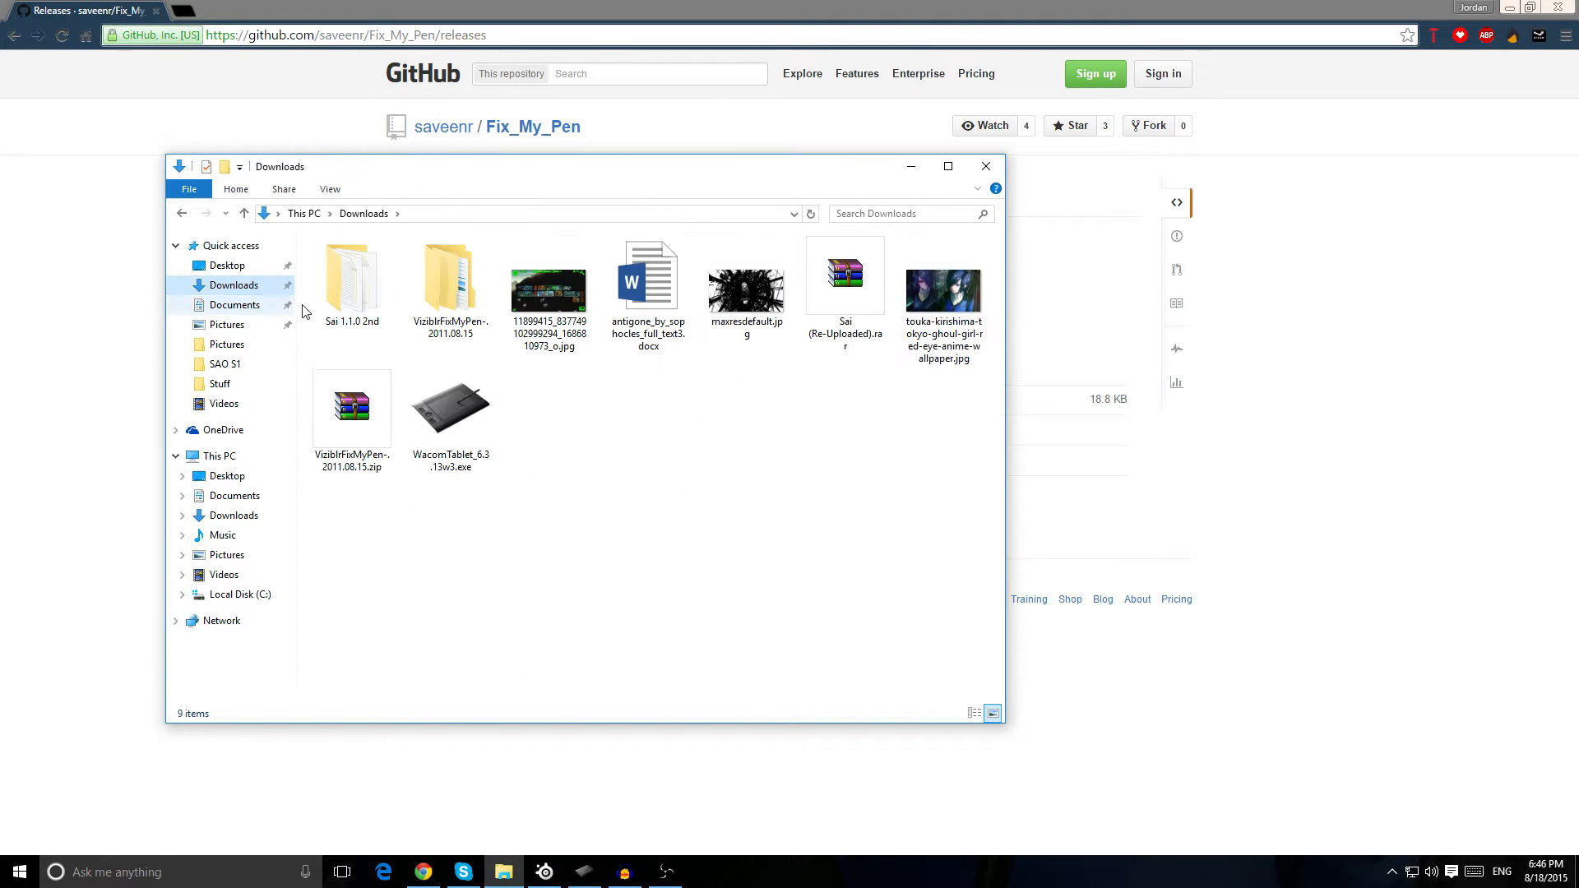
- Run ViziblrFixMyPen.exe from the Debug folder of the extracted download
left_click(352, 408)
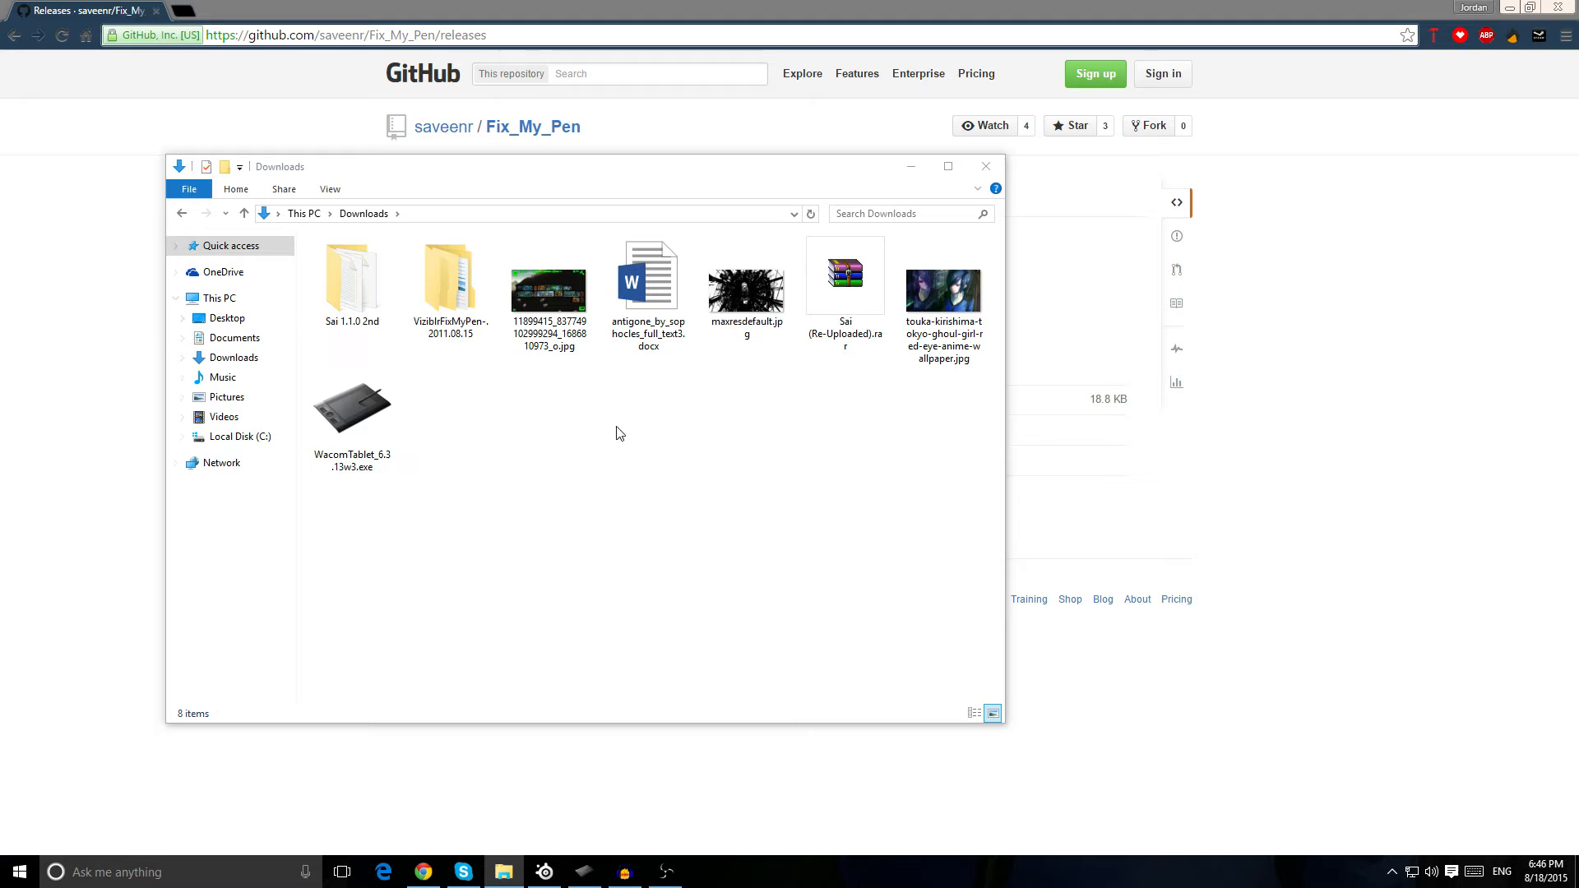
double_click(449, 275)
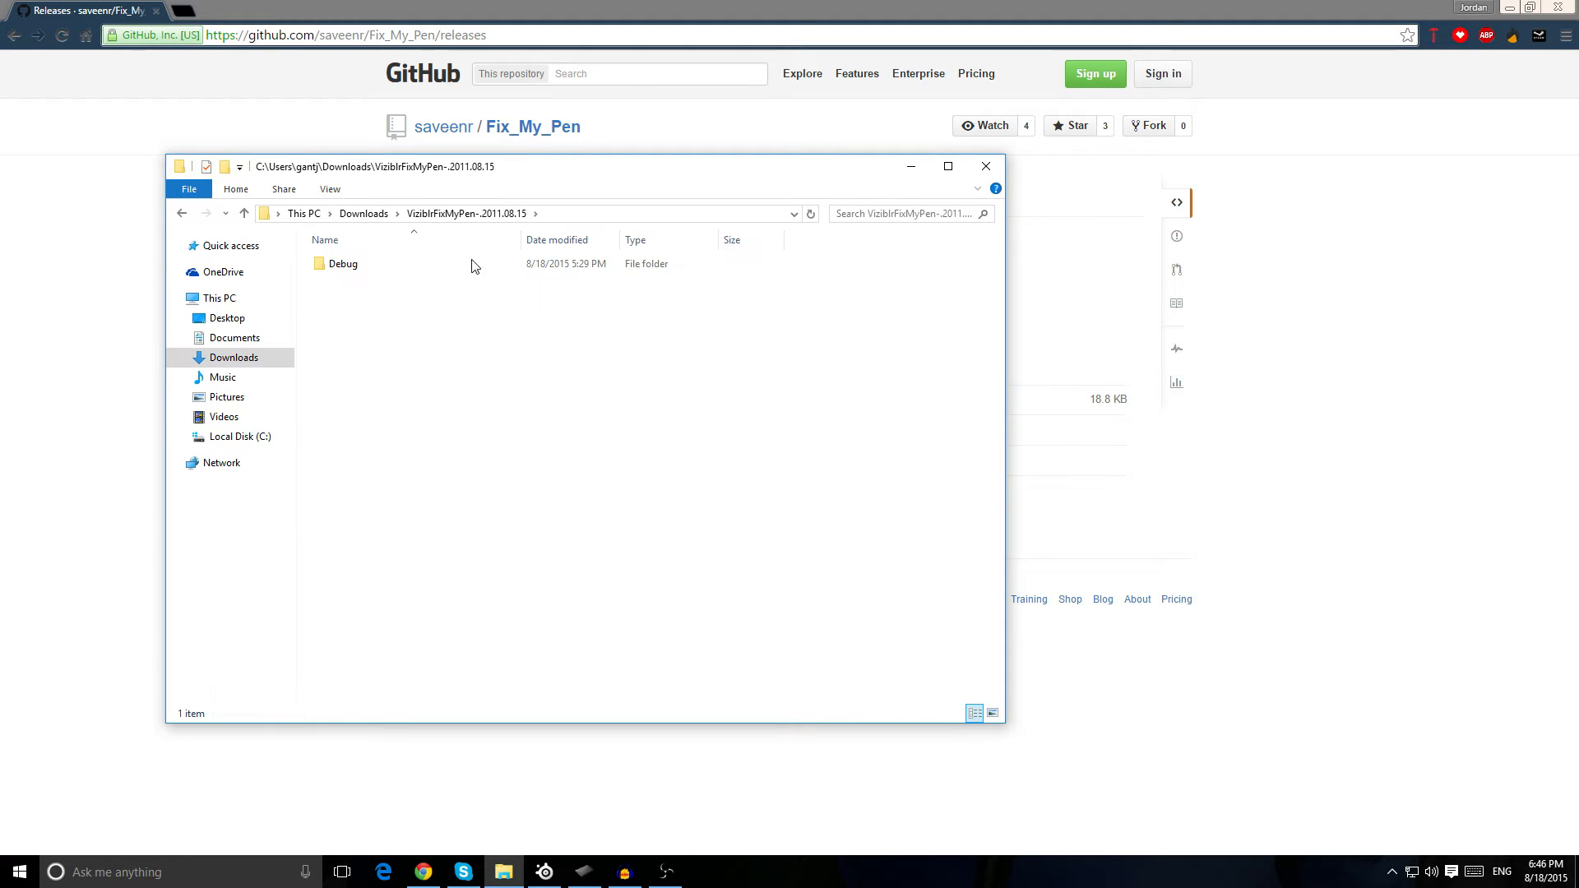
left_click(343, 264)
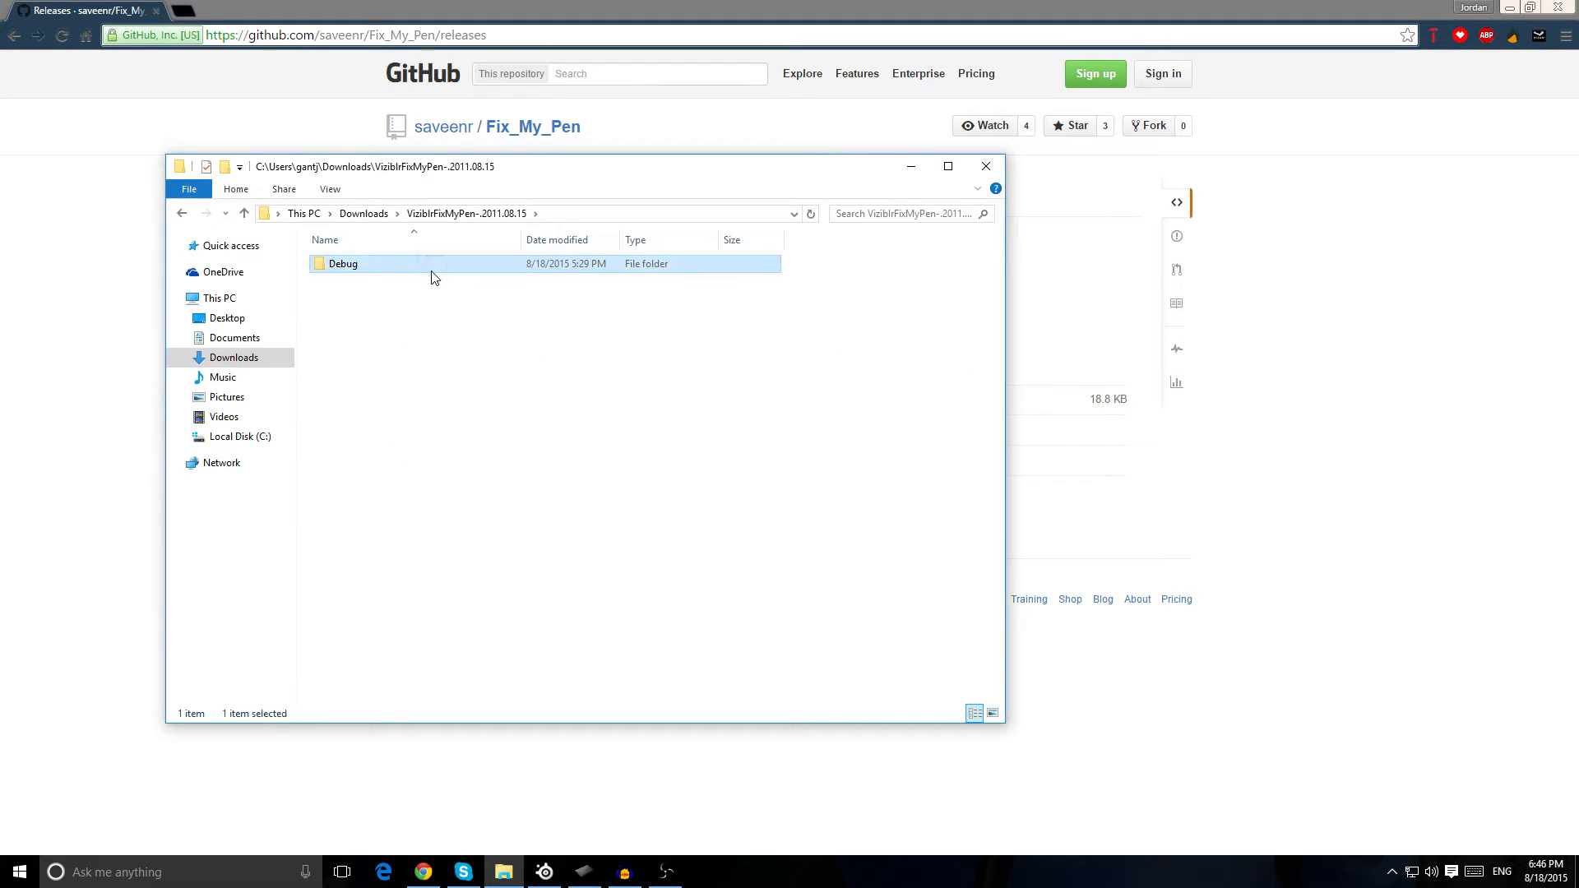
double_click(342, 263)
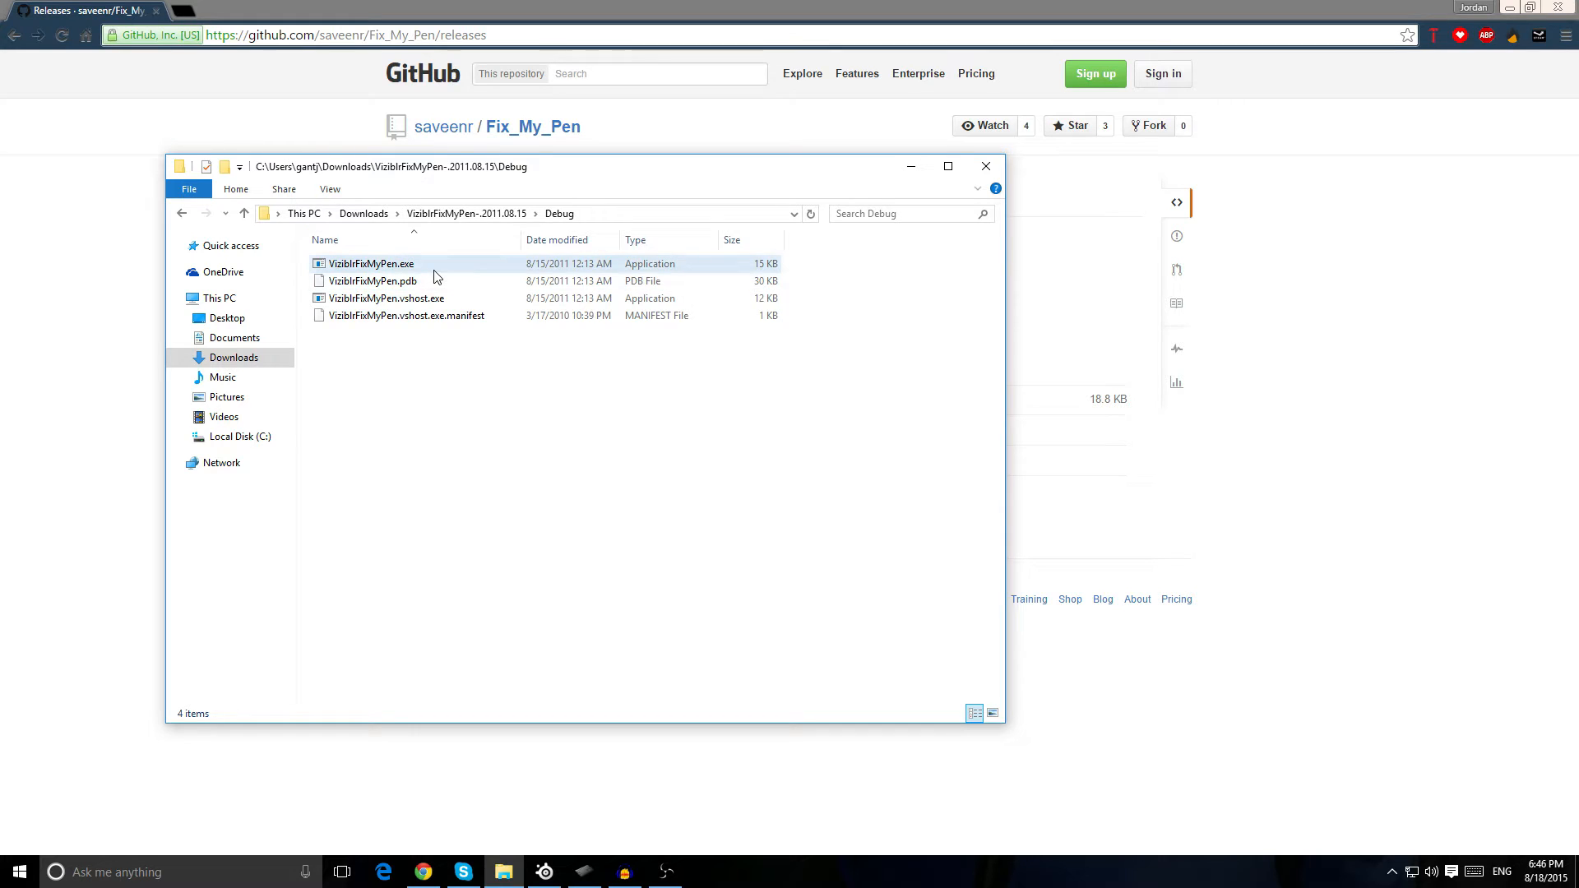
left_click(372, 263)
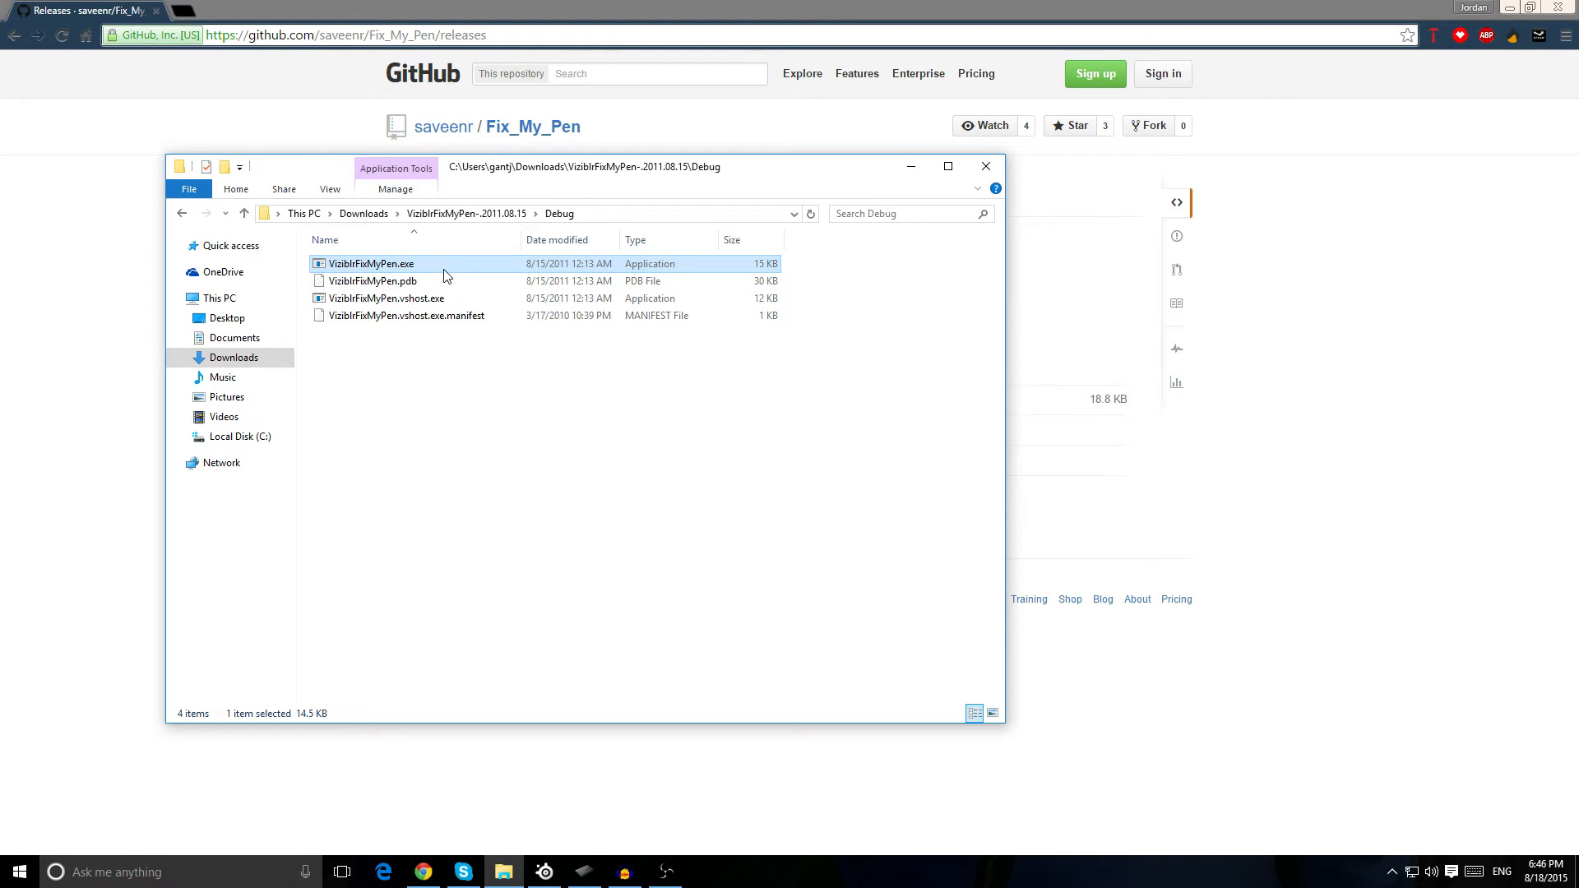
double_click(374, 263)
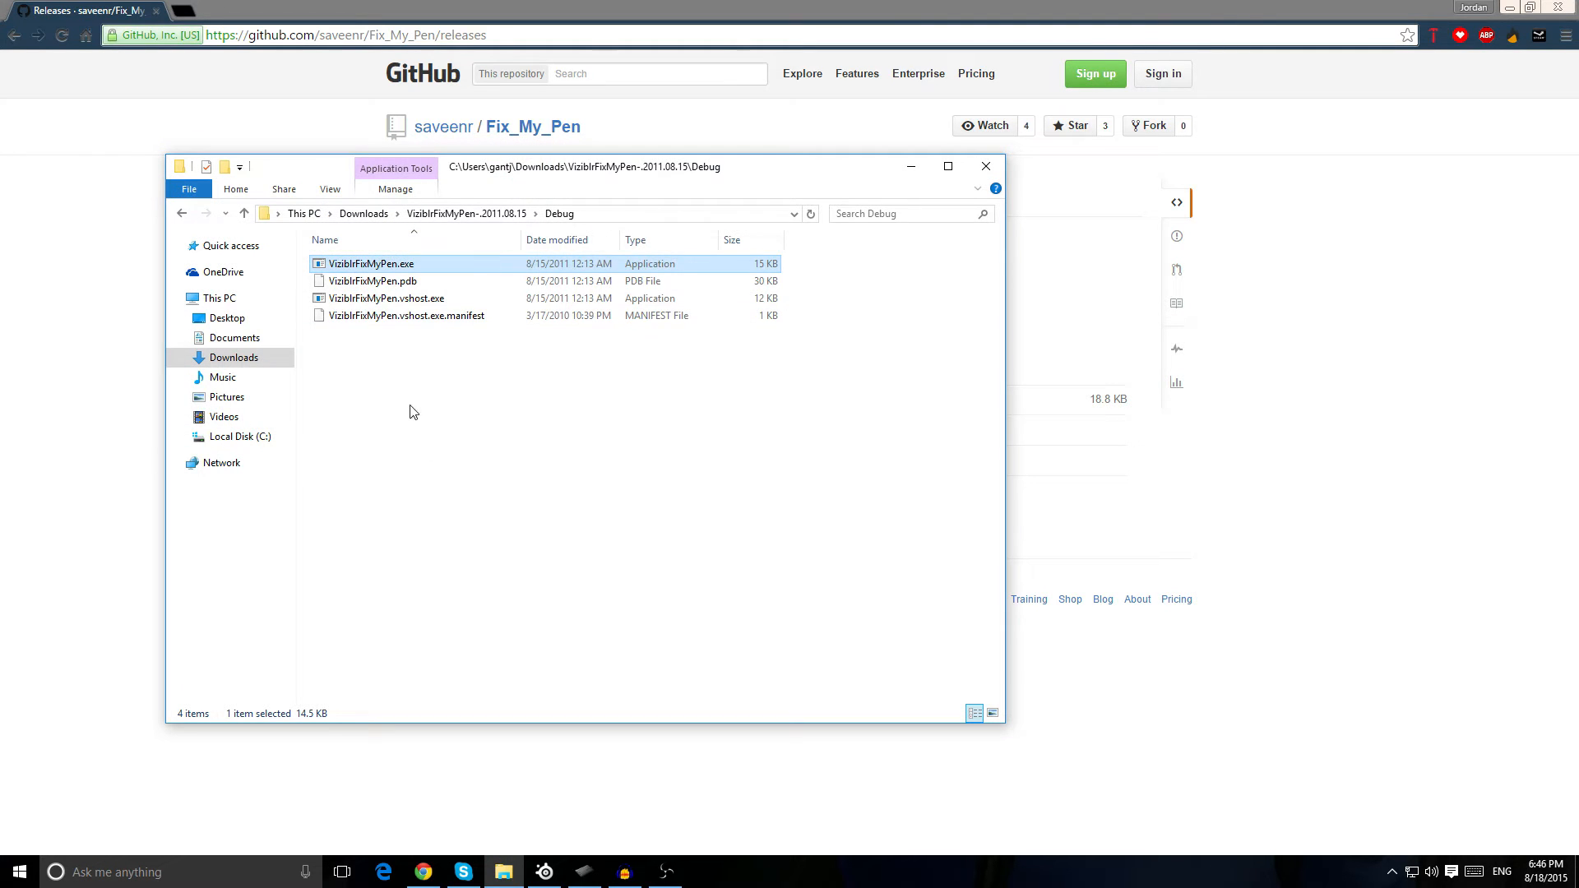
left_click(579, 575)
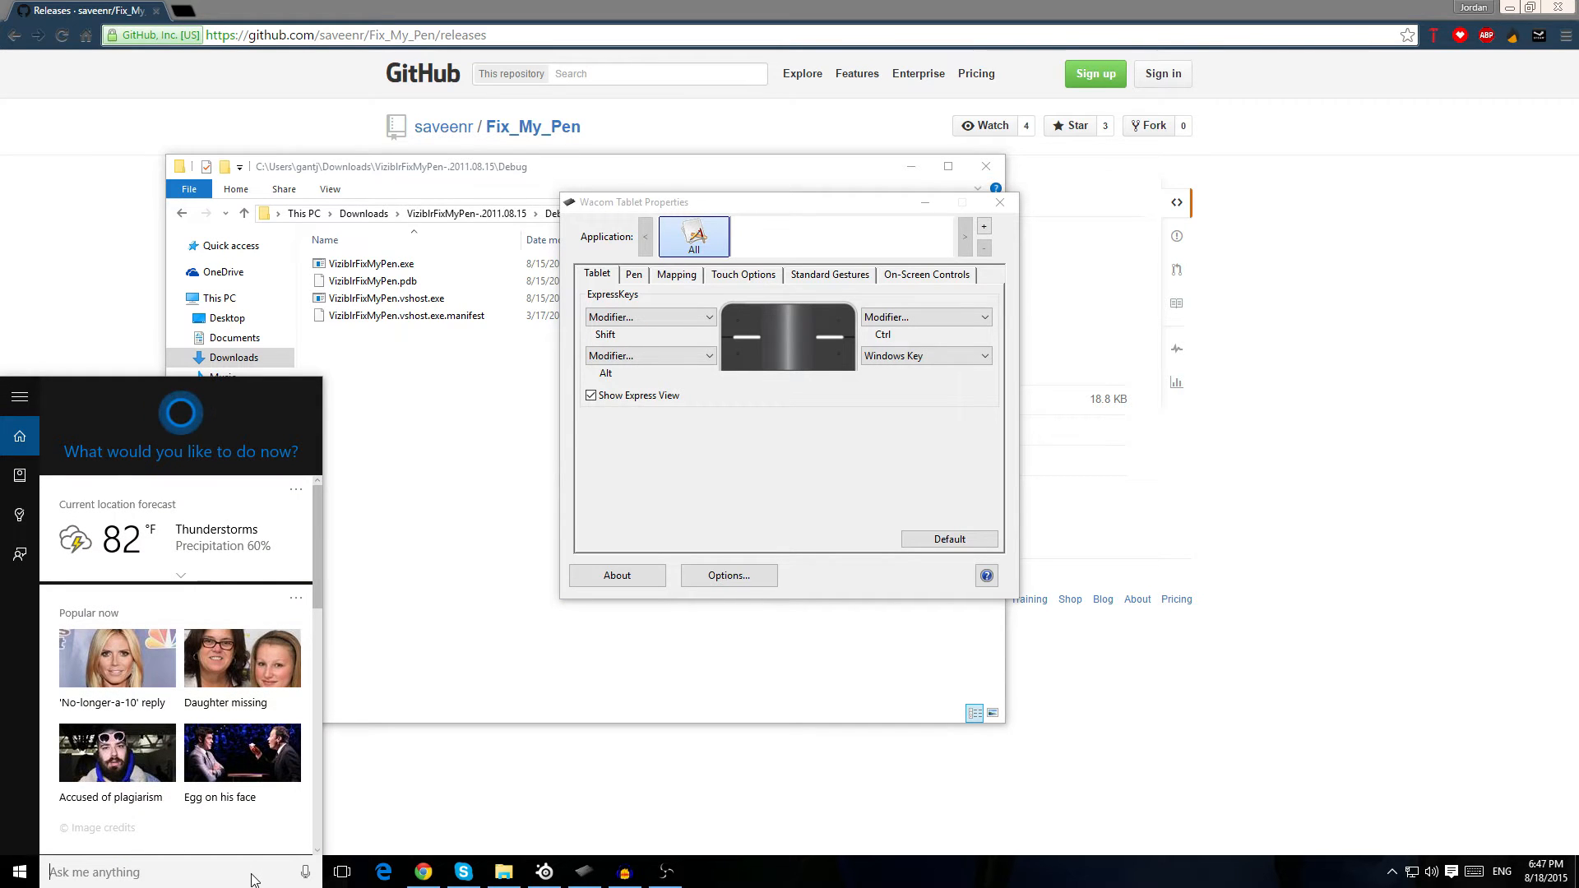
- Launch Wacom Desktop Center via a Start search for 'wacom' and open the Intuos PT S settings
type("wacom")
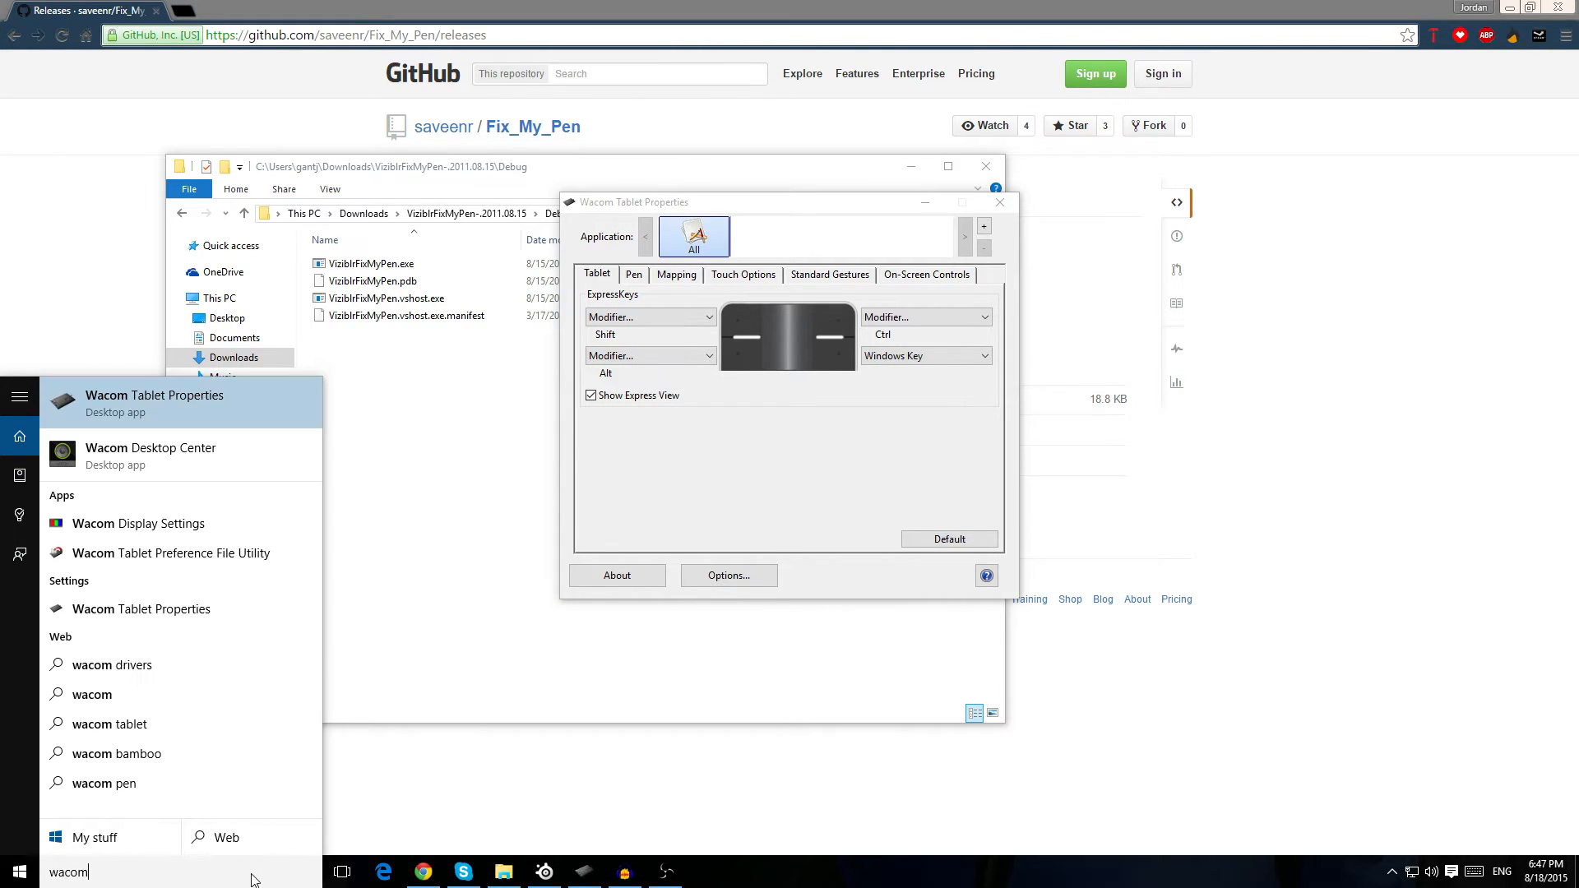
mouse_move(2, 292)
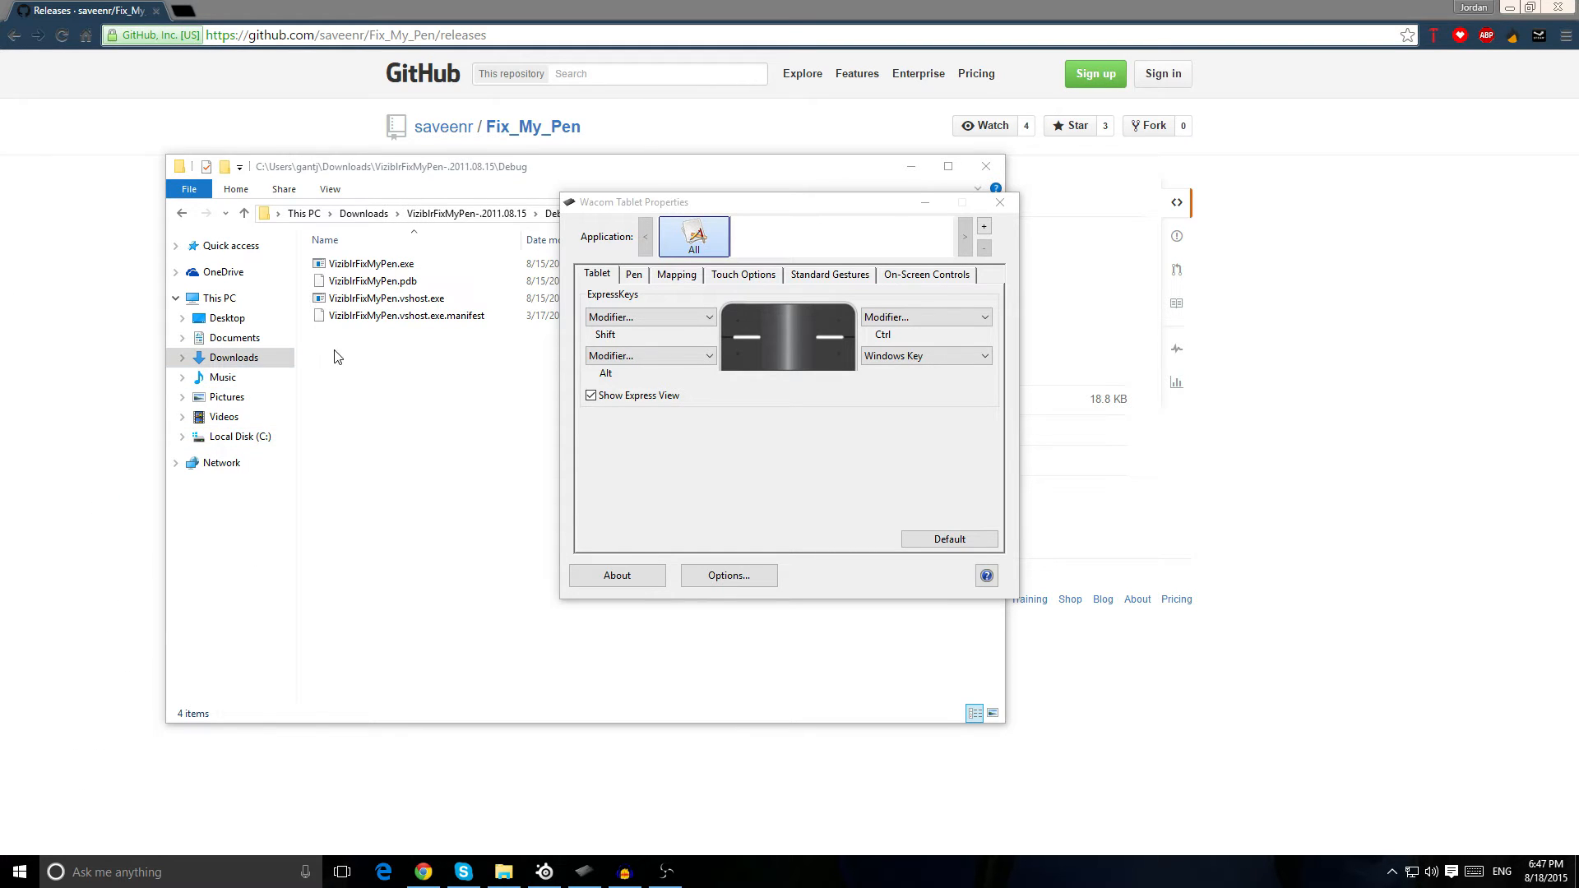
left_click(704, 872)
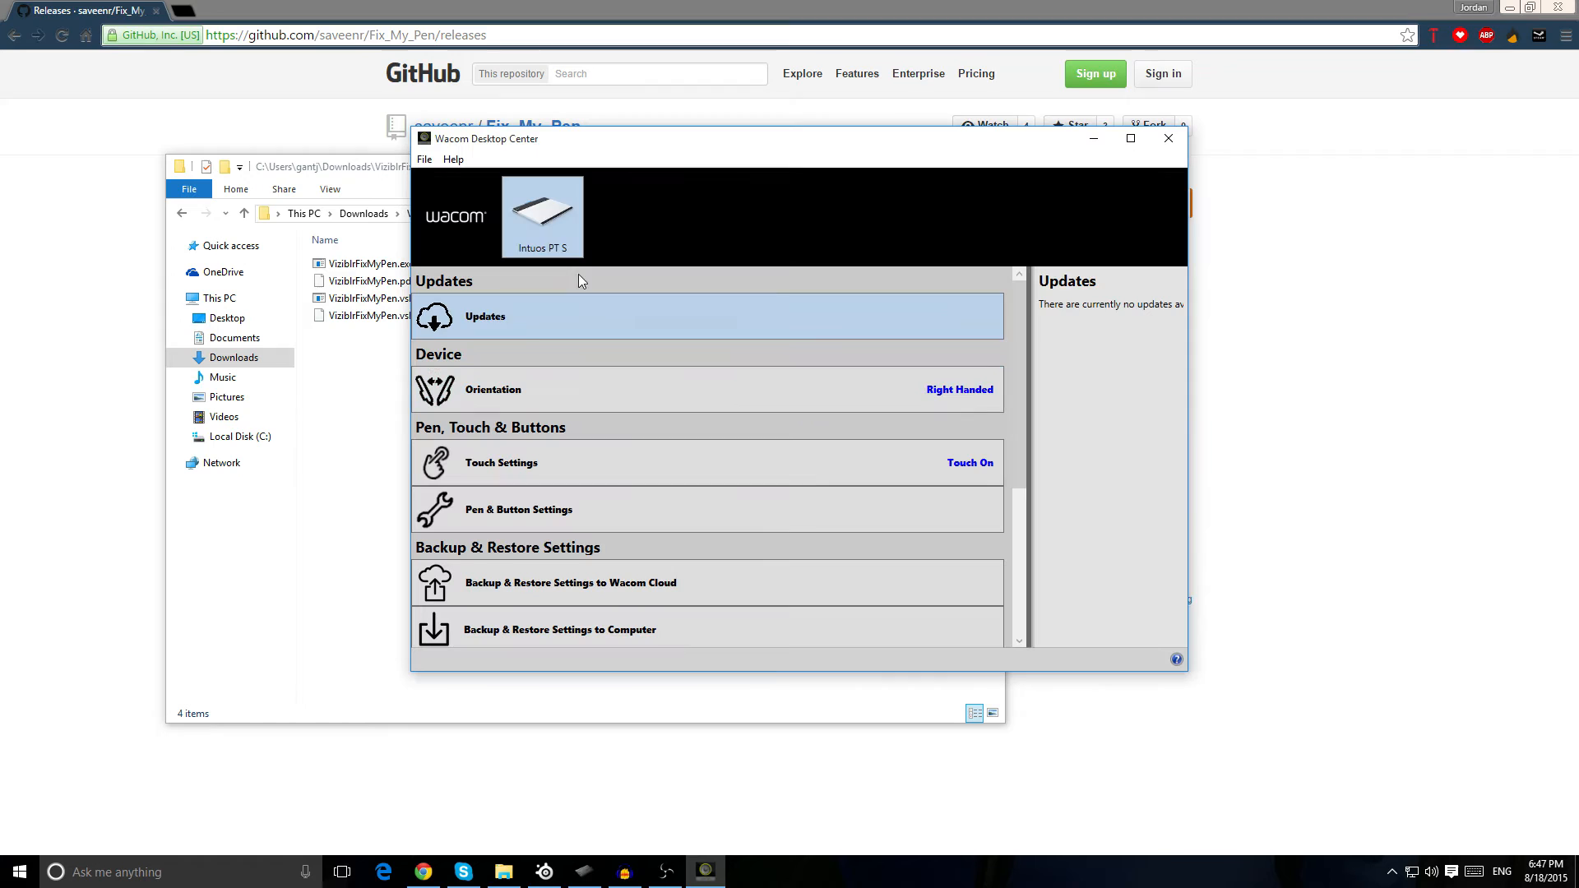
mouse_move(635, 403)
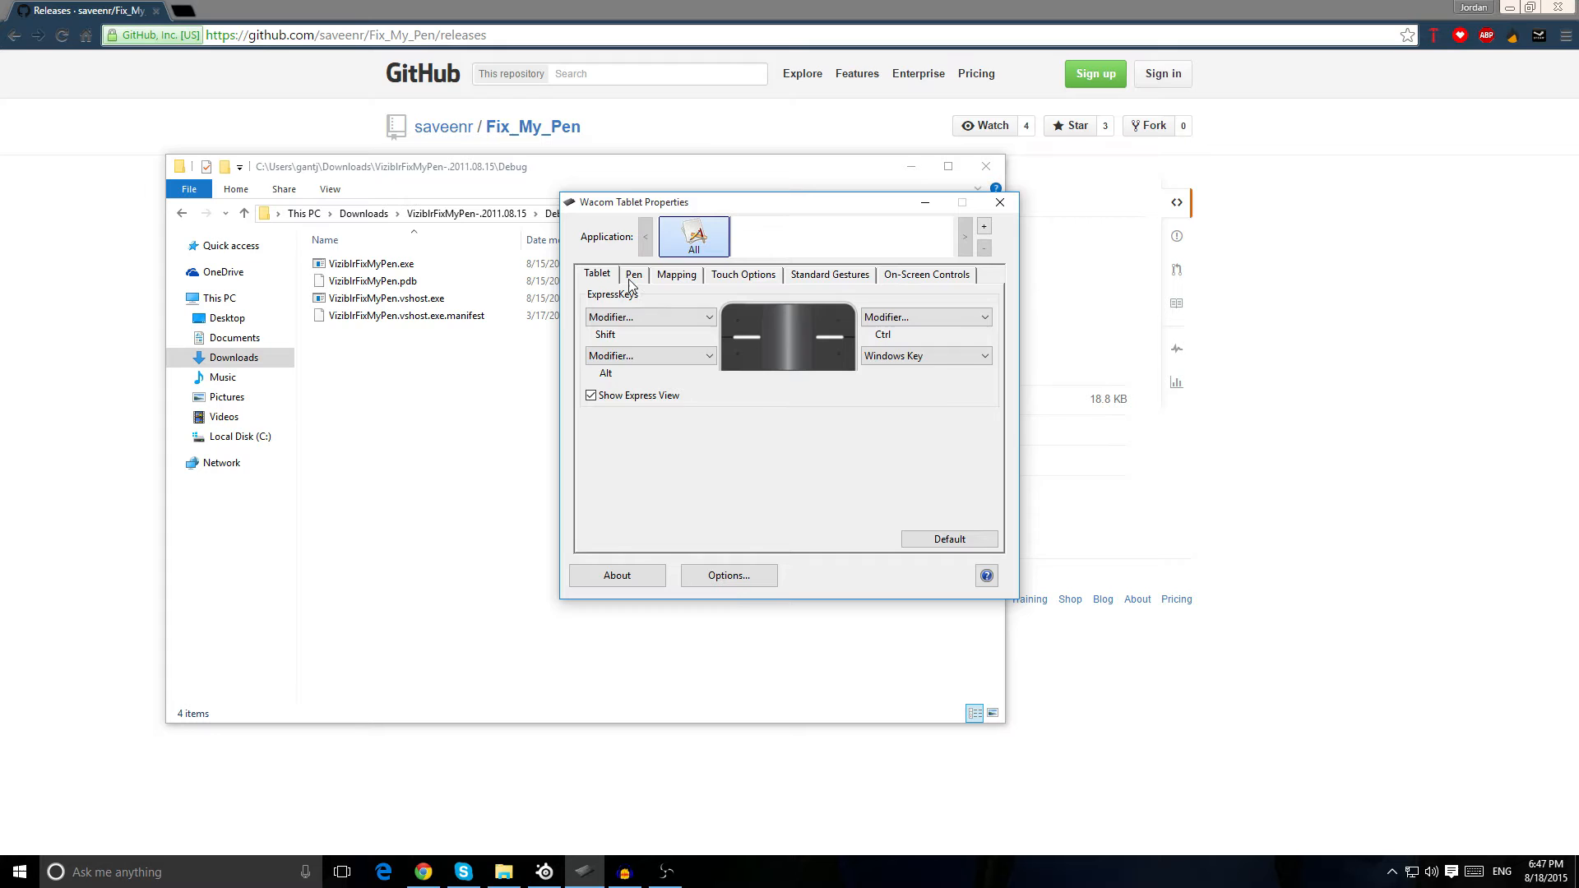
- Show the Pen settings with eraser feel, tip feel and pen button assignments
left_click(633, 275)
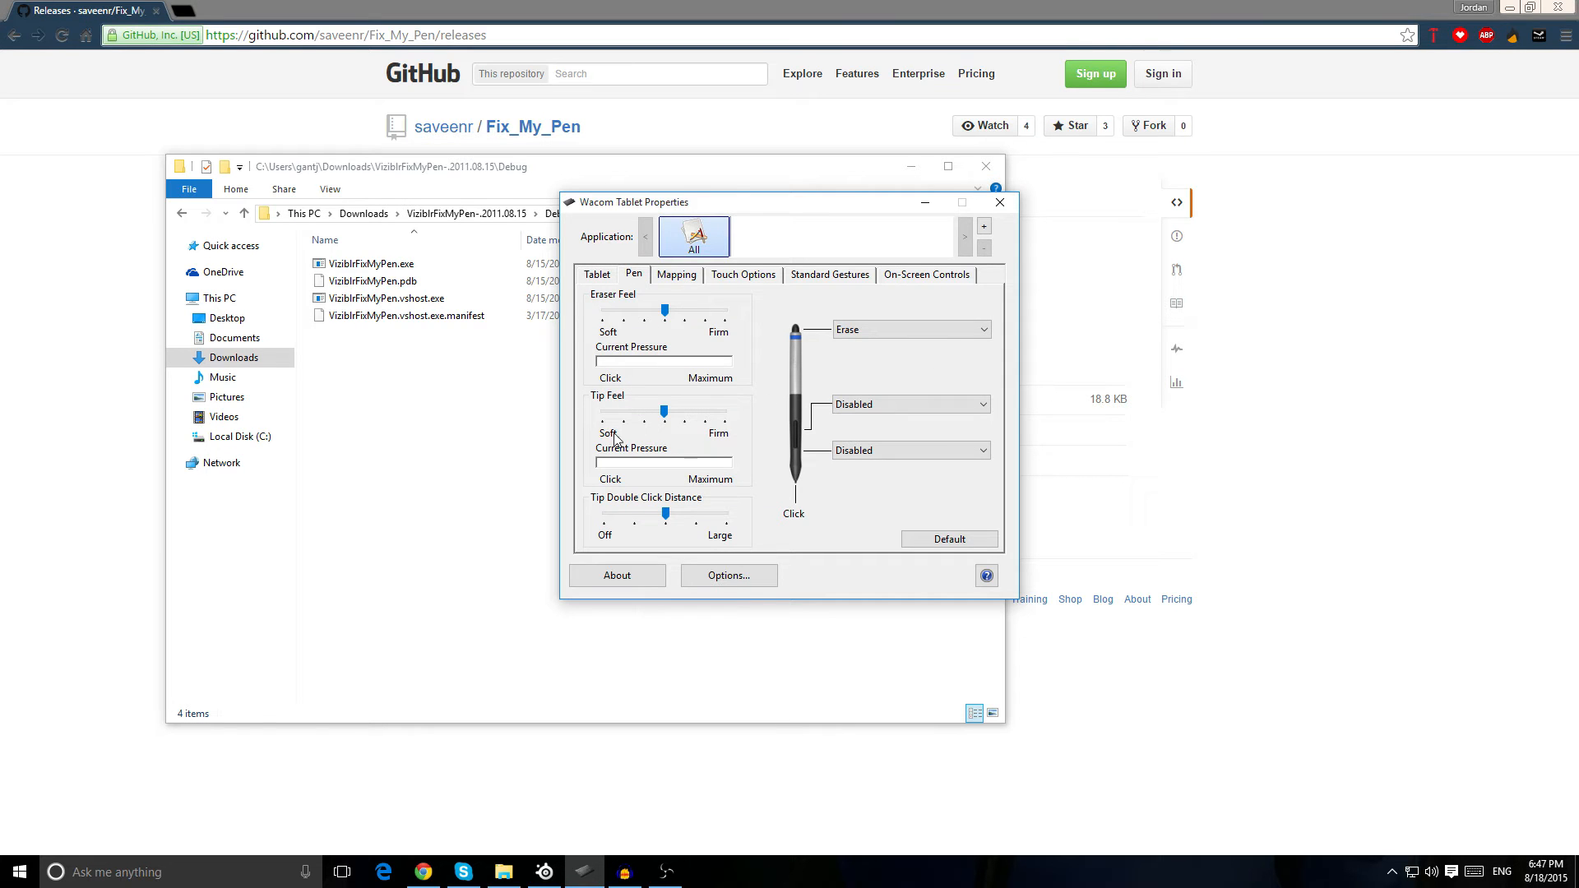
mouse_move(792, 514)
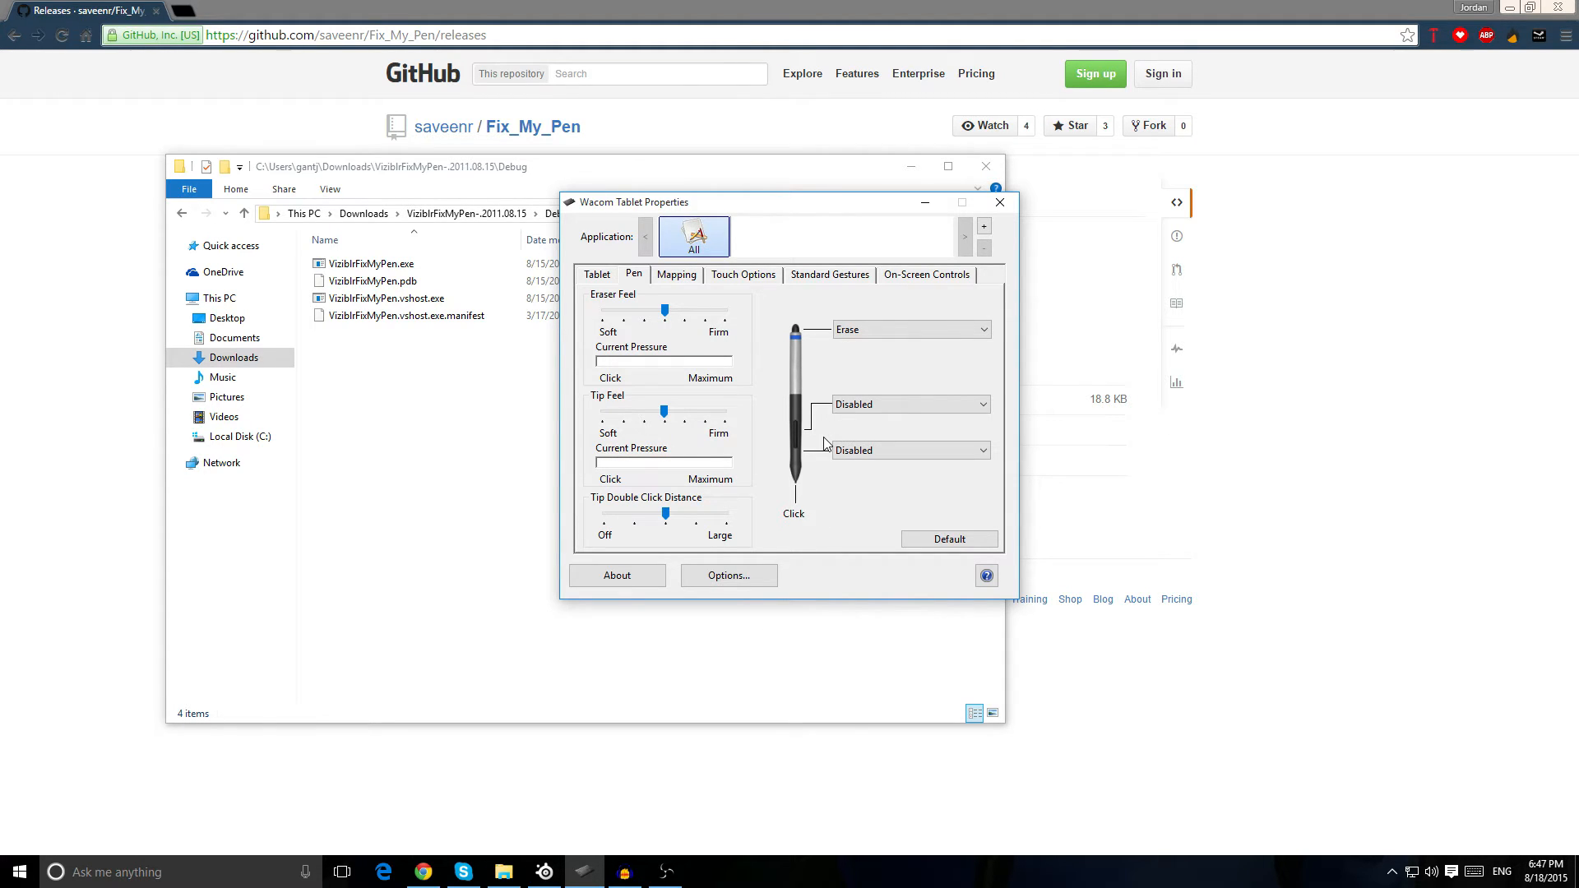
- Review the Mapping settings and set the tablet area choice to Full in pen mode
left_click(676, 274)
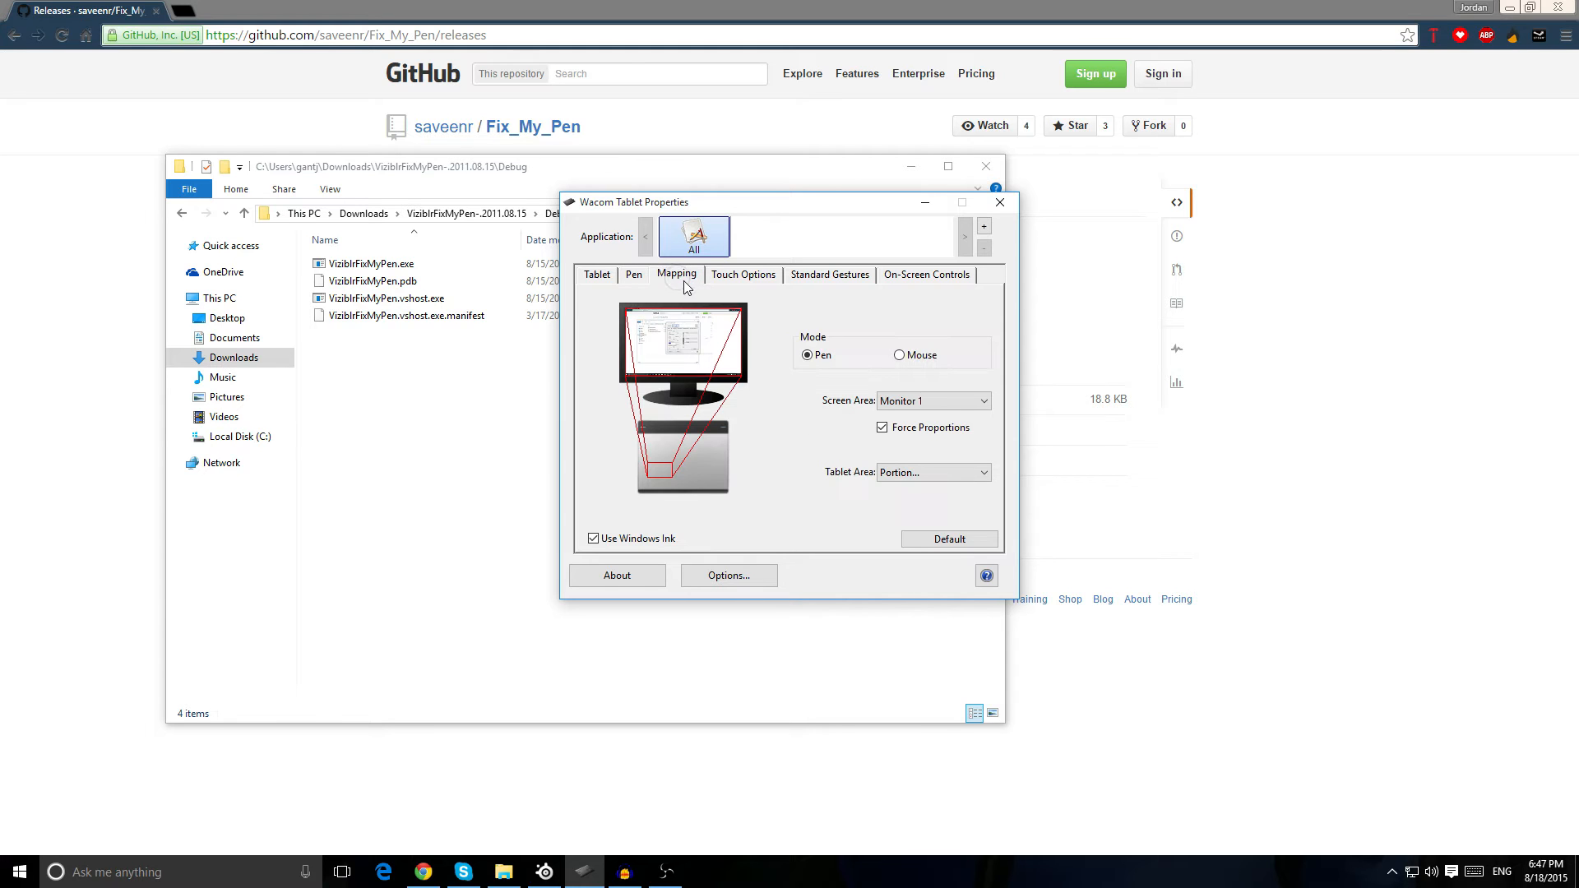
mouse_move(661, 478)
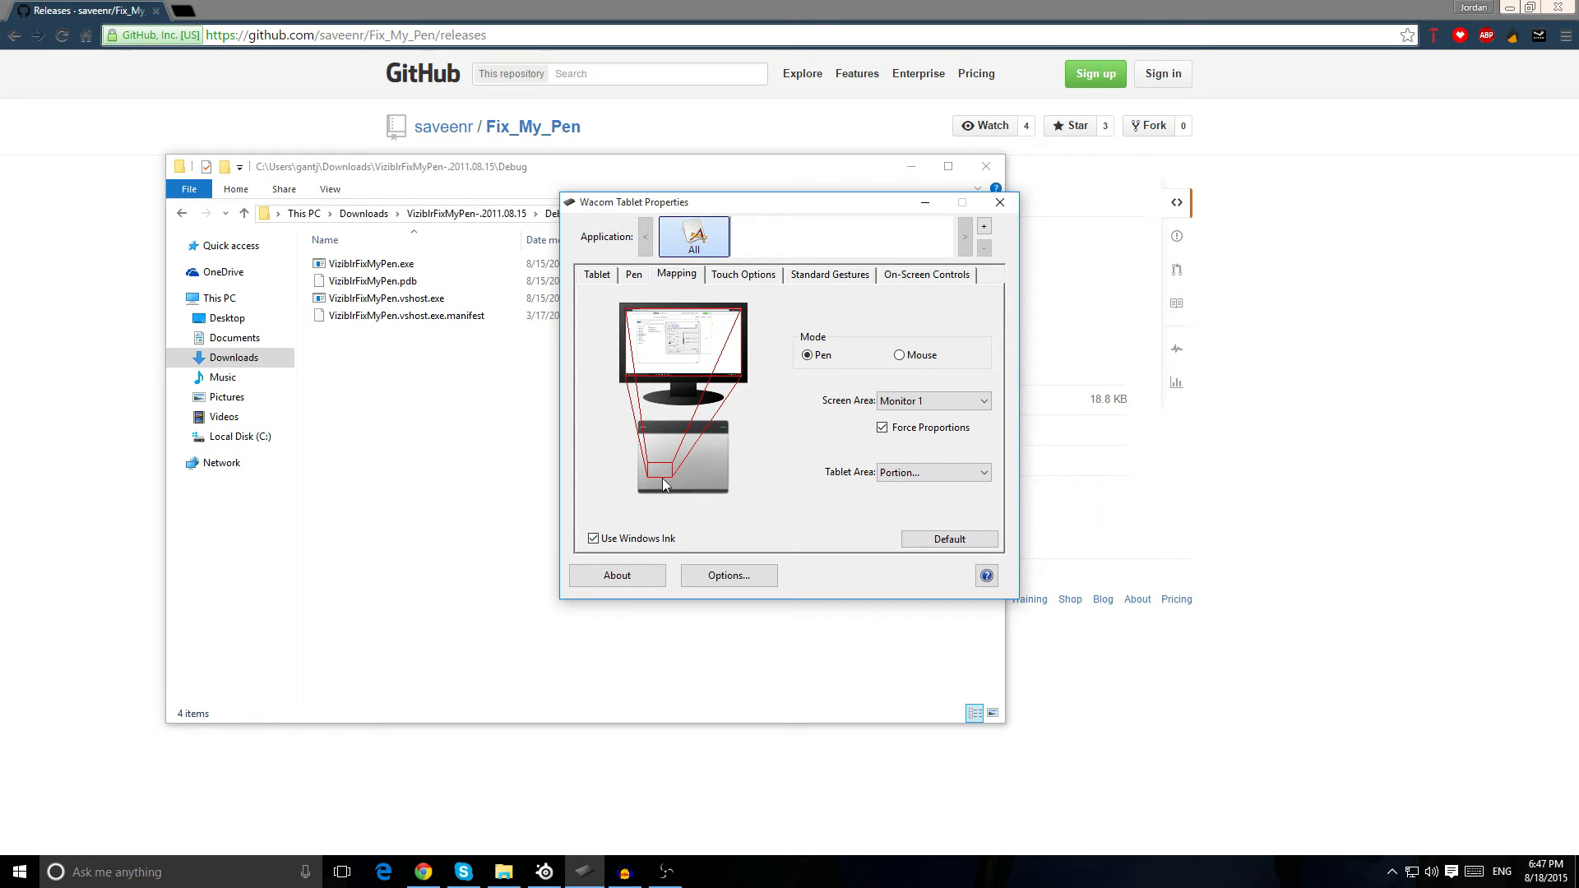
left_click(975, 472)
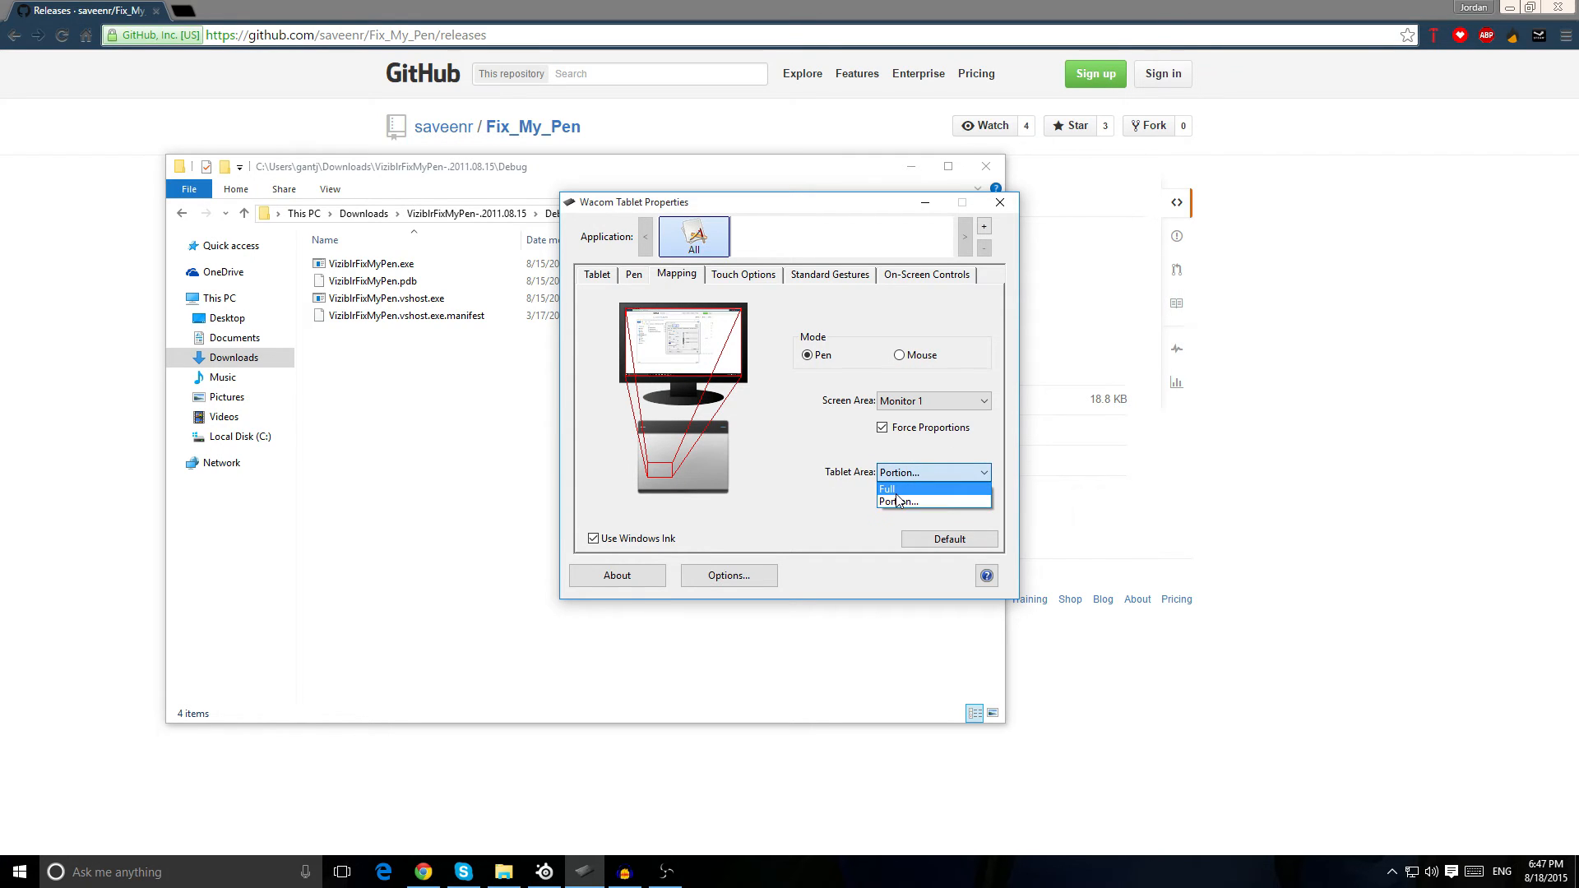
left_click(889, 488)
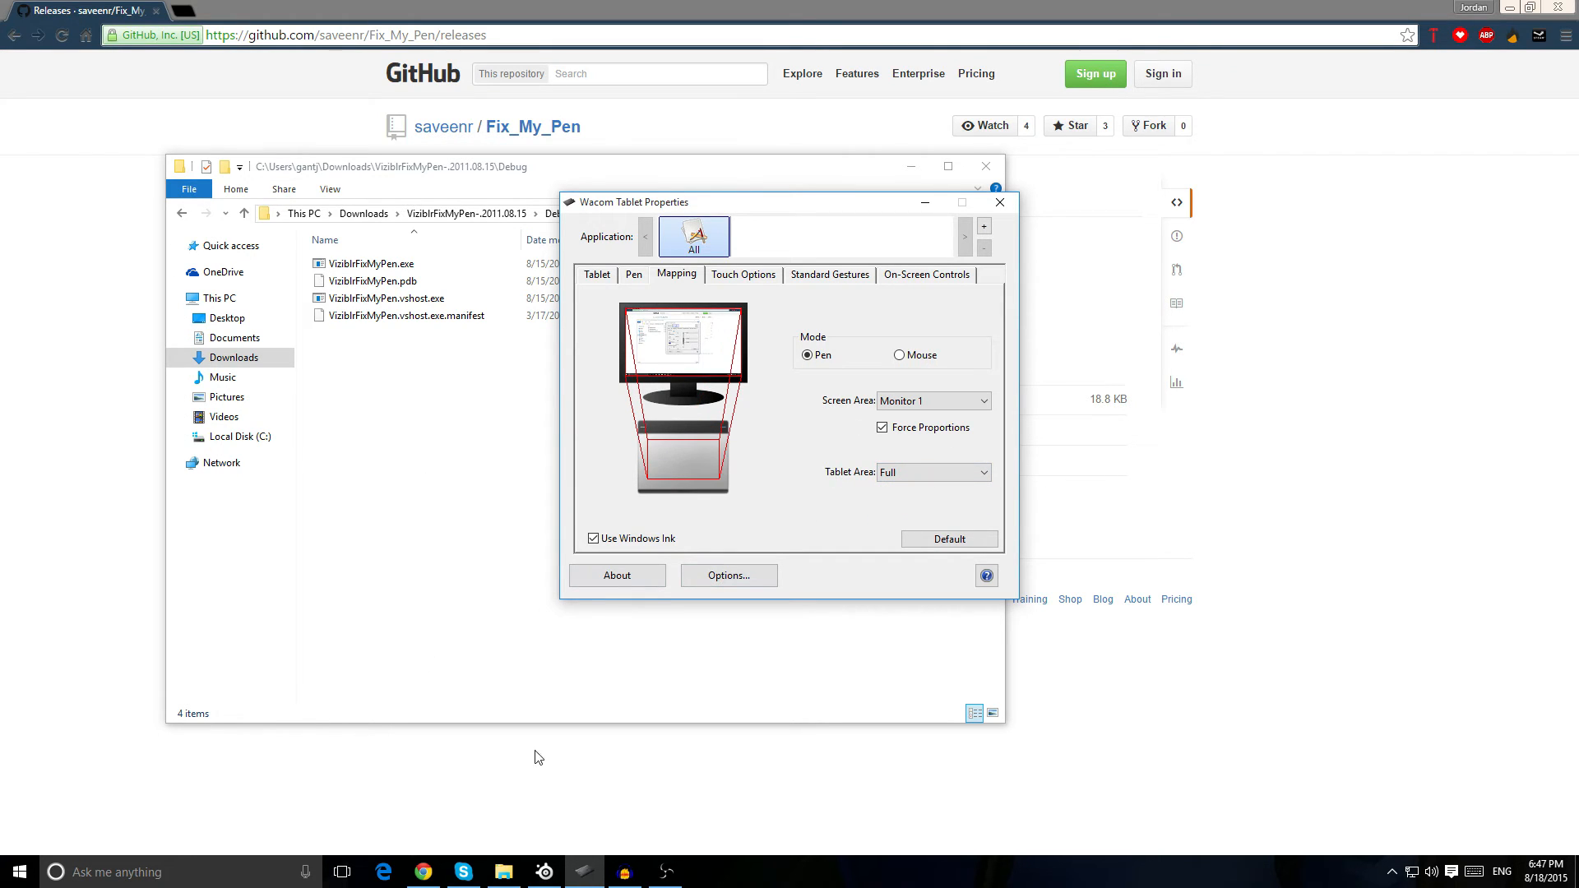
mouse_move(663, 555)
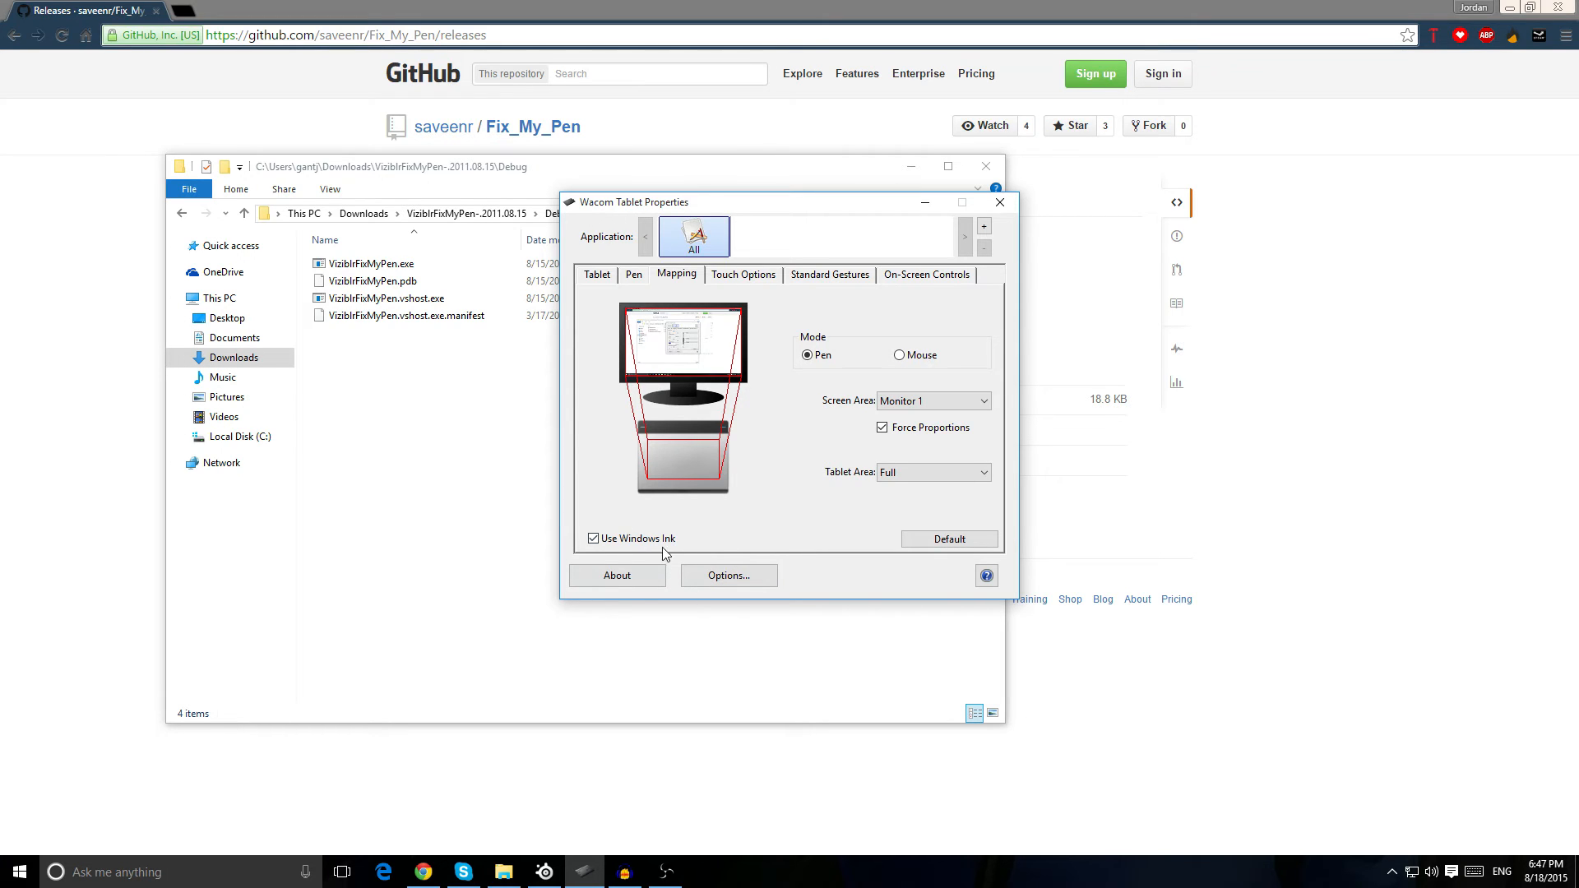
mouse_move(903, 504)
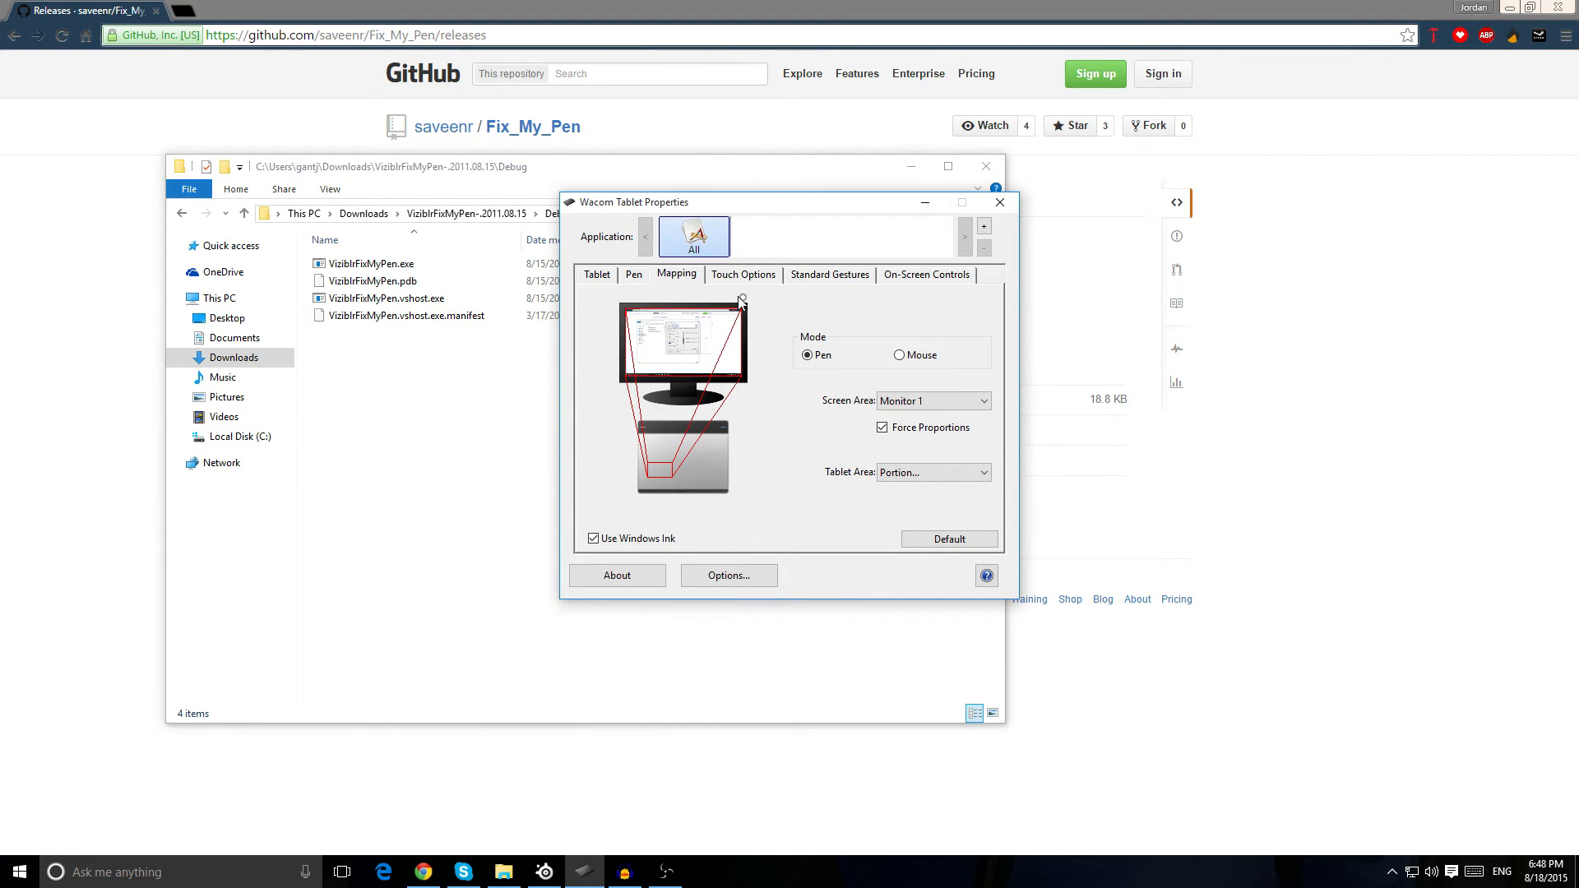
- Start adding a custom application via Browse, then cancel out leaving nothing added
left_click(926, 274)
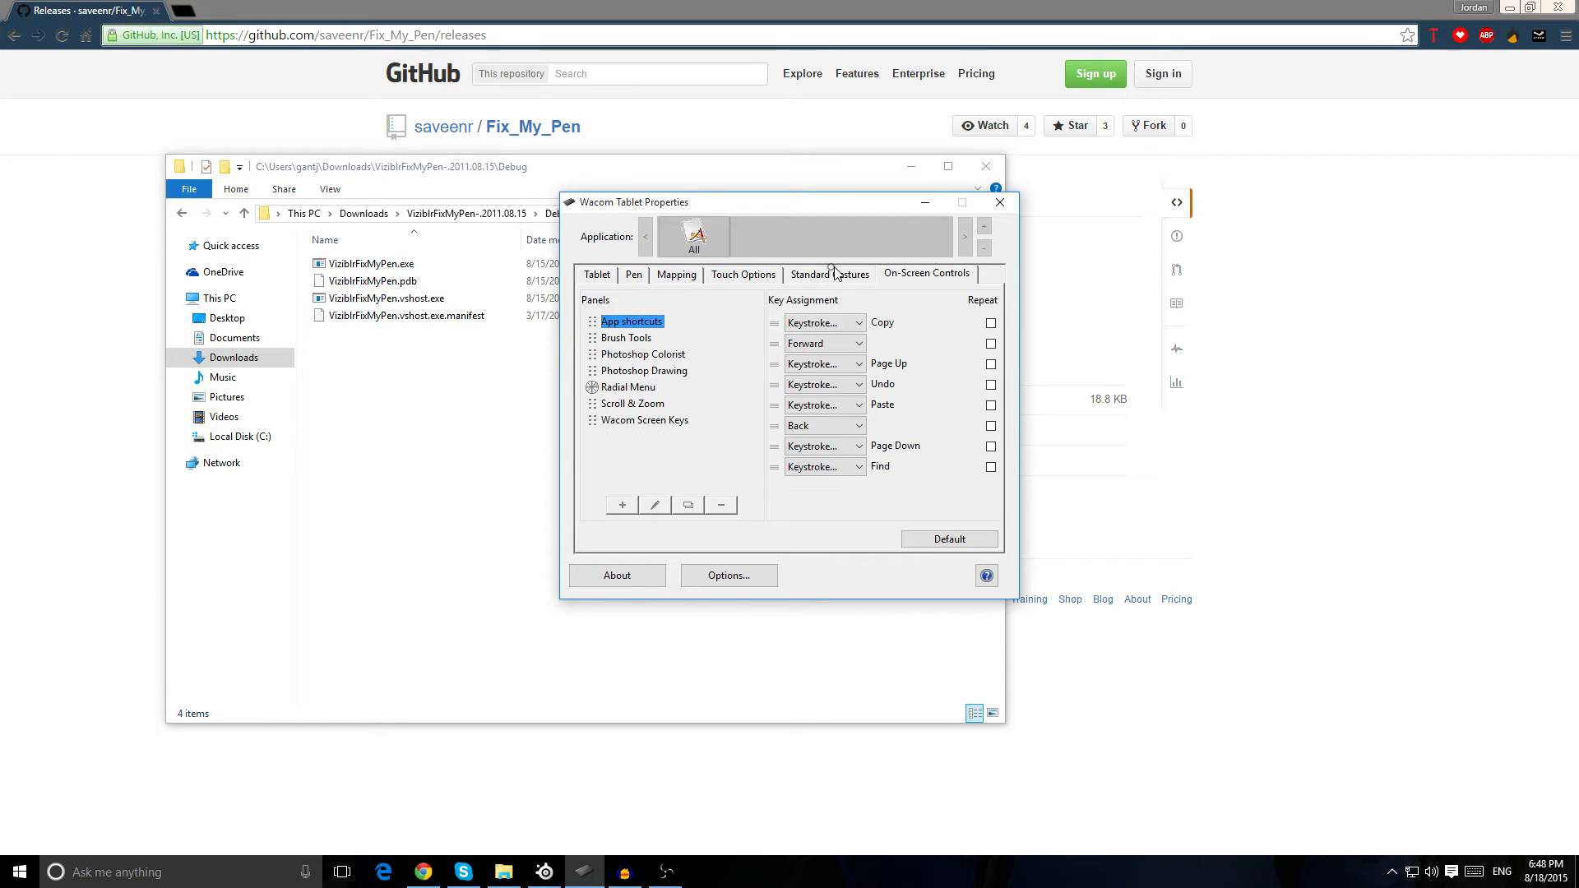
left_click(597, 274)
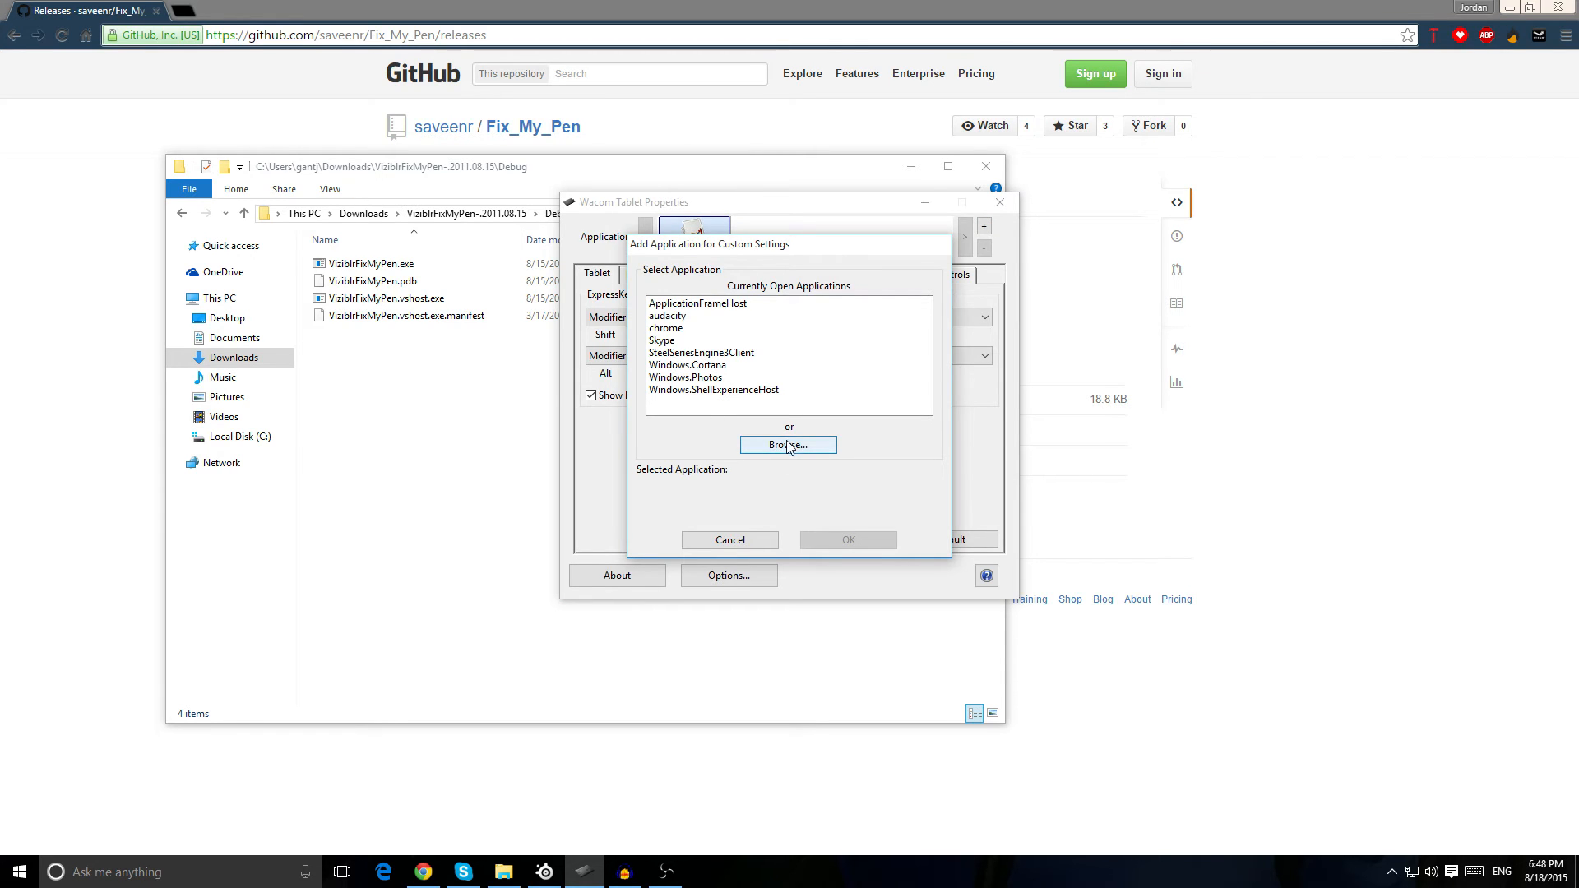
left_click(787, 444)
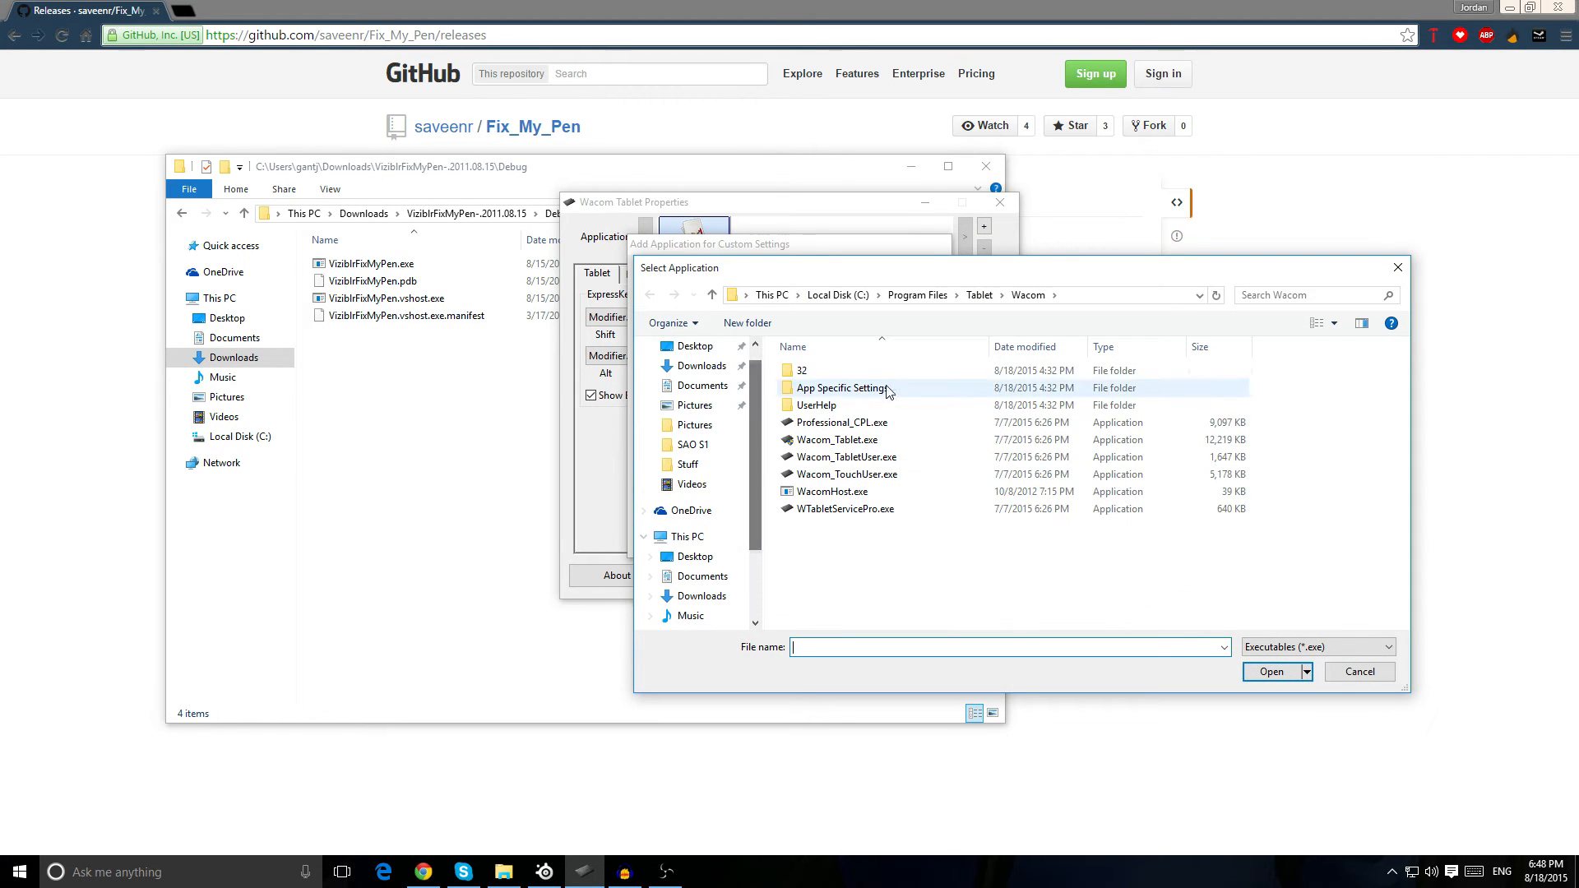
left_click(1357, 671)
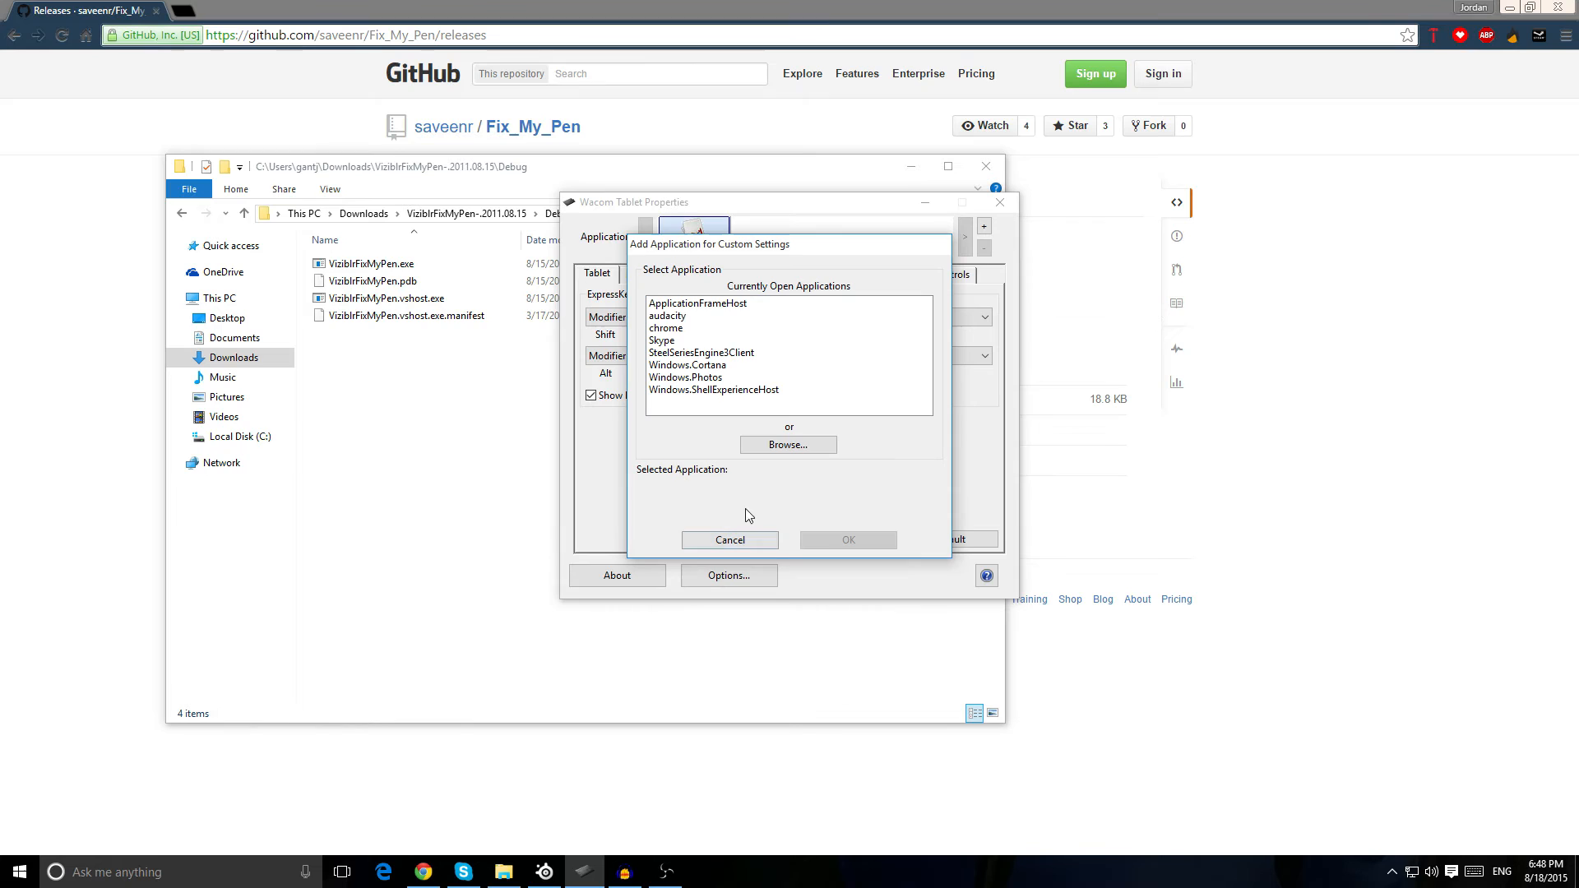
left_click(729, 539)
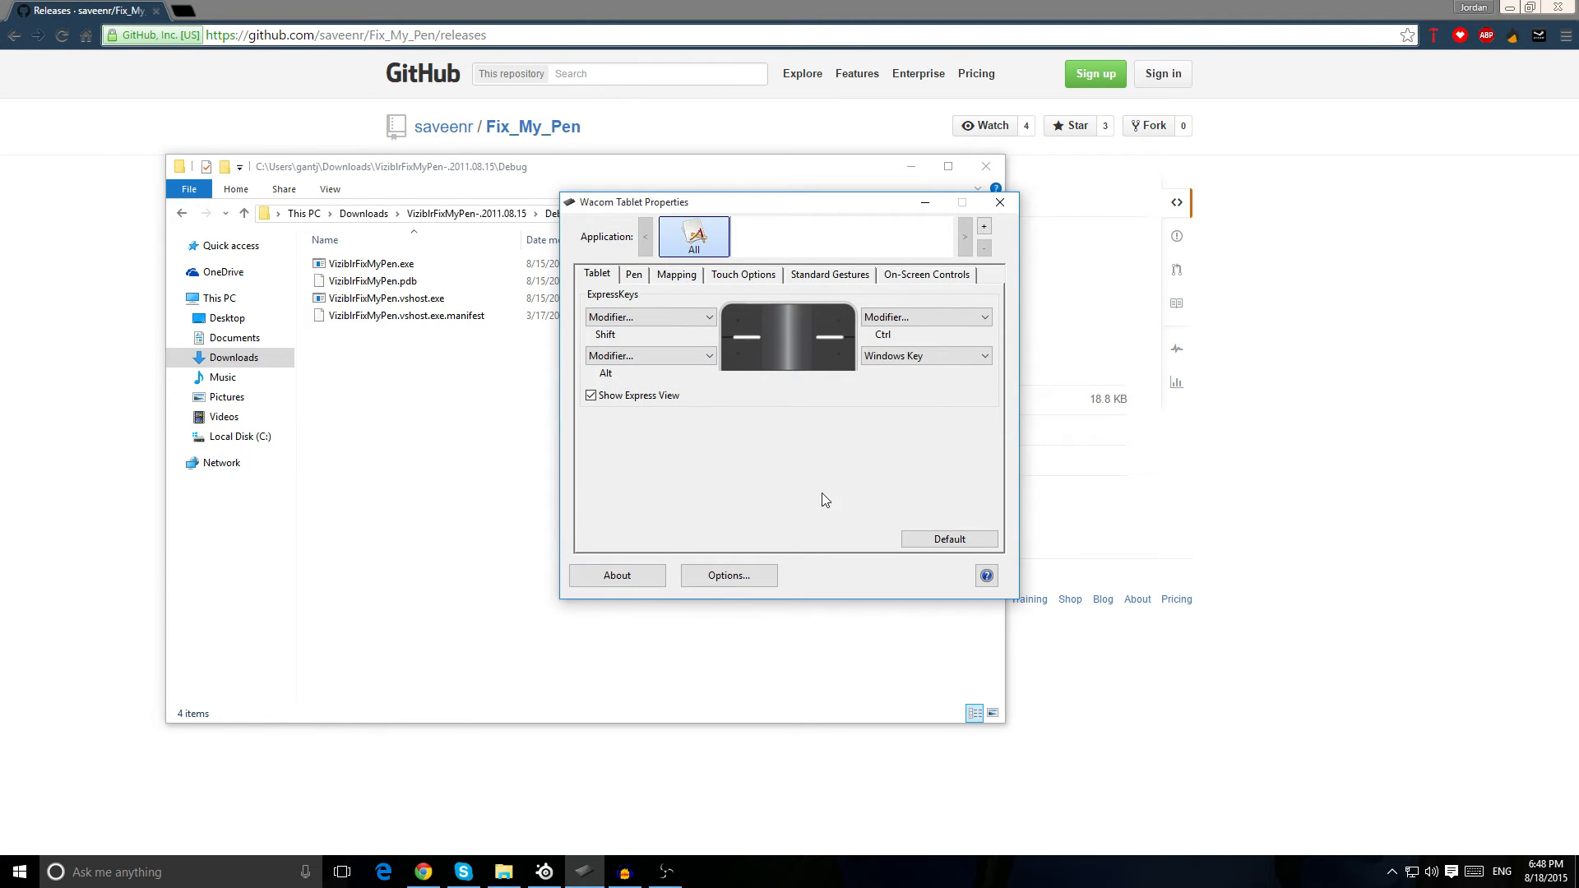
mouse_move(783, 464)
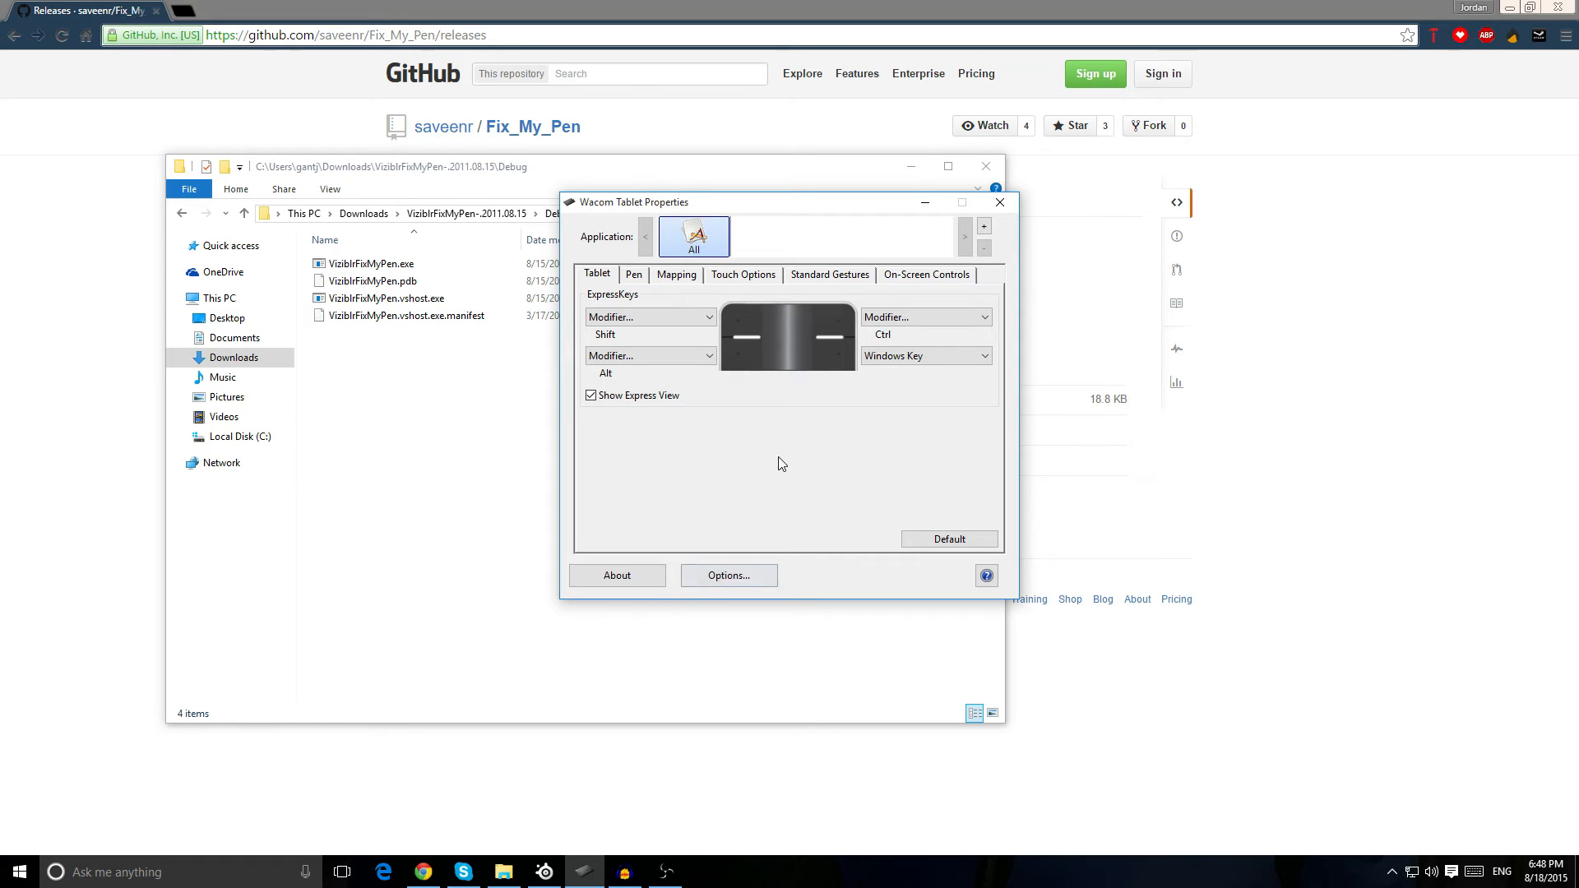
- Close Wacom Tablet Properties and the Debug folder, then launch osu! from Start search
left_click(999, 202)
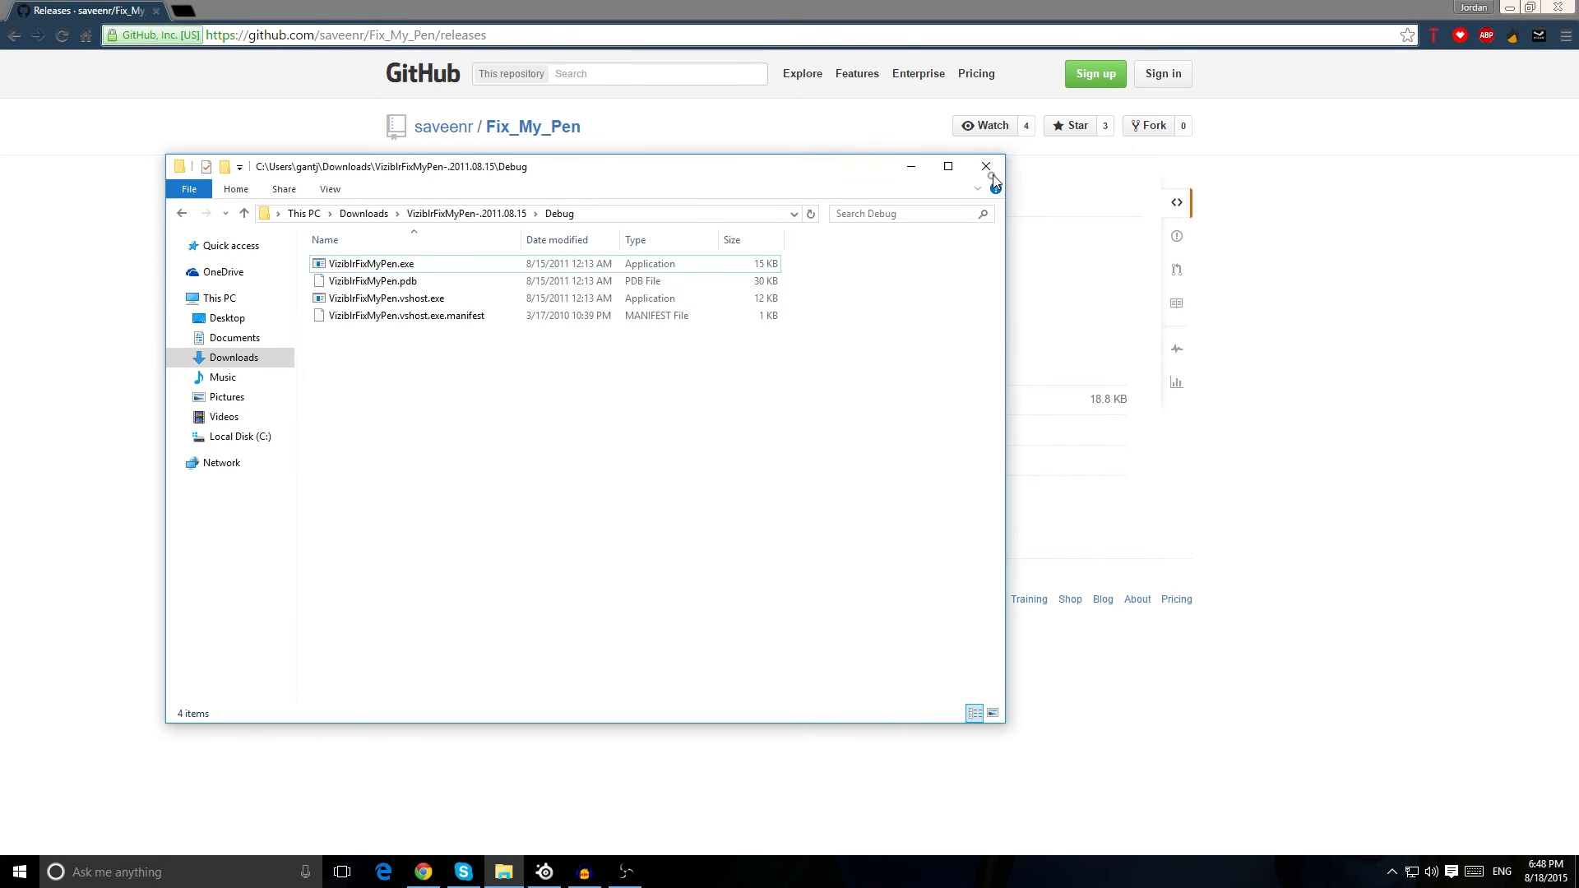
left_click(985, 166)
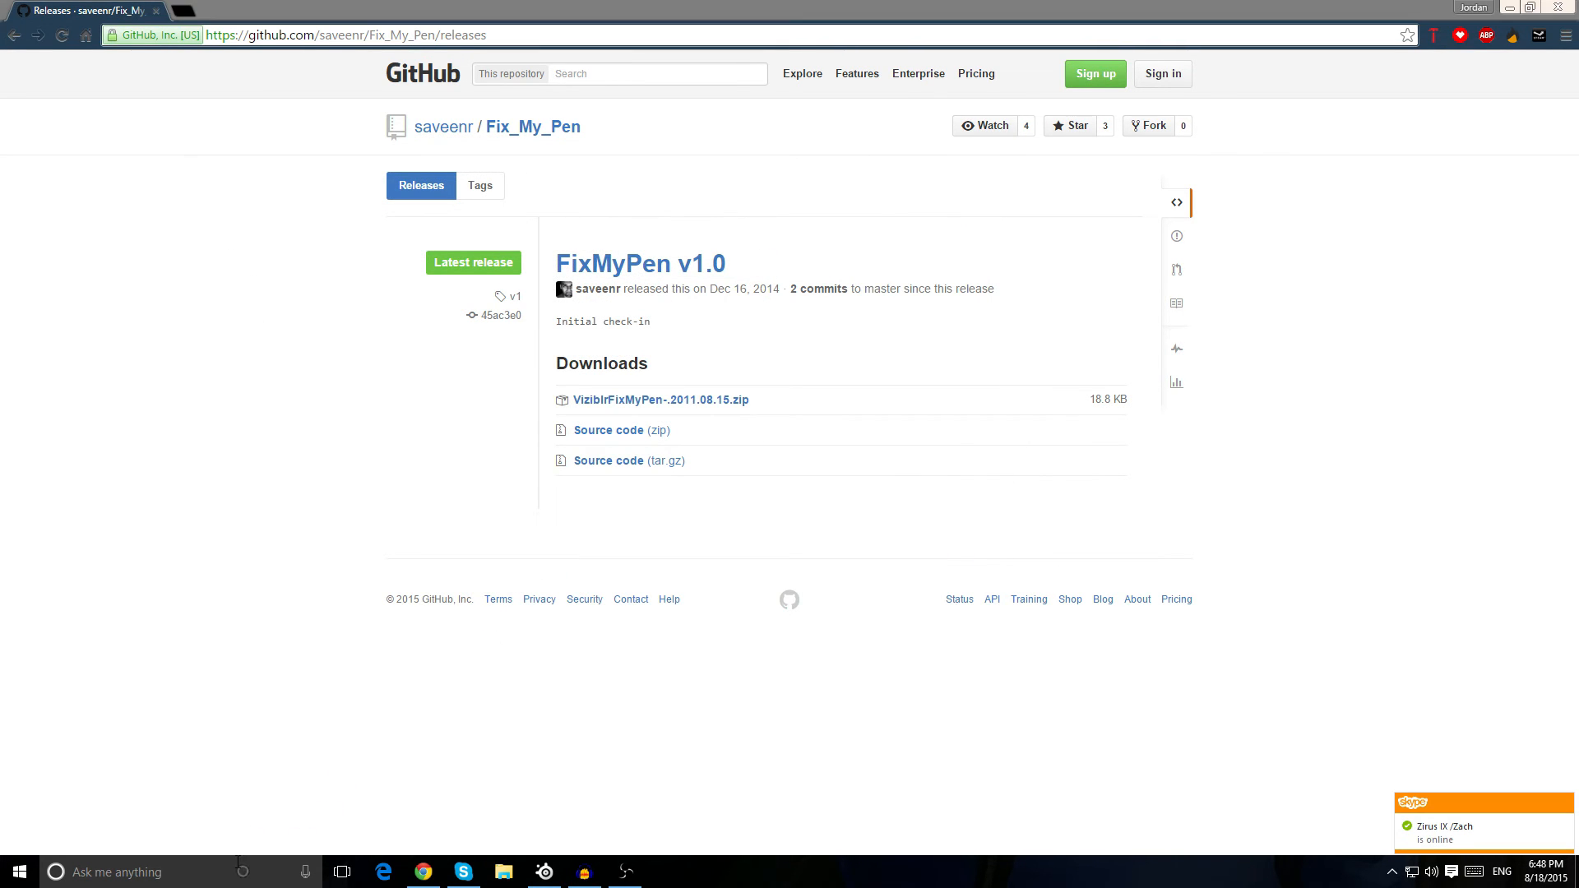
type("osu")
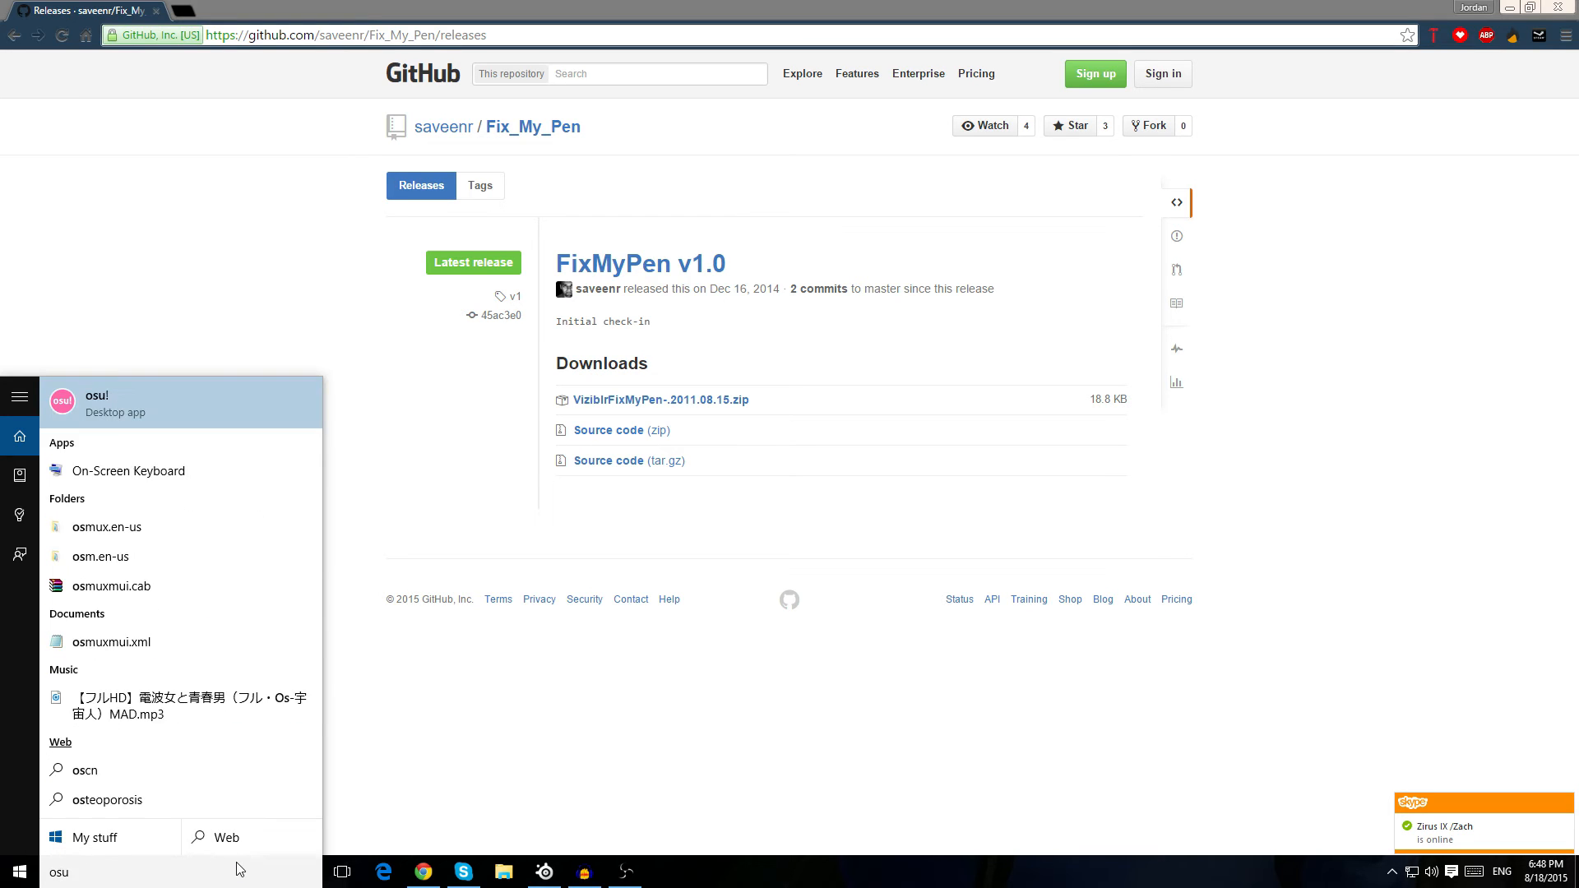
left_click(97, 402)
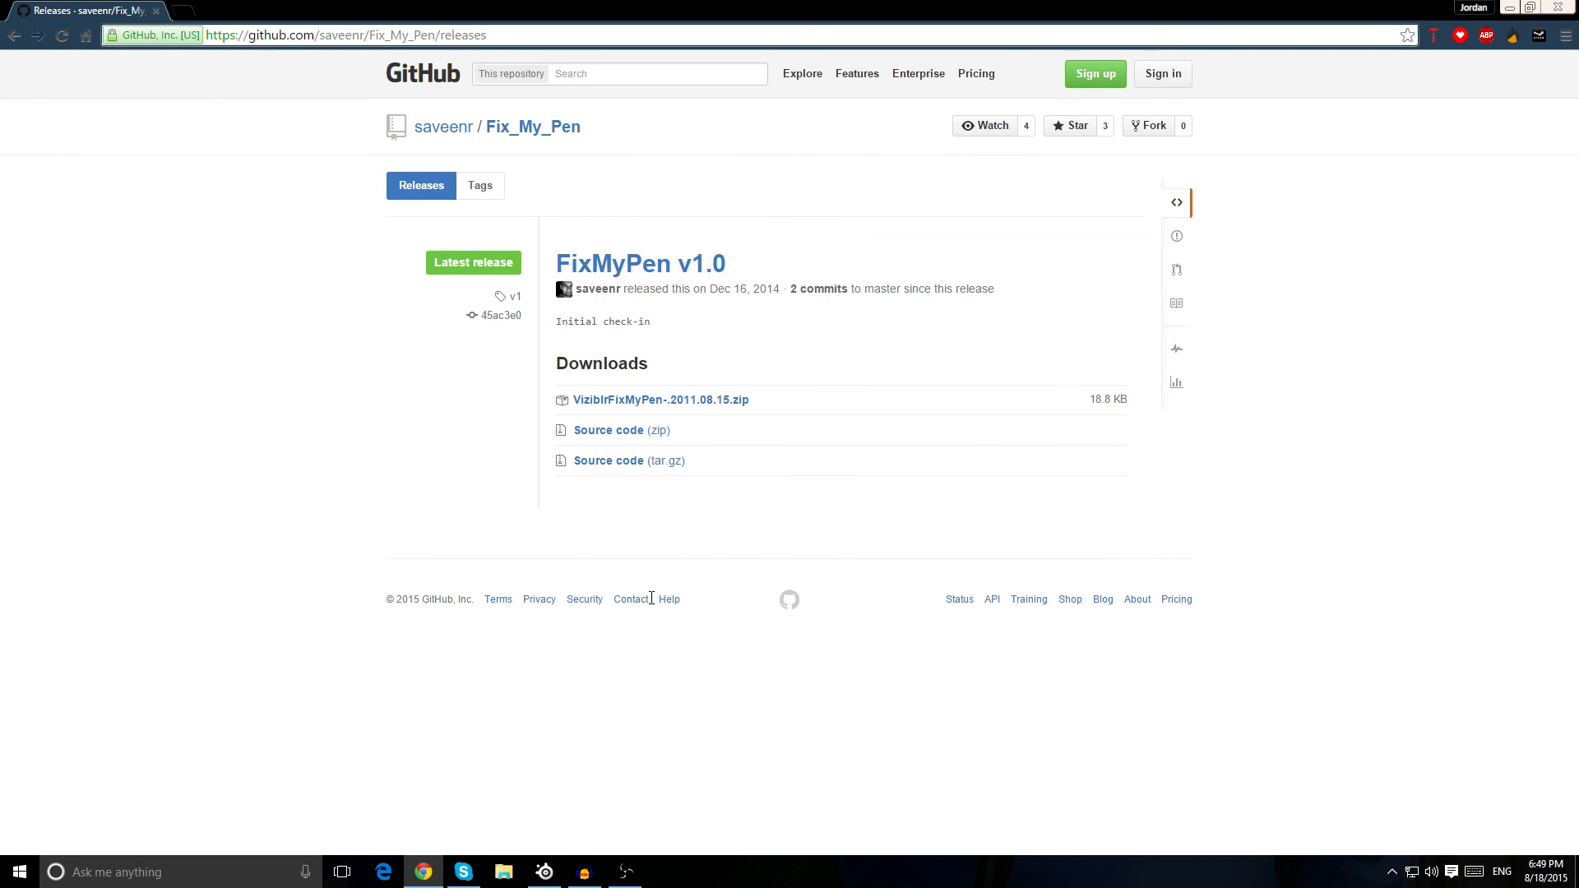
mouse_move(587, 847)
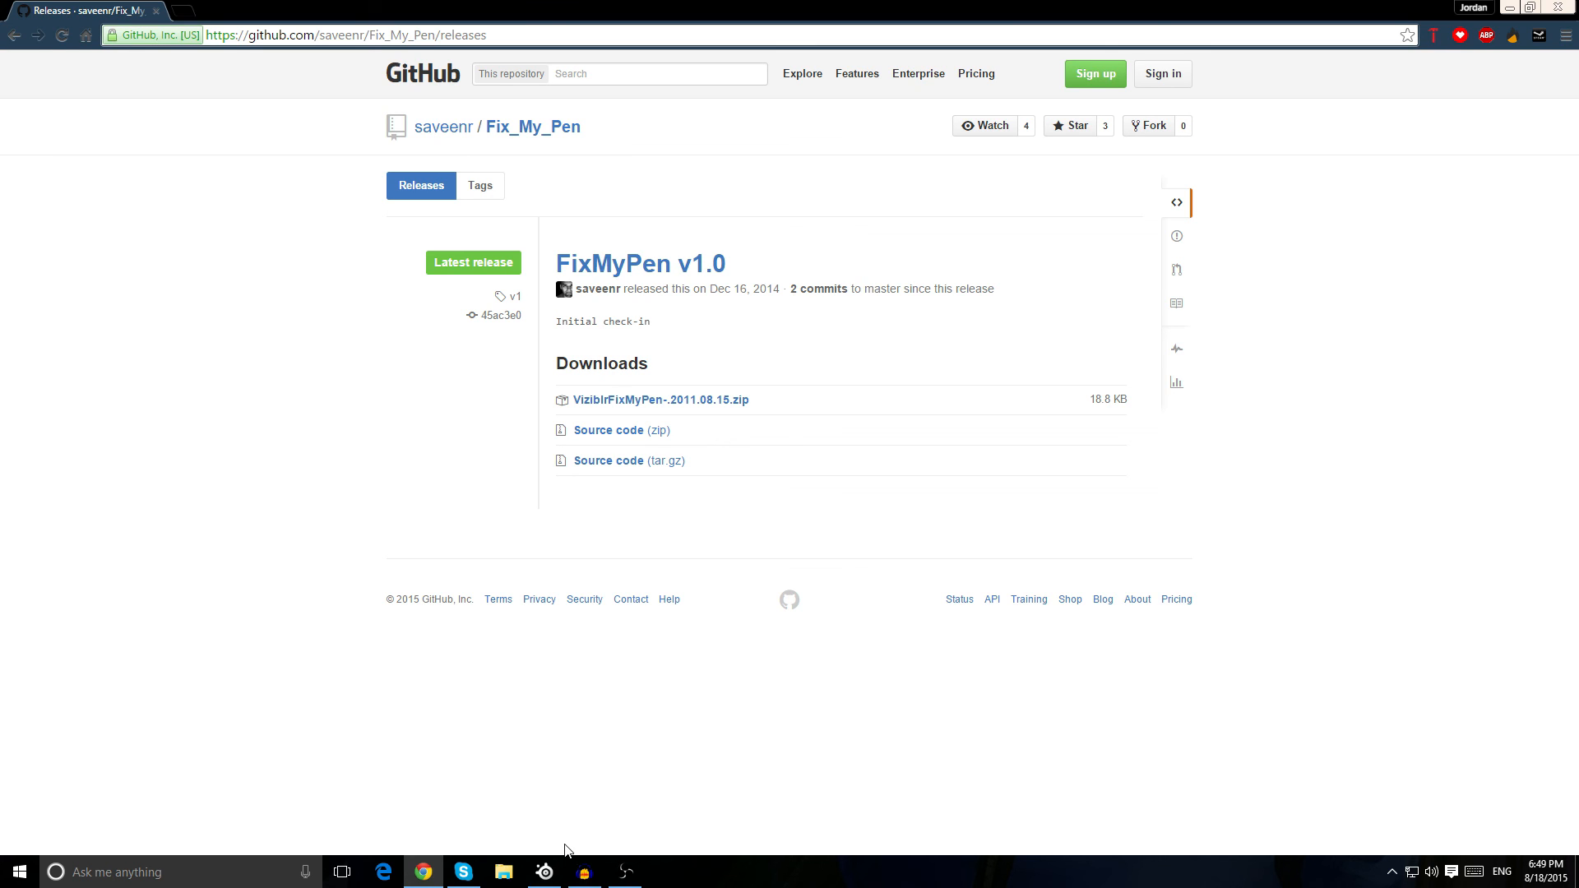
mouse_move(594, 834)
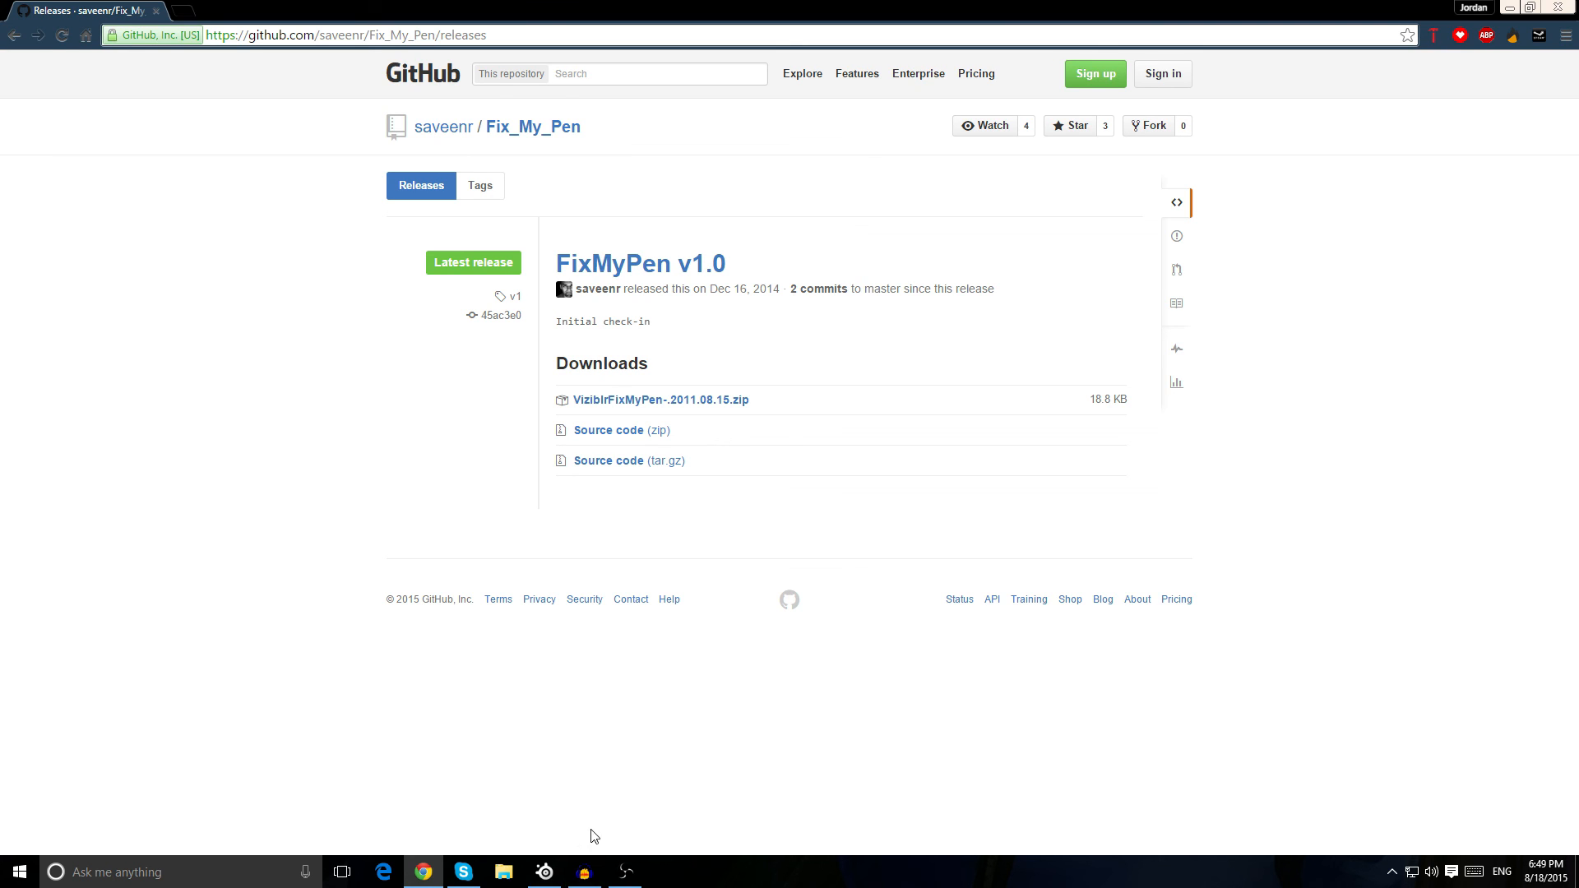
mouse_move(582, 819)
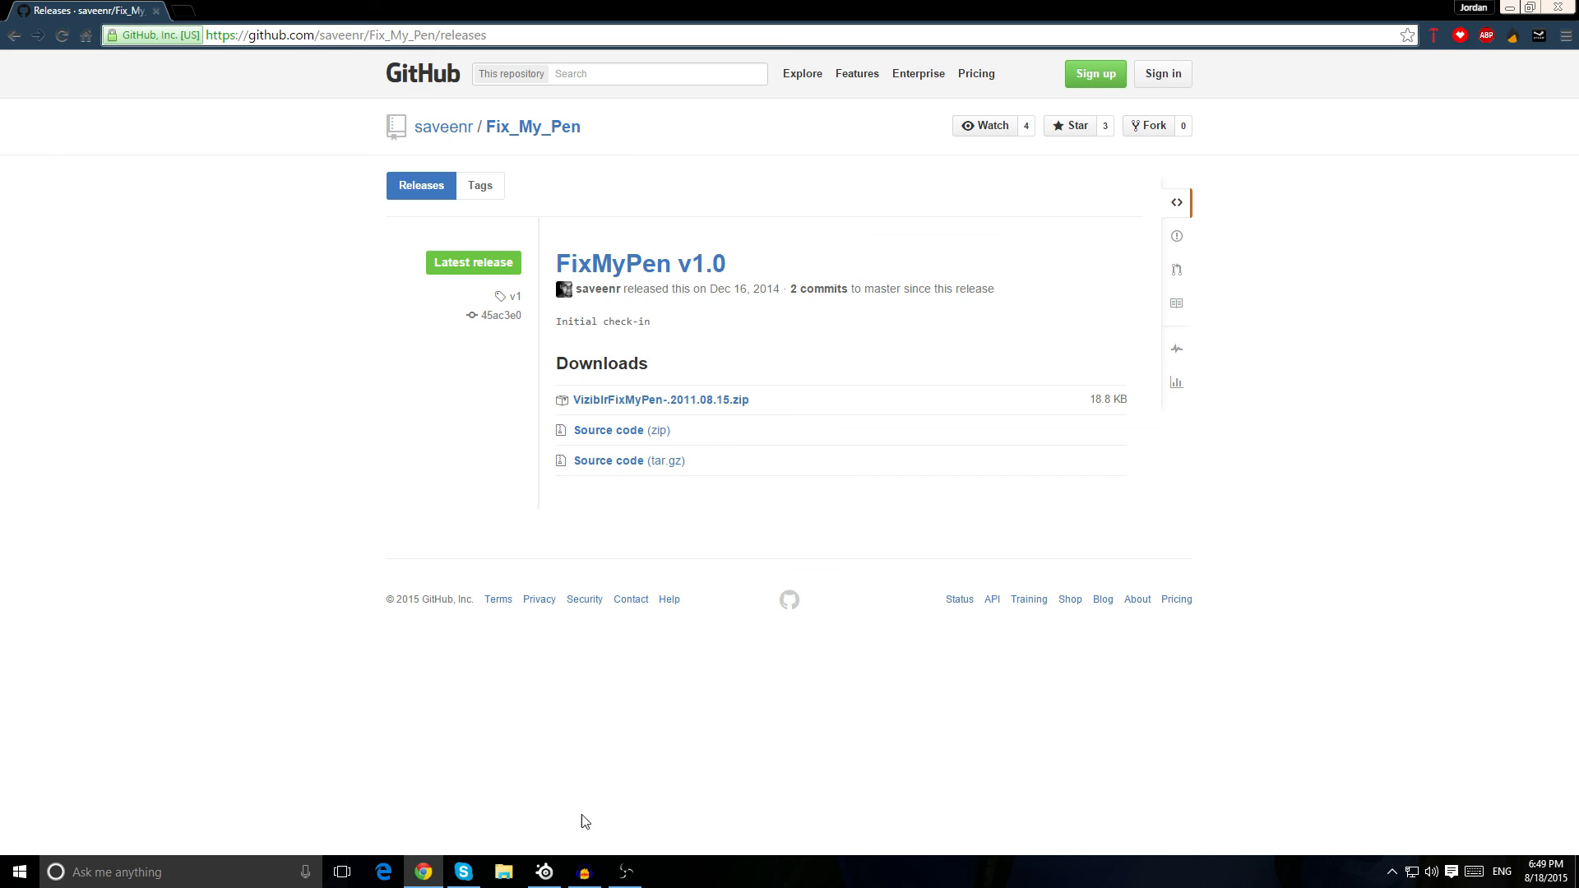
mouse_move(625, 819)
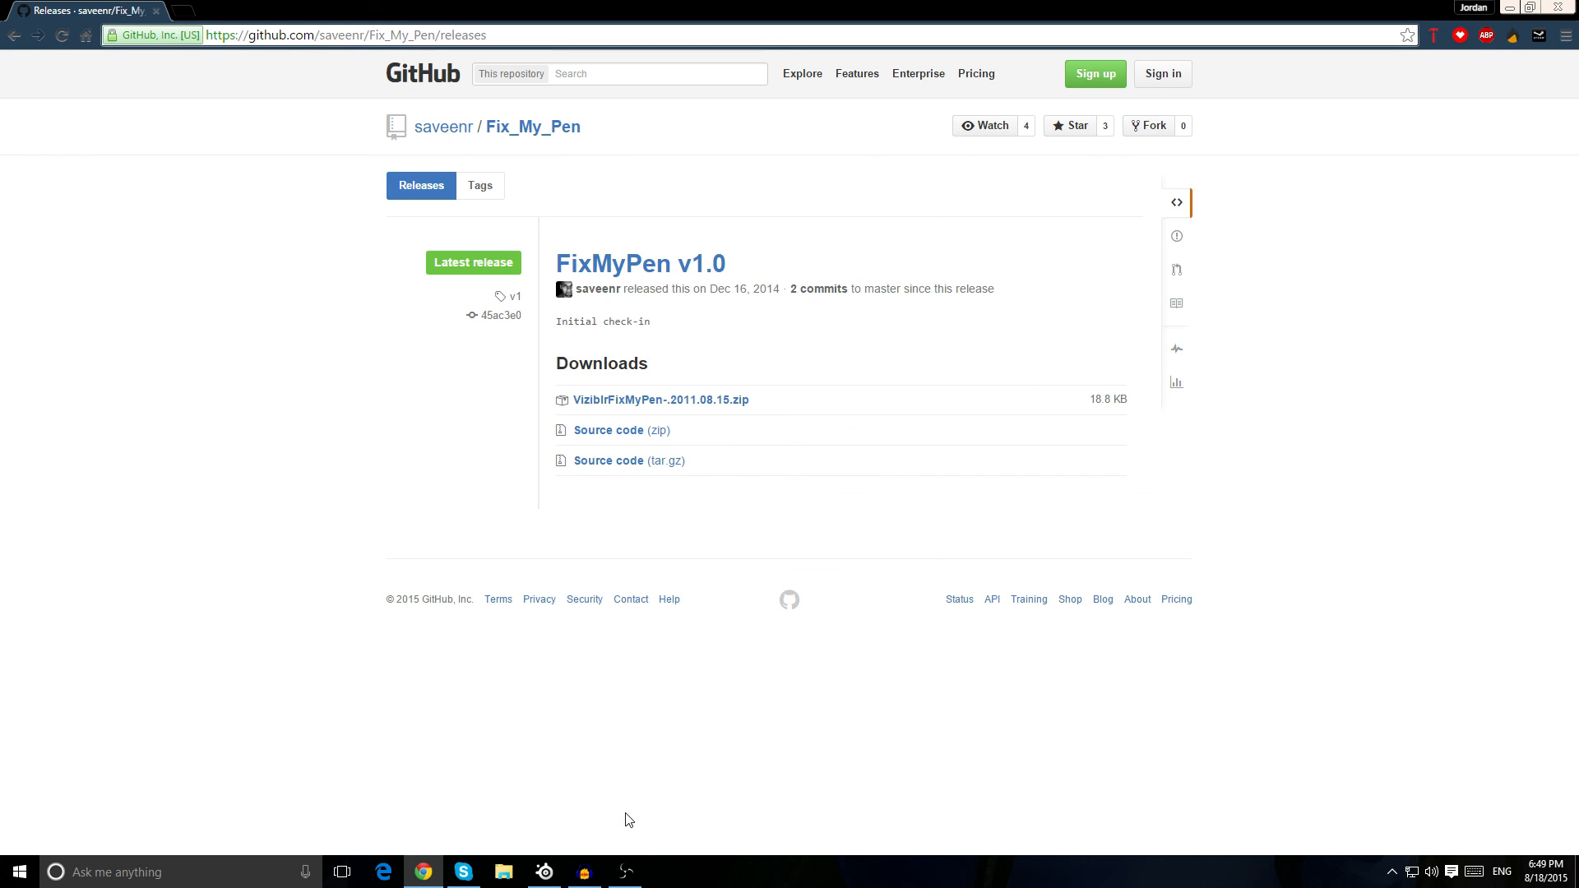